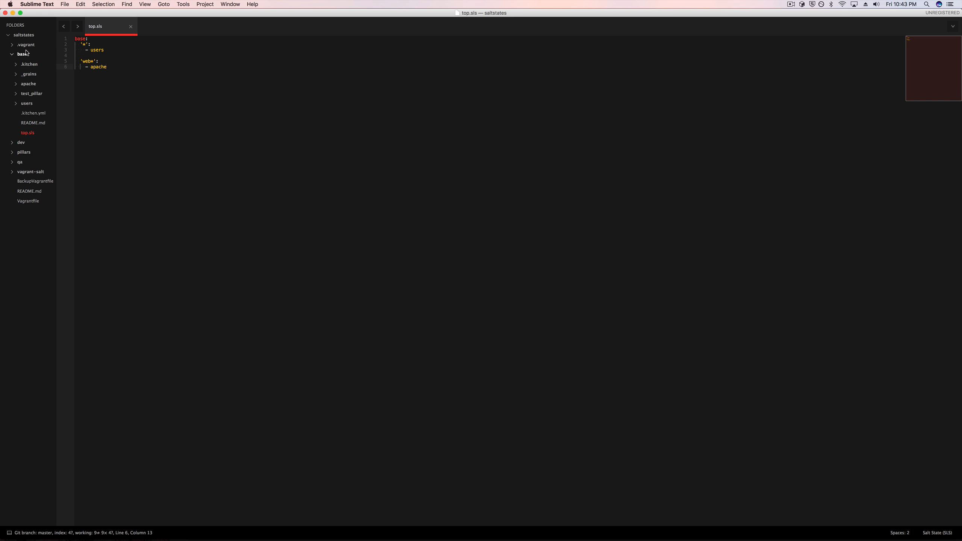
Create a supervisor folder under base and start a blank new file in it
{"action": "right_click", "coordinate": [23, 53]}
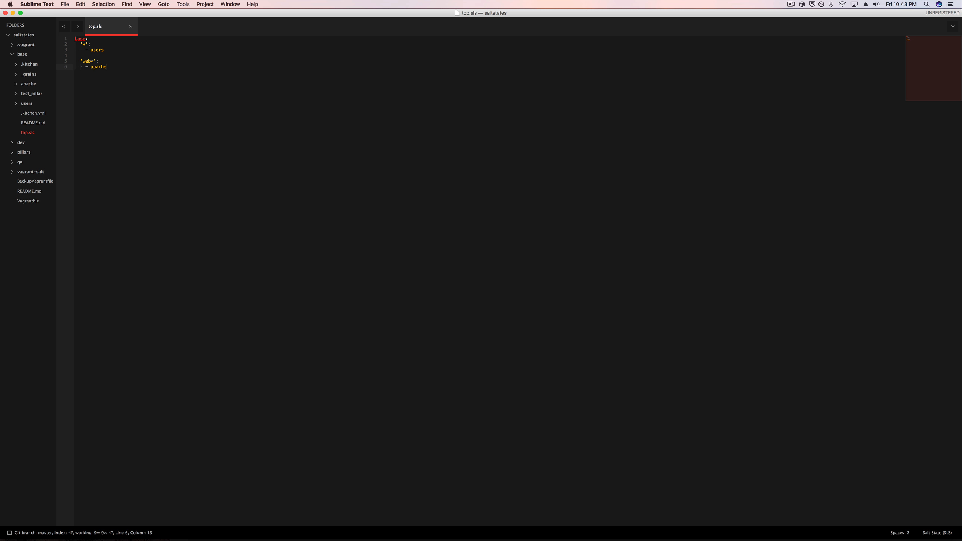
{"action": "right_click", "coordinate": [27, 94]}
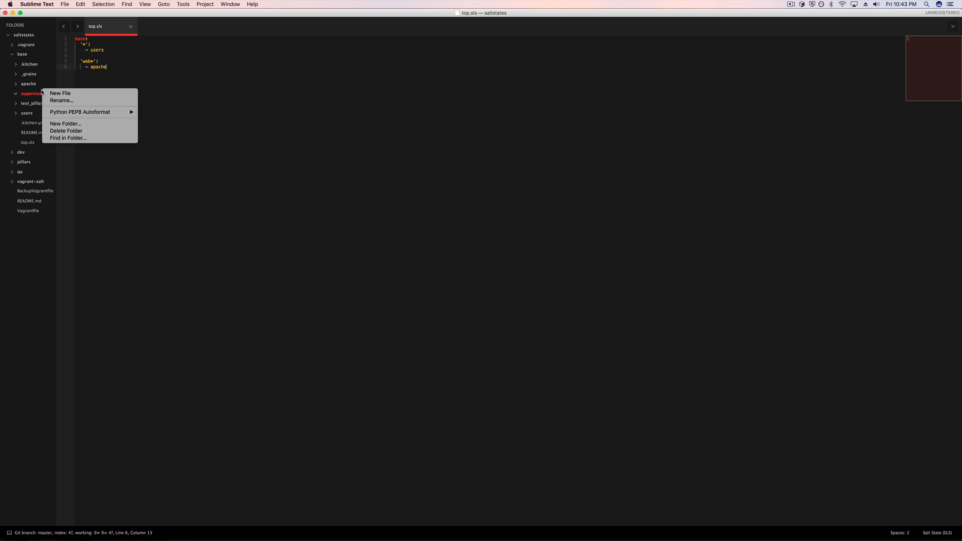
{"action": "left_click", "coordinate": [60, 93]}
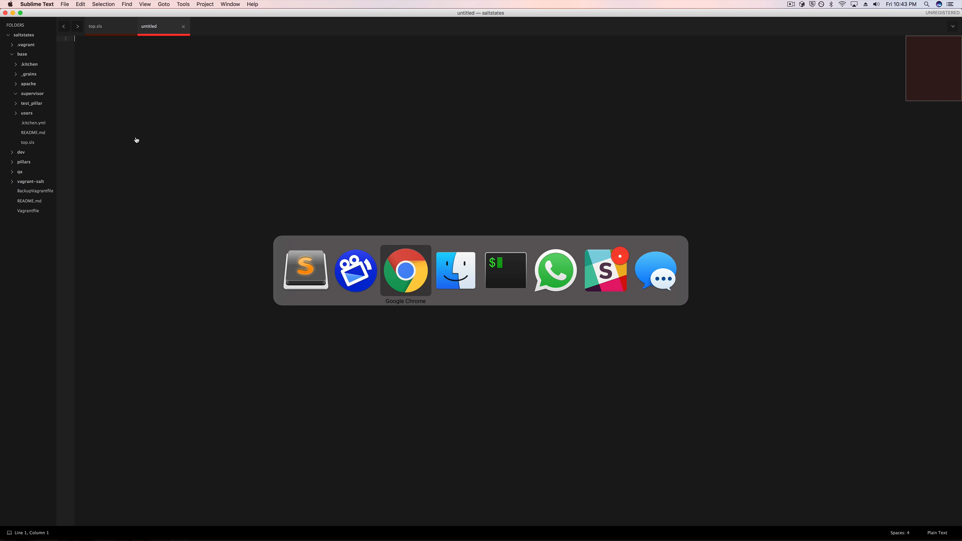
{"action": "left_click", "coordinate": [405, 270]}
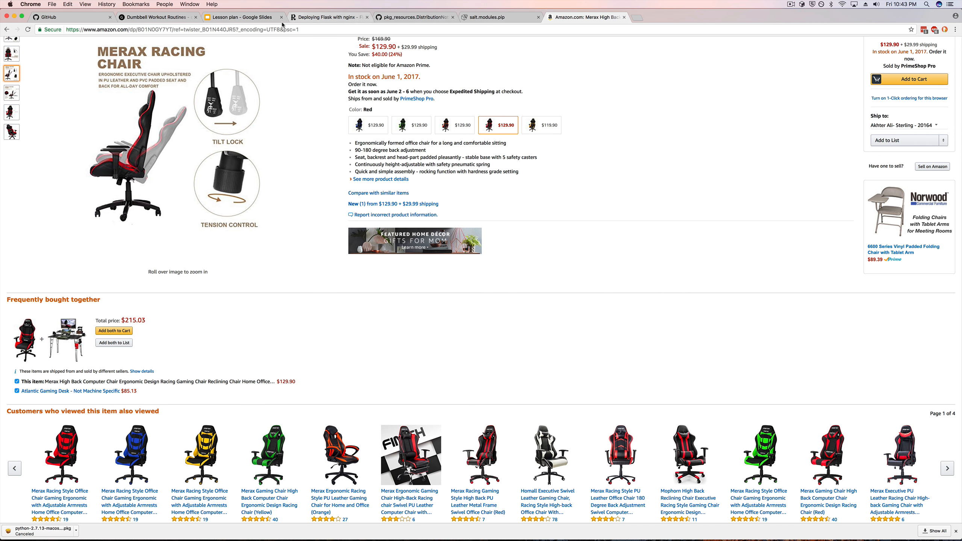
{"action": "left_click", "coordinate": [241, 16]}
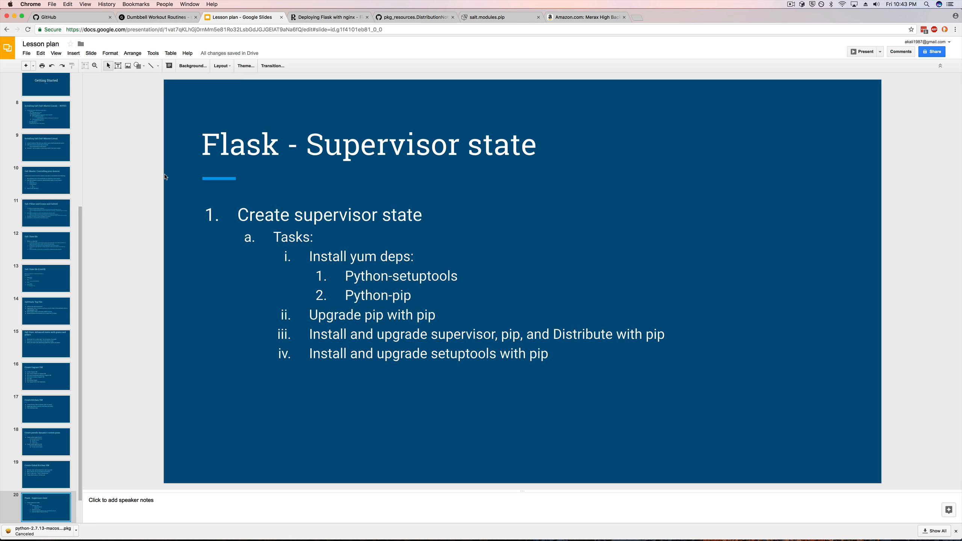
{"action": "mouse_move", "coordinate": [394, 299]}
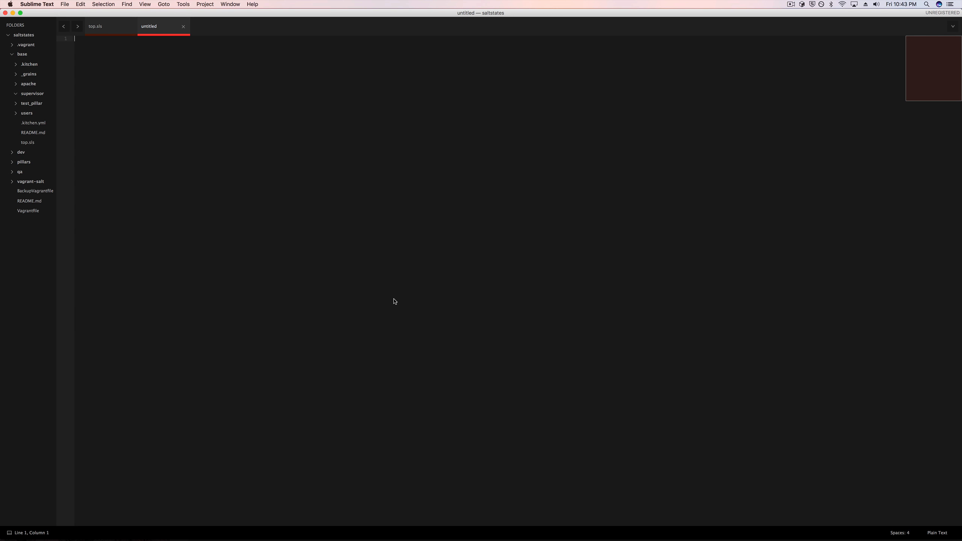
Write a yum_deps pkg.installed state listing python-setuptools and python-pip
{"action": "type", "text": "yum_"}
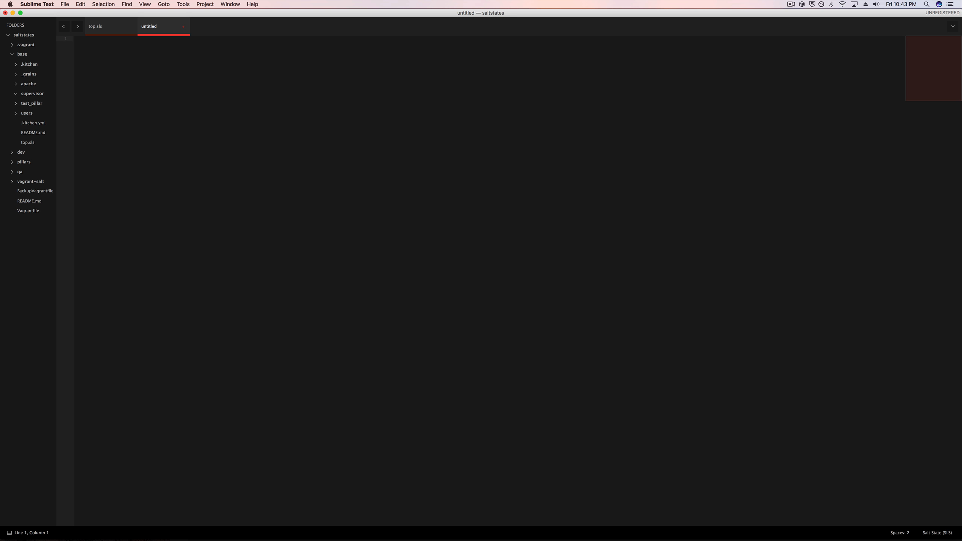
{"action": "type", "text": "yum_deps:"}
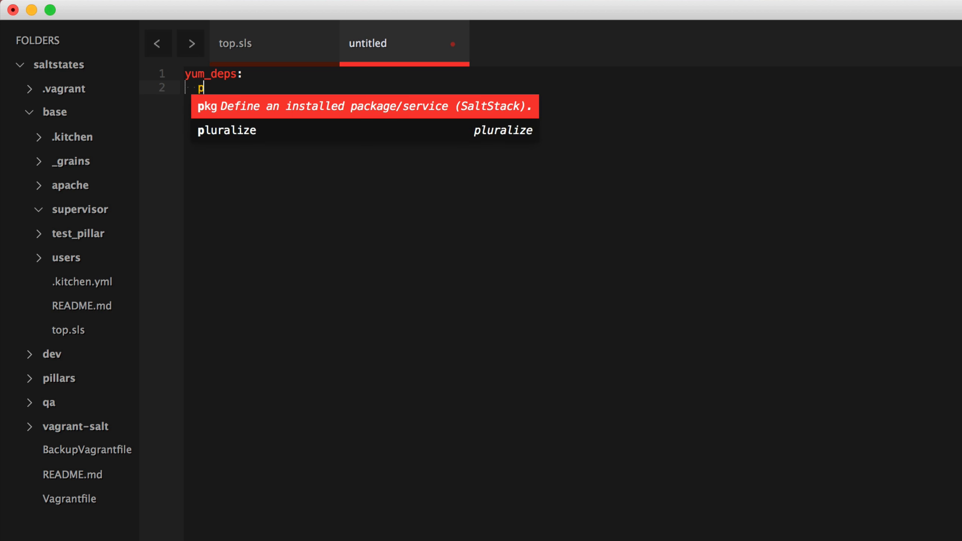
{"action": "type", "text": "kg.isn"}
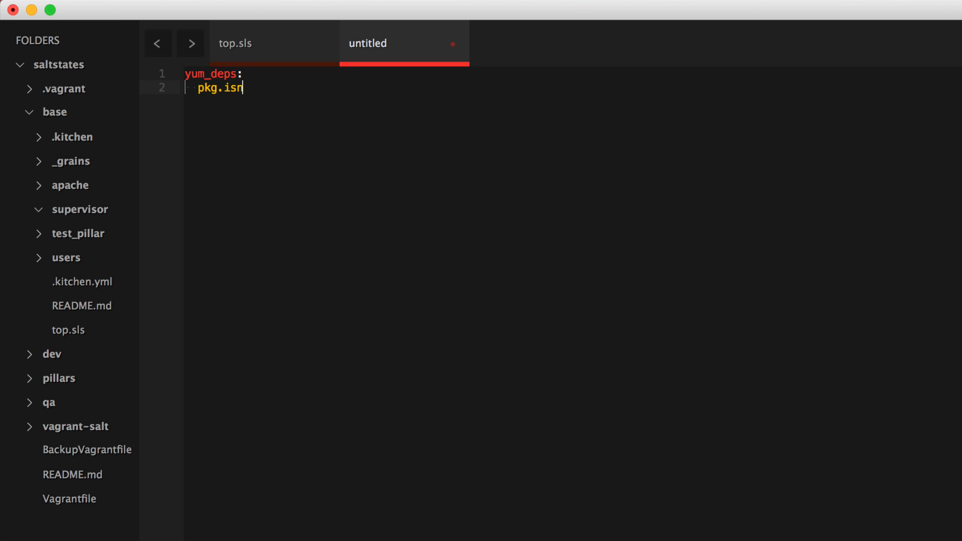
{"action": "type", "text": "talled"}
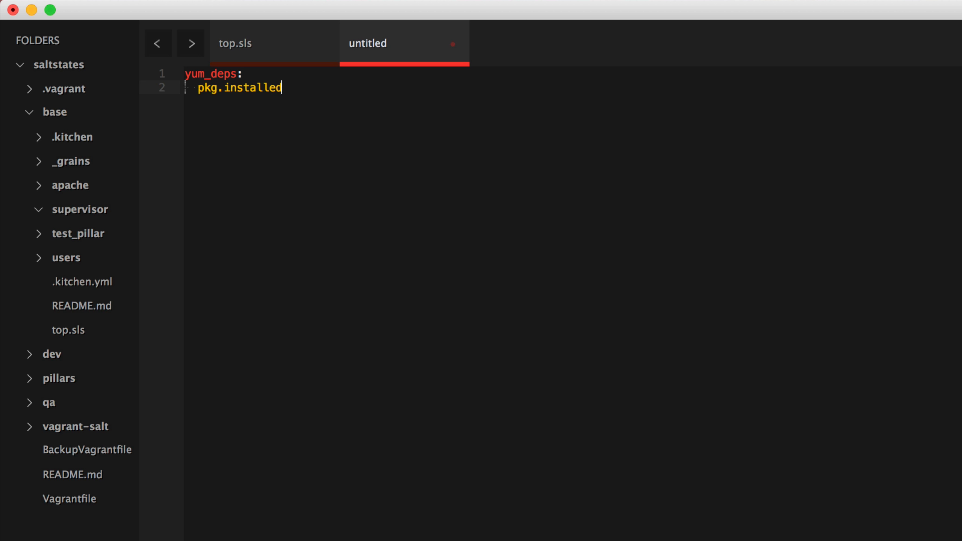
{"action": "type", "text": ":"}
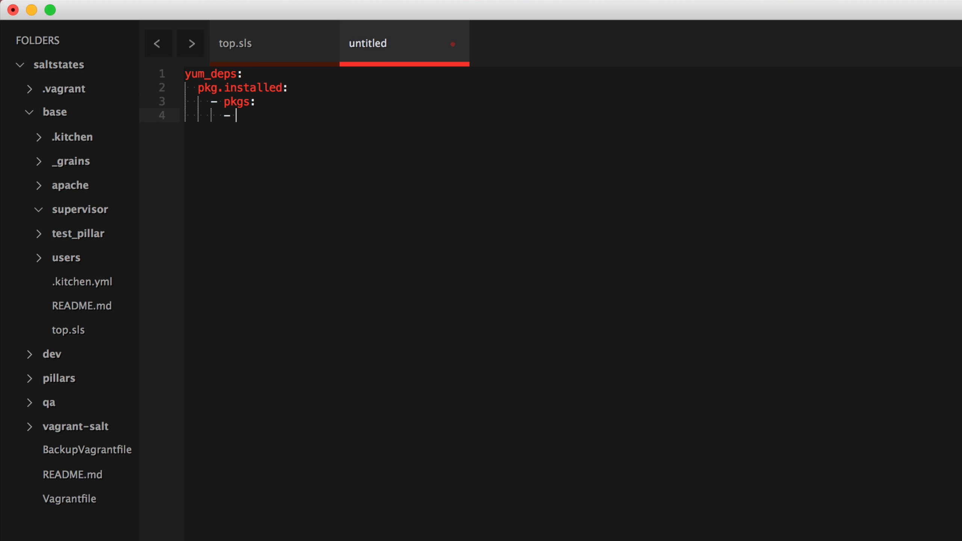
{"action": "type", "text": "python-"}
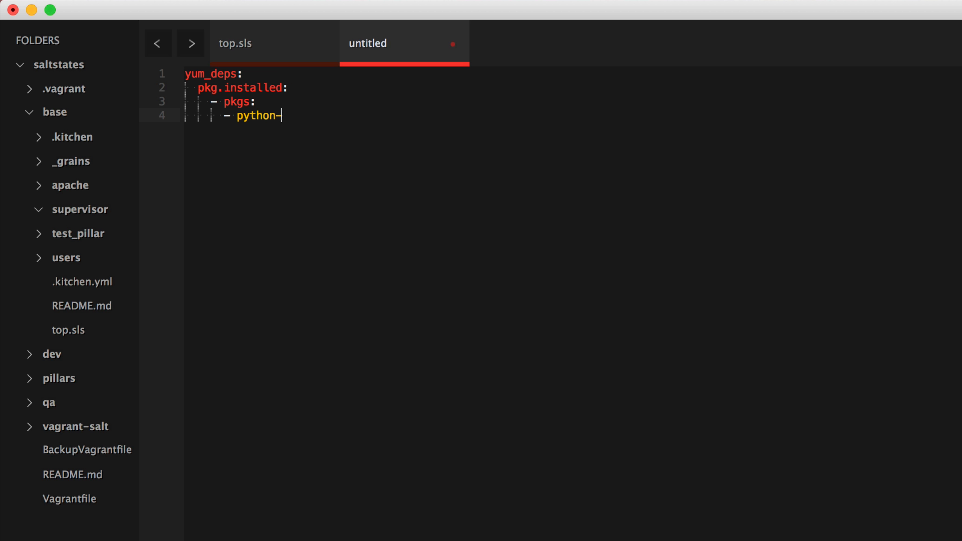
{"action": "type", "text": "setuptools"}
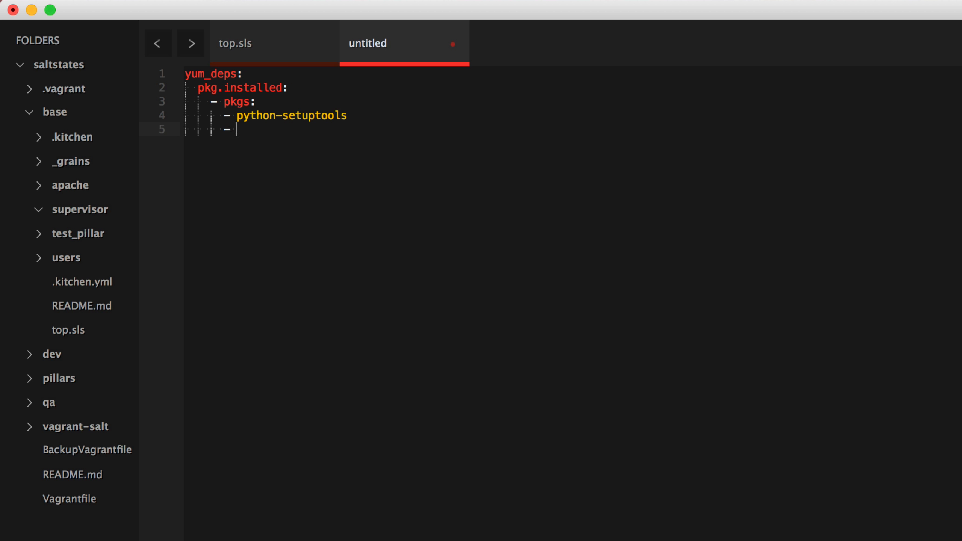
{"action": "type", "text": "python-pip"}
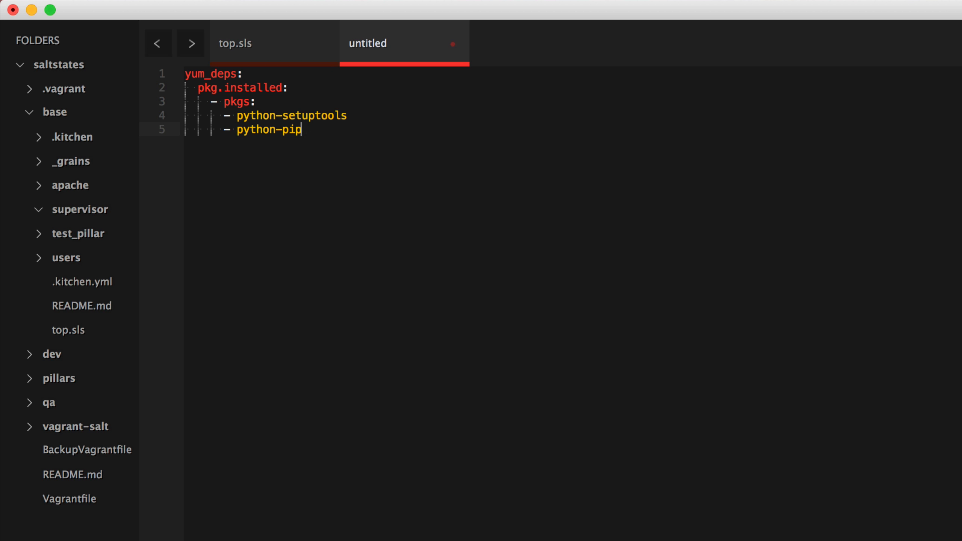
{"action": "key", "text": "Enter"}
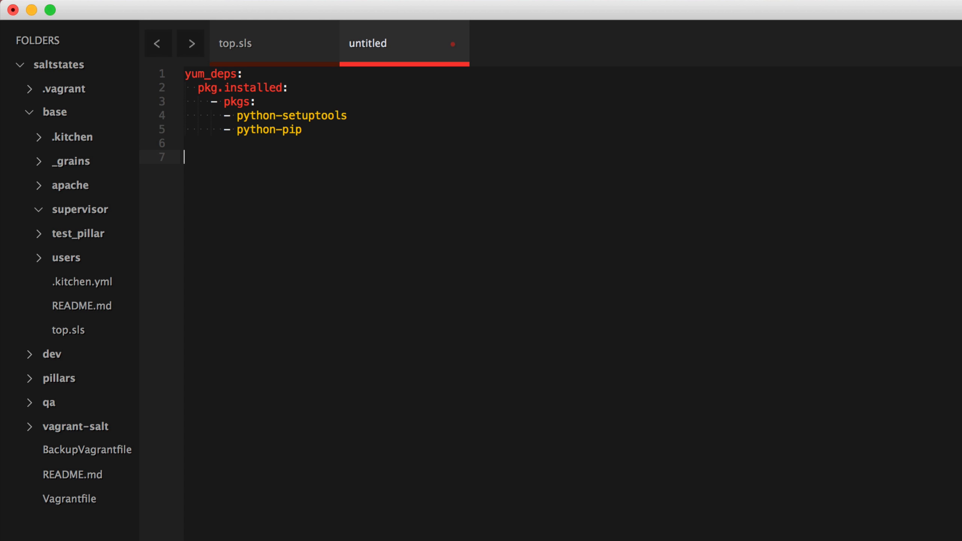
Add an upgrade_pip pip.installed state for pip with upgrade: True, dropping the unfinished force line
{"action": "type", "text": "upgrade"}
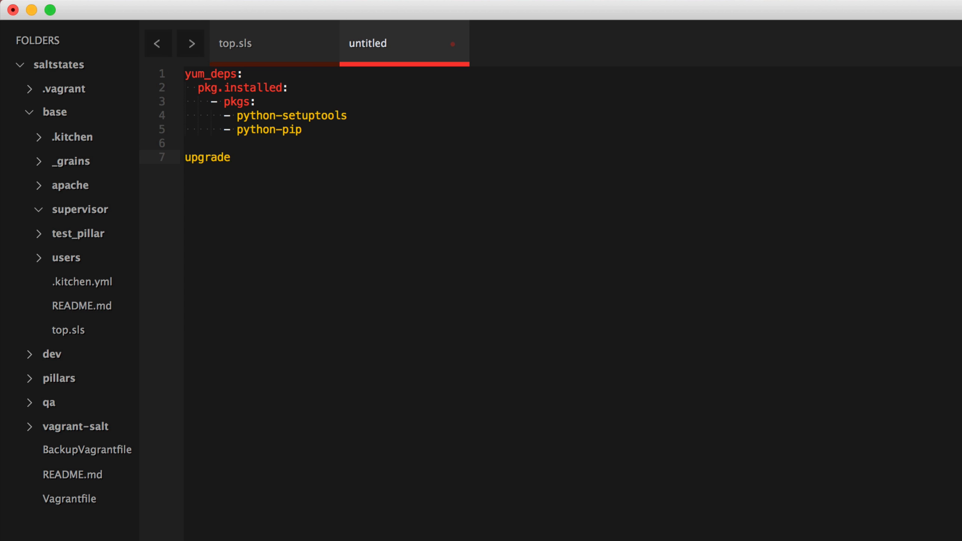
{"action": "type", "text": "_pip:"}
{"action": "type", "text": "pip.installed:"}
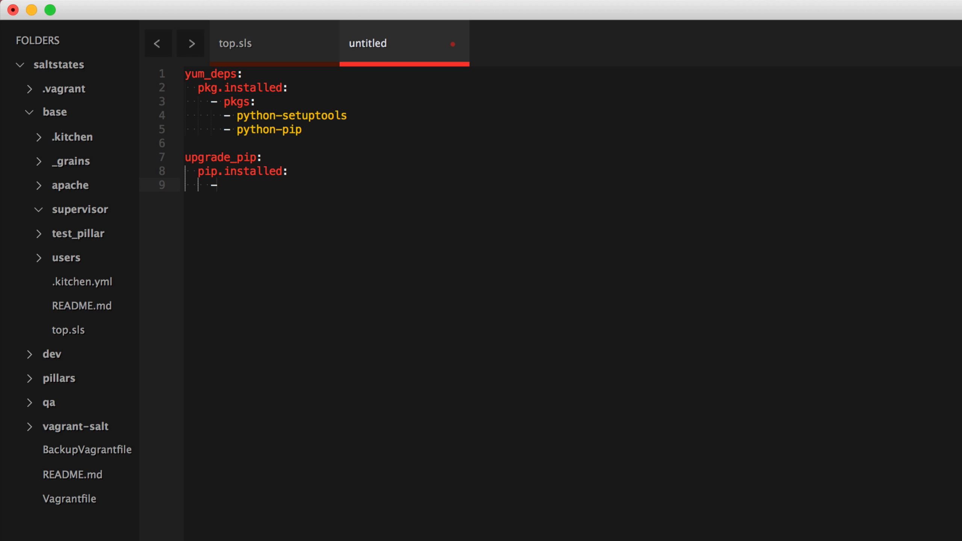
{"action": "type", "text": "pkgs:"}
{"action": "type", "text": "- pip"}
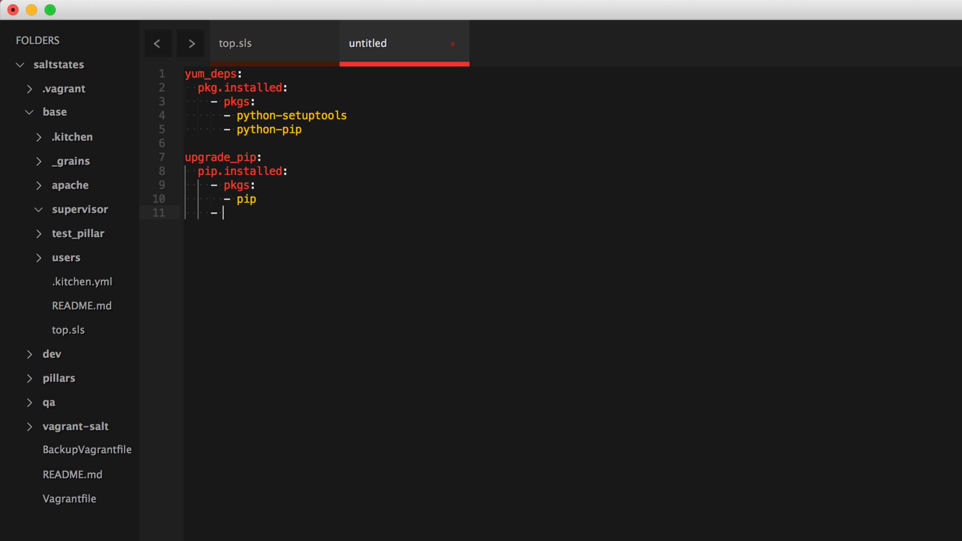
{"action": "type", "text": "force"}
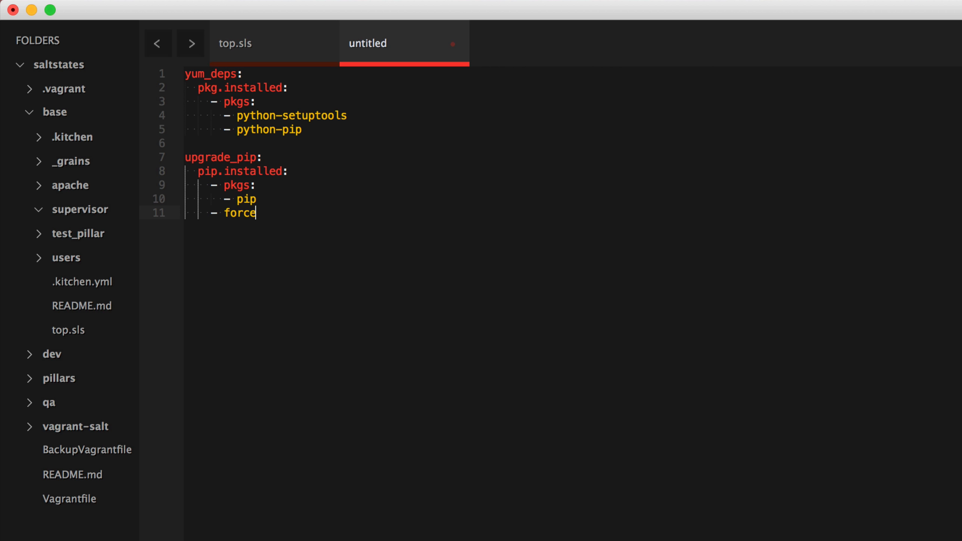
{"action": "type", "text": "upgra"}
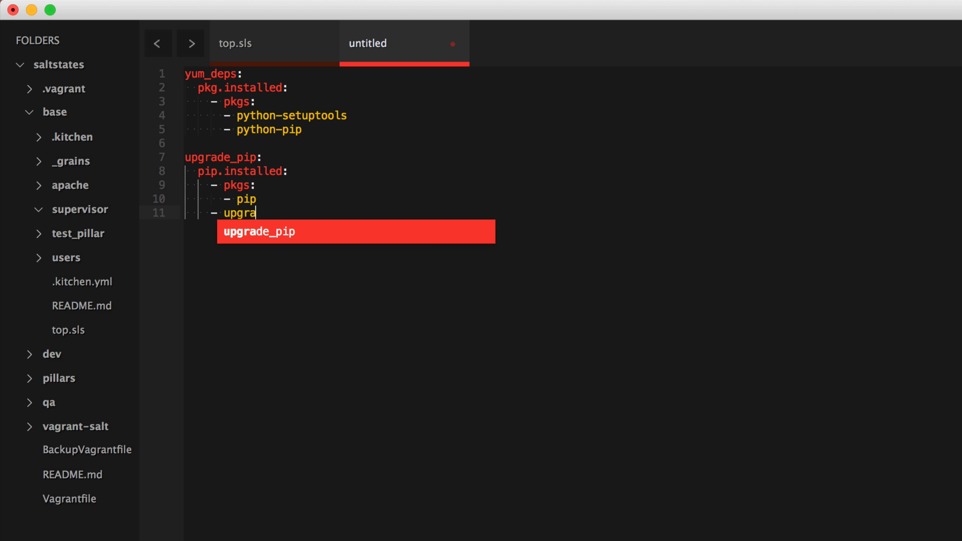
{"action": "type", "text": "de: True"}
{"action": "type", "text": "-"}
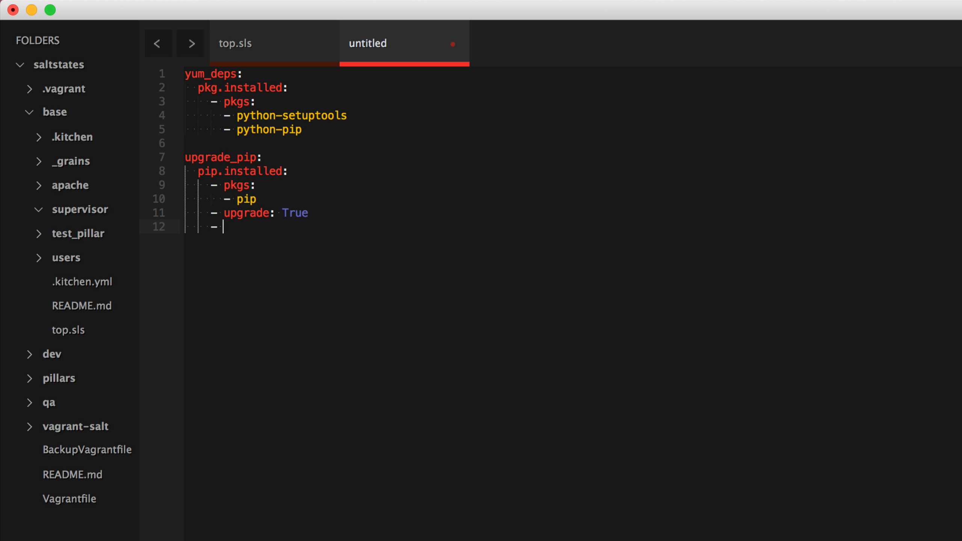
{"action": "type", "text": "force-"}
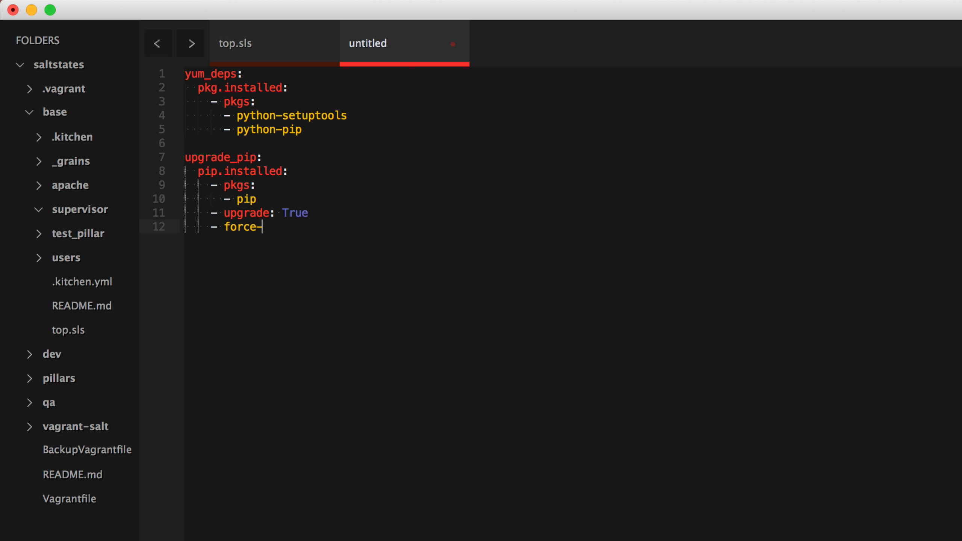
{"action": "key", "text": "backspace"}
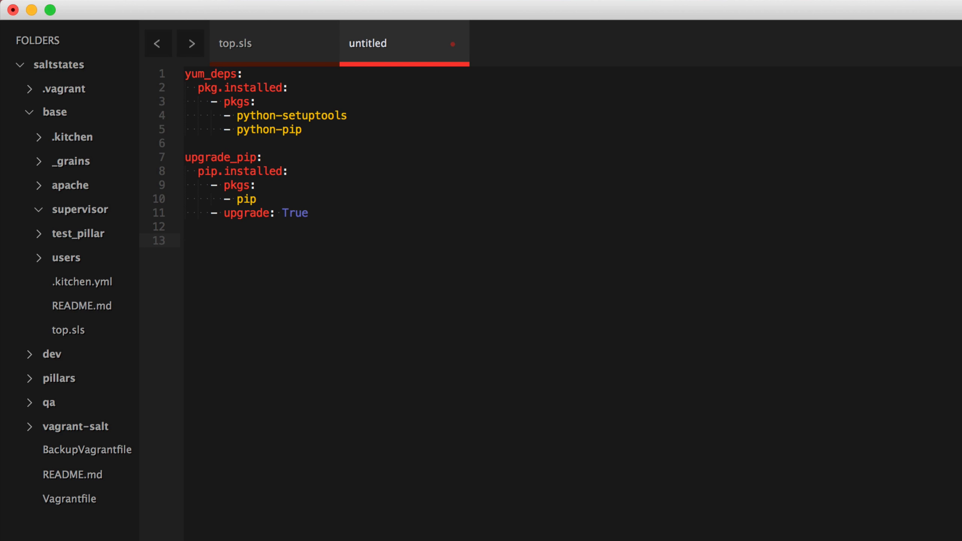
Start a supervisor_packages pip.installed state listing supervisor, pip and Distribute
{"action": "type", "text": "pip"}
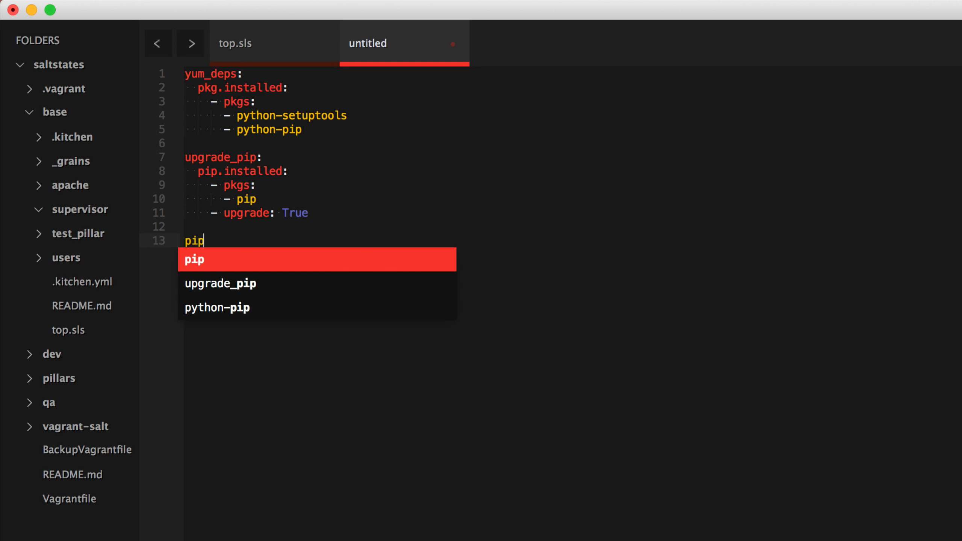
{"action": "key", "text": "Escape"}
{"action": "type", "text": "s"}
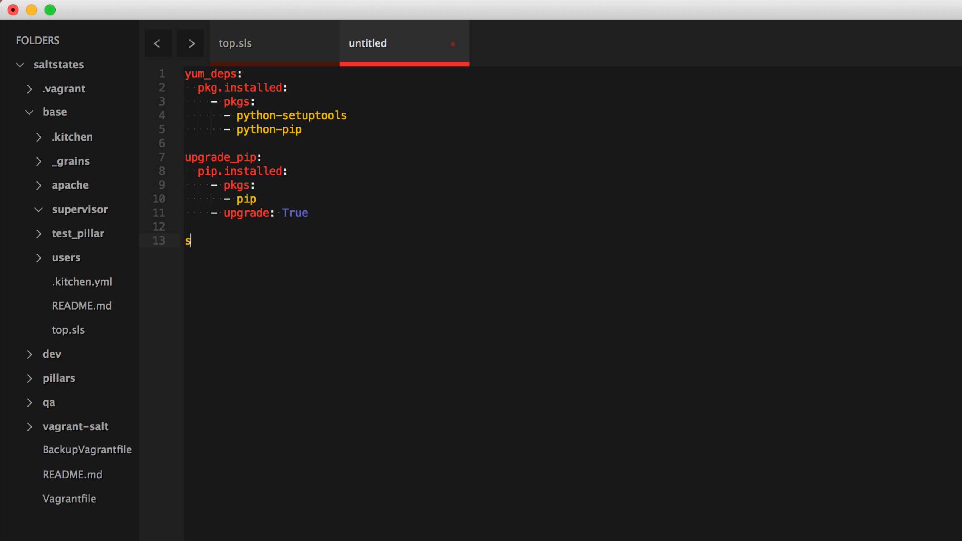
{"action": "type", "text": "upervisor_"}
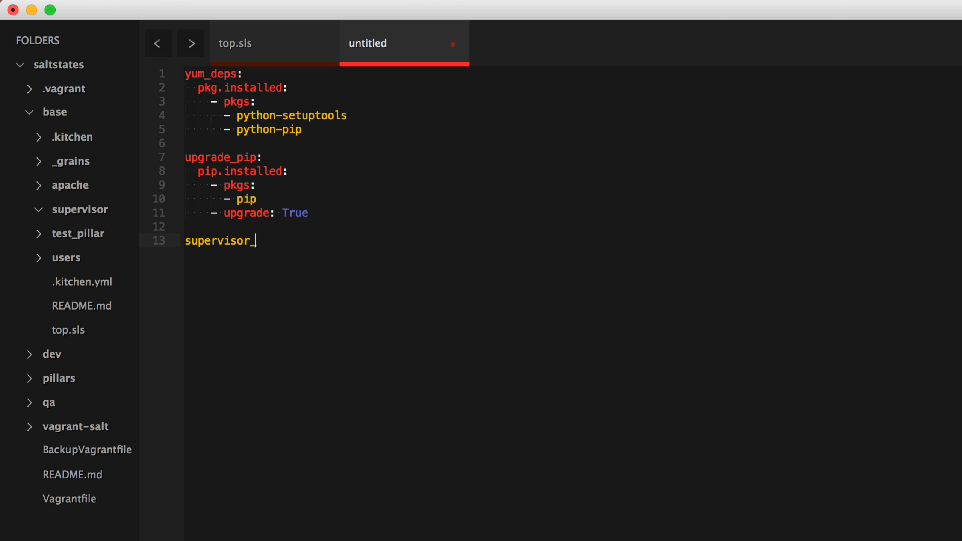
{"action": "type", "text": "packages:"}
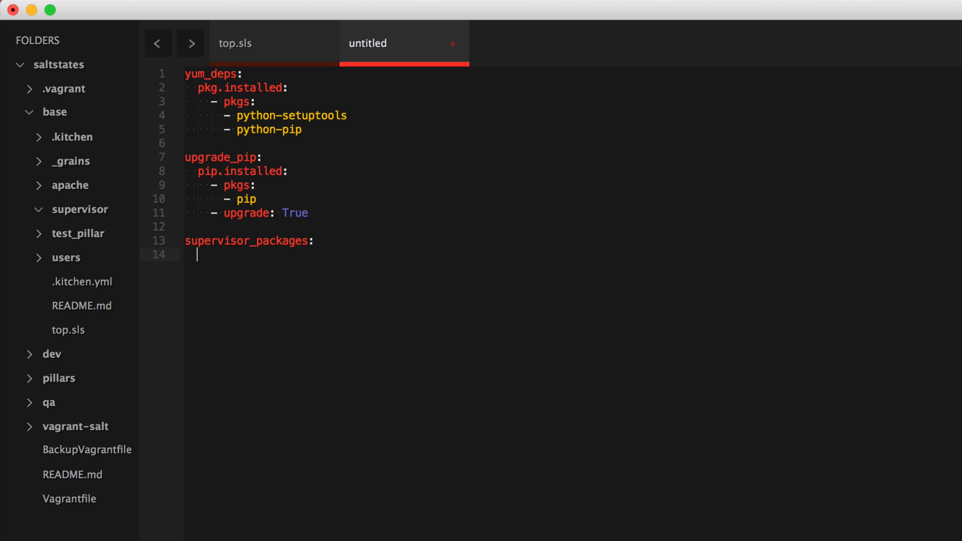
{"action": "type", "text": "pip.instal"}
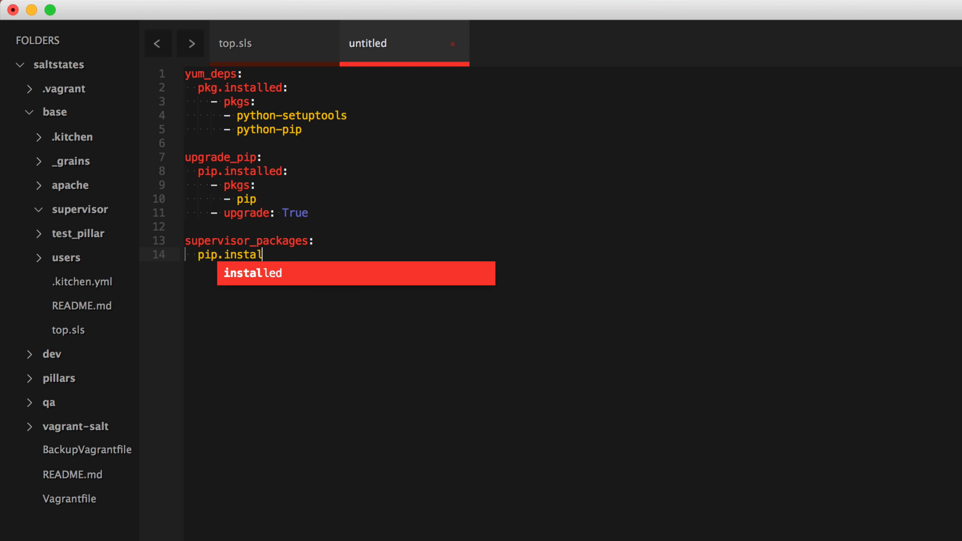
{"action": "key", "text": "Tab"}
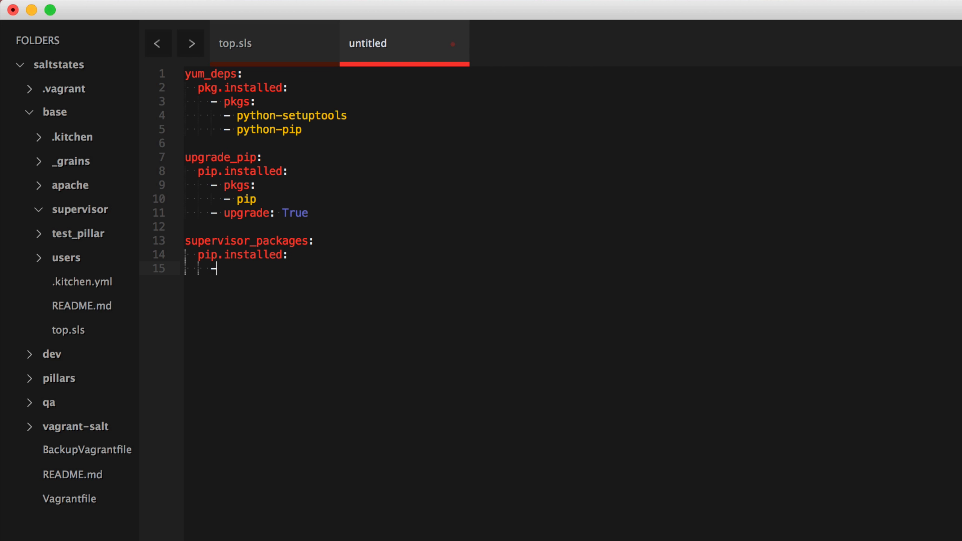
{"action": "type", "text": "pkgs:"}
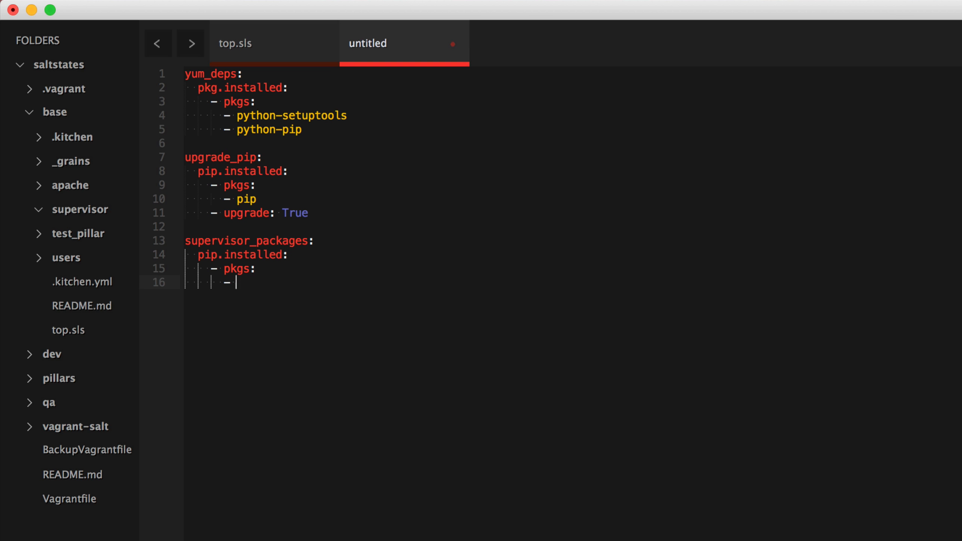
{"action": "type", "text": "supervisor"}
{"action": "type", "text": "- pip"}
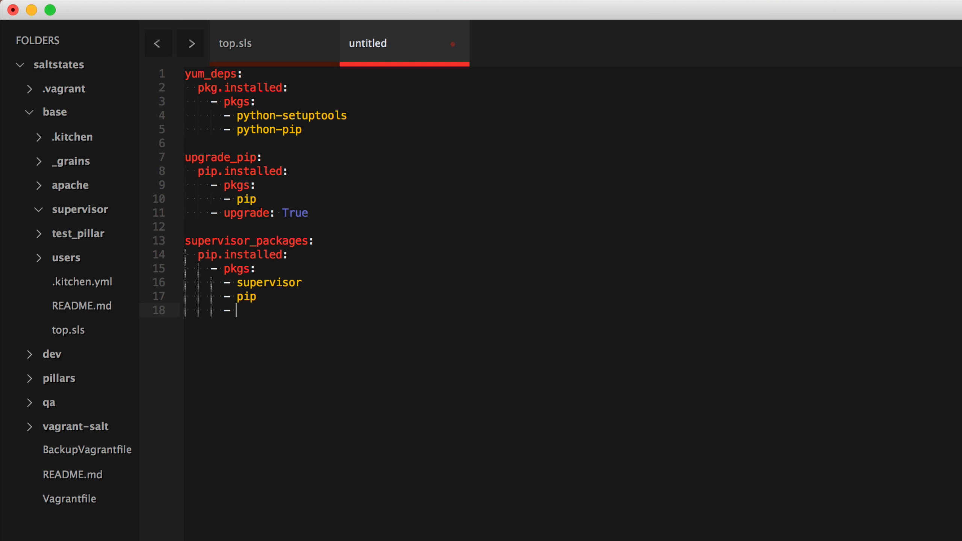
{"action": "type", "text": "Distribute"}
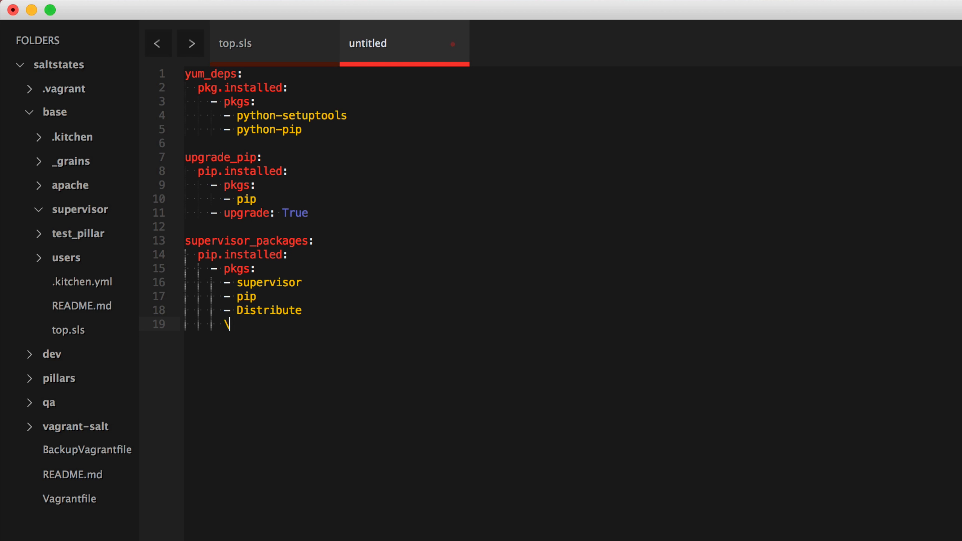
Set force-reinstall and upgrade to True and require pip: upgrade_pip
{"action": "type", "text": "force"}
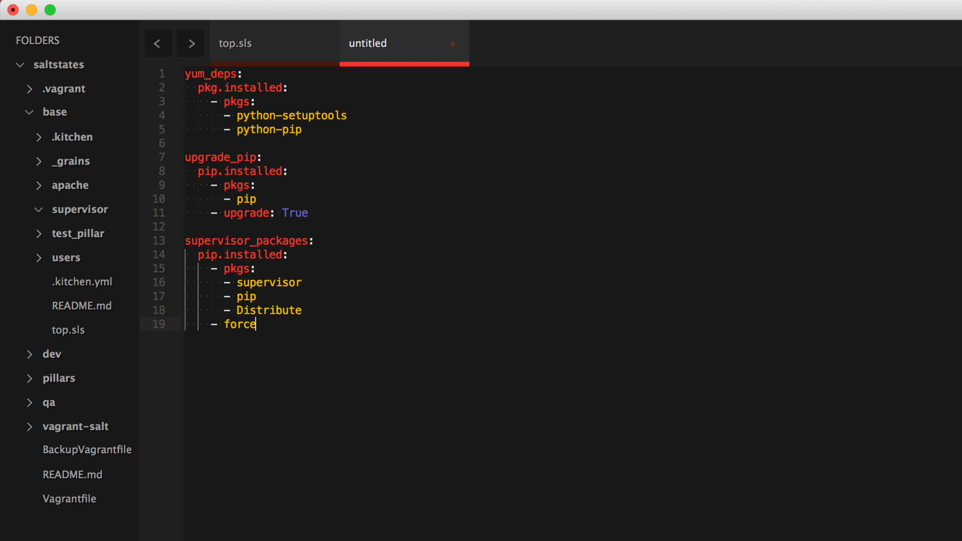
{"action": "type", "text": "-"}
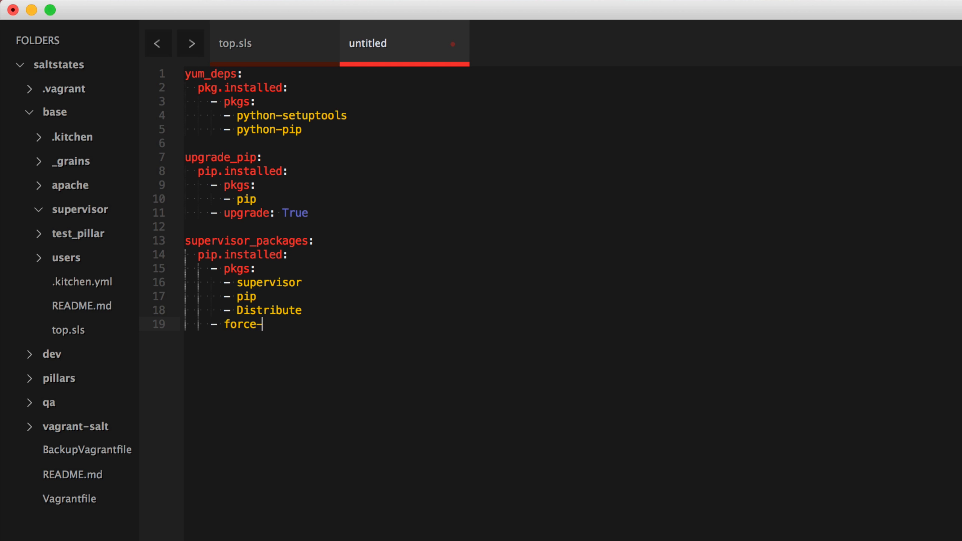
{"action": "type", "text": "reinstall:"}
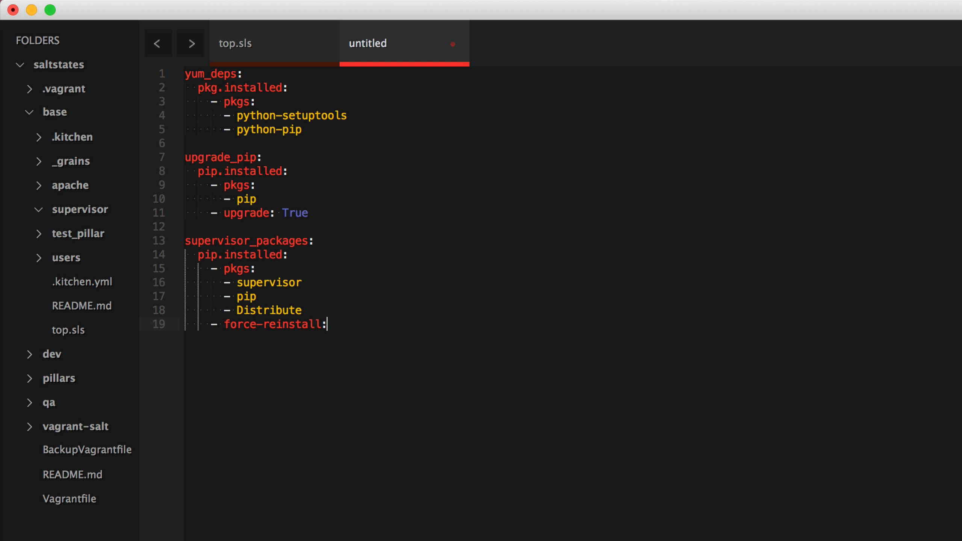
{"action": "type", "text": "Tru"}
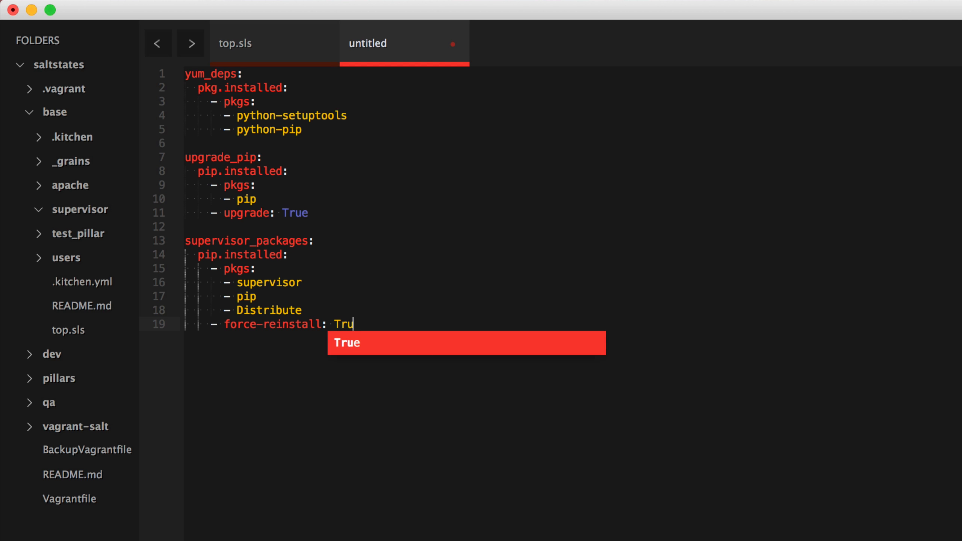
{"action": "key", "text": "enter"}
{"action": "type", "text": "- upgrade: true"}
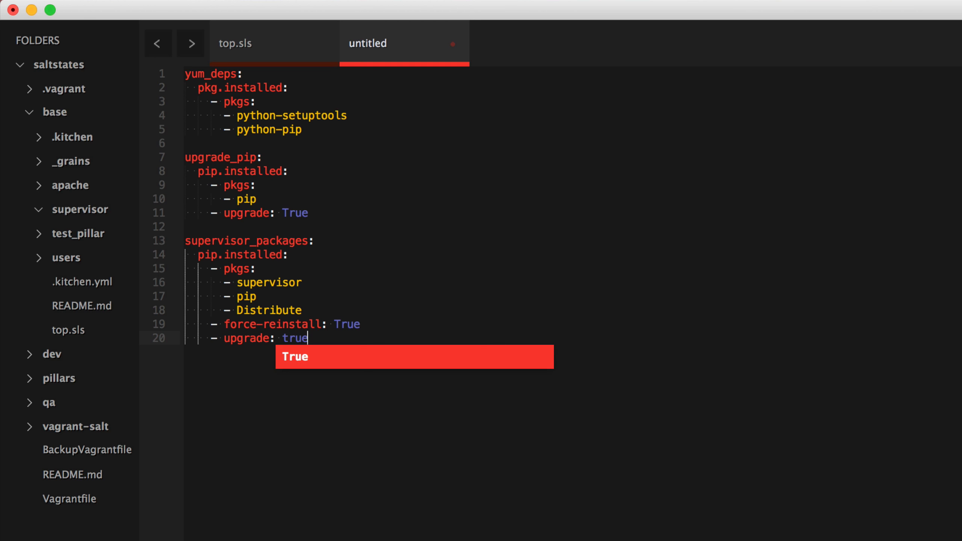
{"action": "key", "text": "enter"}
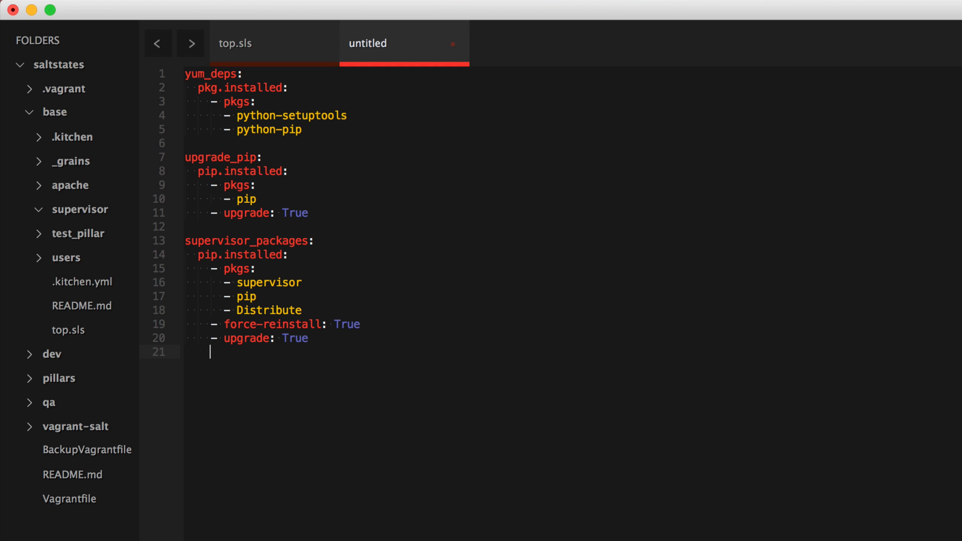
{"action": "type", "text": "-"}
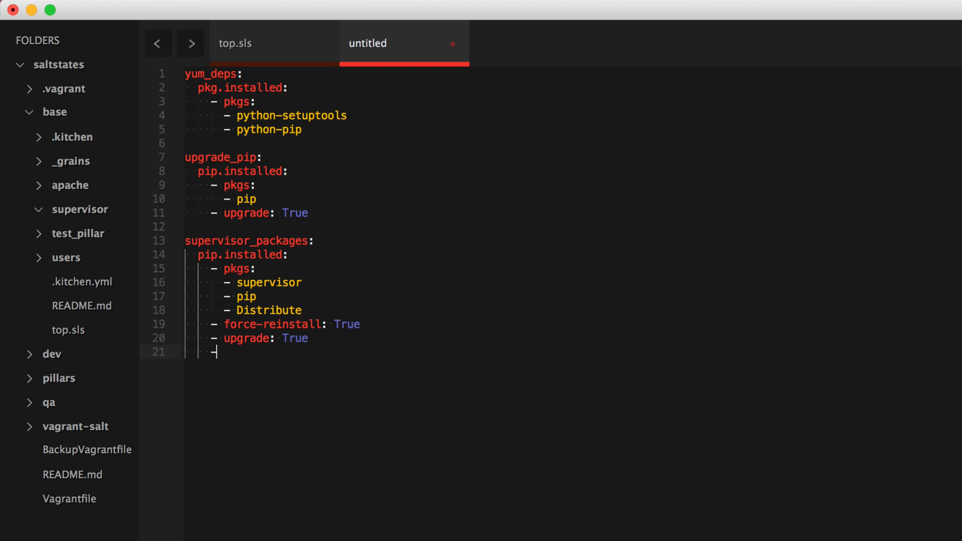
{"action": "type", "text": "require:"}
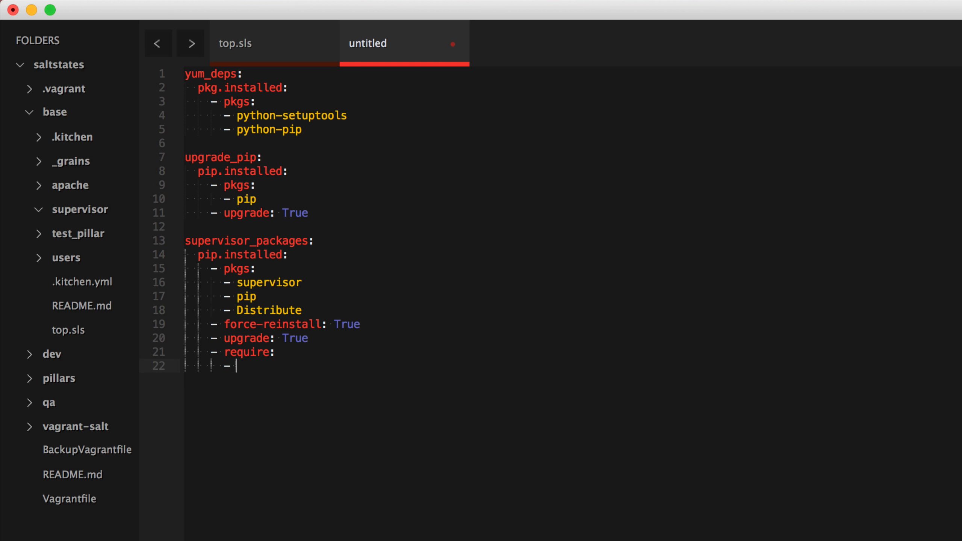
{"action": "type", "text": "pip:"}
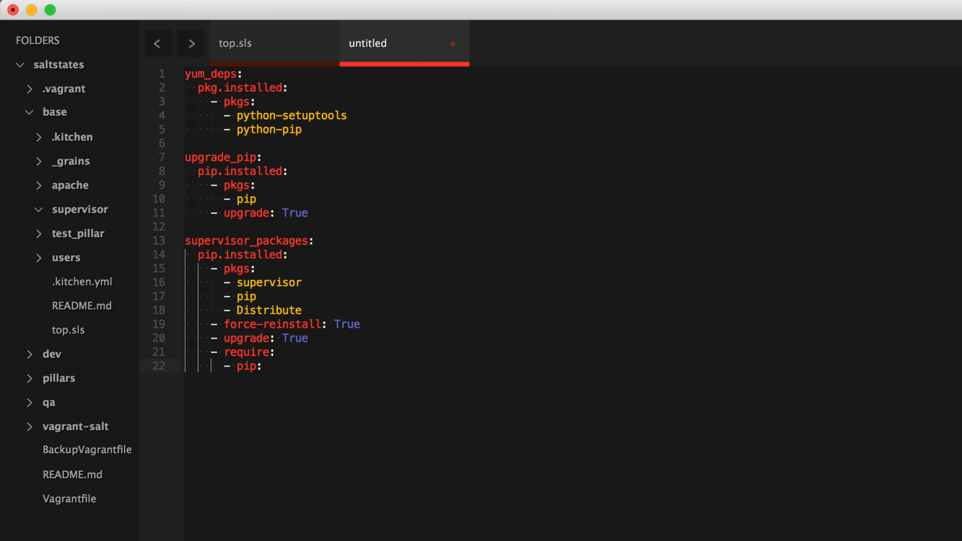
{"action": "type", "text": "upgra"}
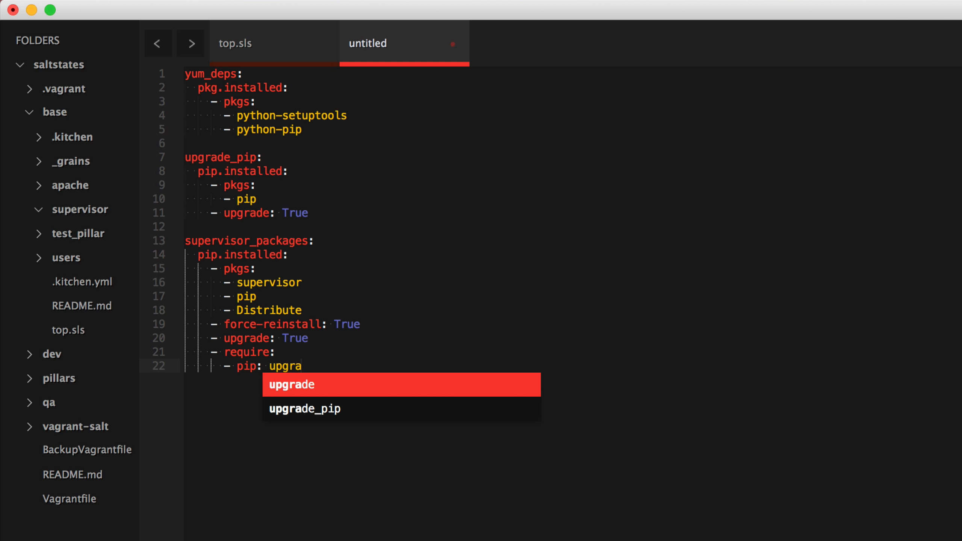
{"action": "left_click", "coordinate": [305, 409]}
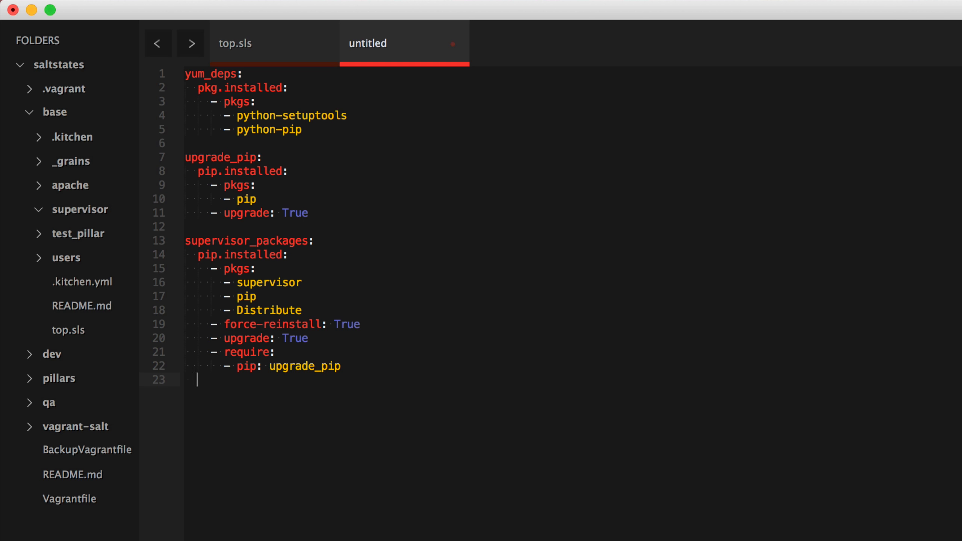
{"action": "key", "text": "enter"}
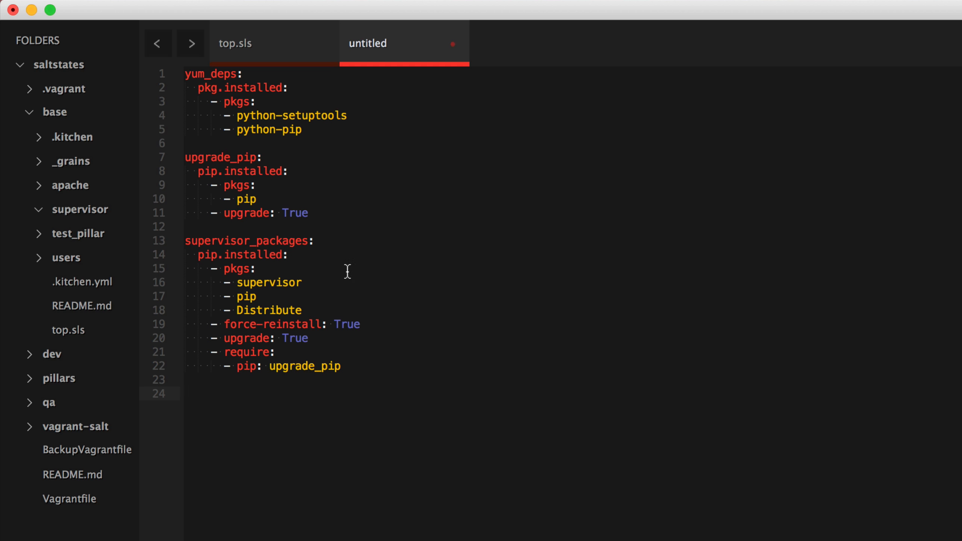
{"action": "mouse_move", "coordinate": [471, 444]}
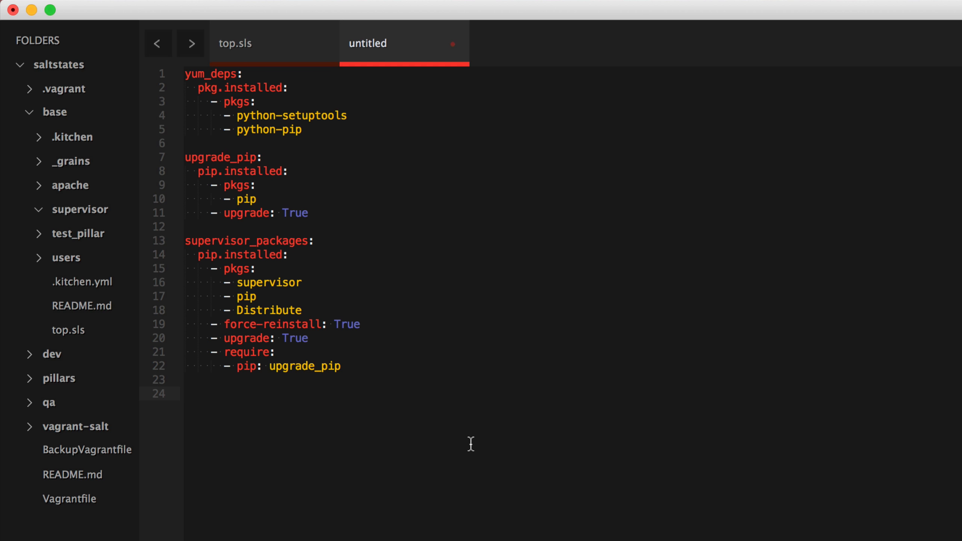
{"action": "mouse_move", "coordinate": [341, 407]}
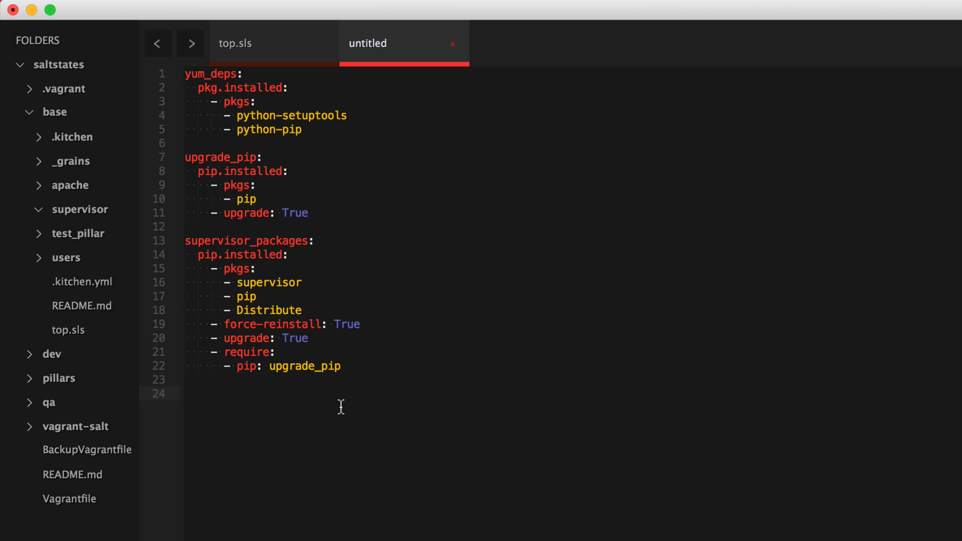
Begin an upgrade_setuptools state using pip.installed
{"action": "type", "text": "up"}
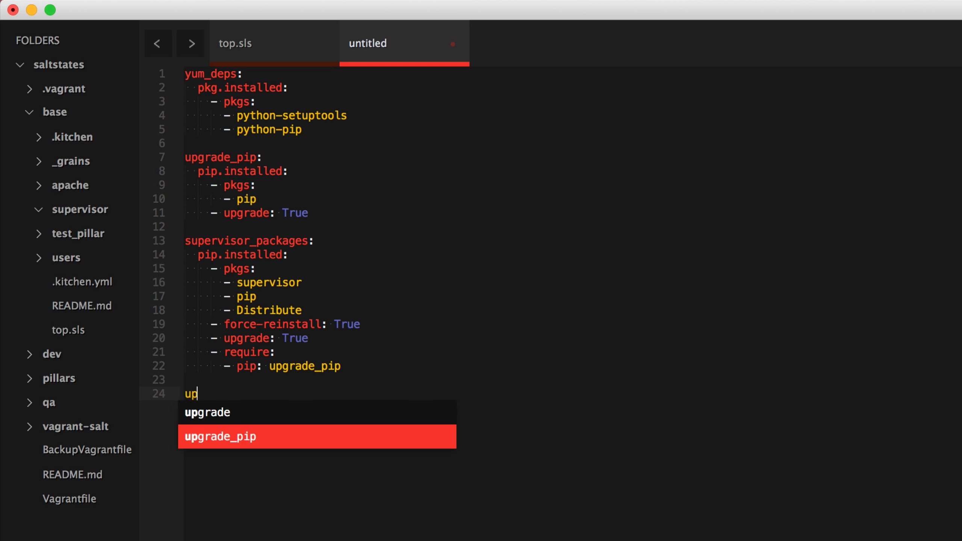
{"action": "type", "text": "settools_up"}
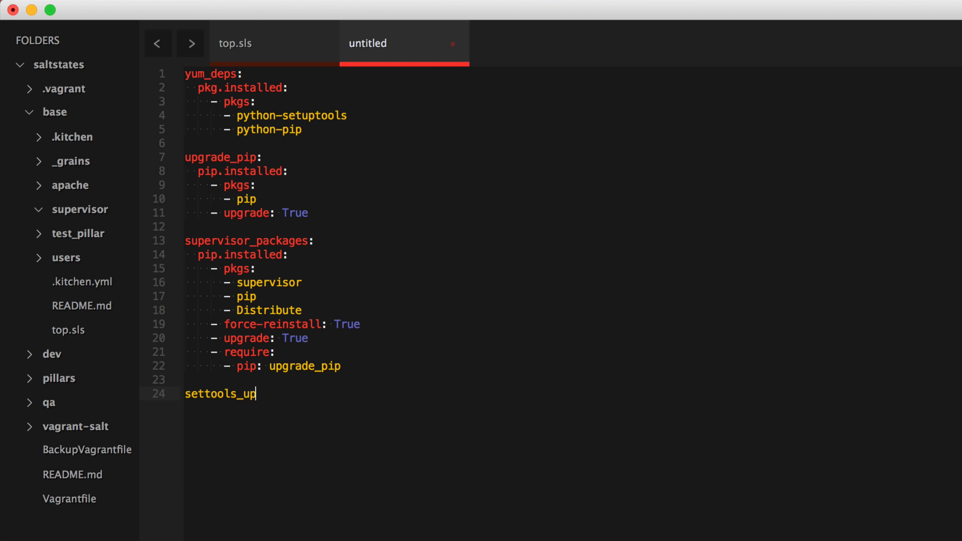
{"action": "key", "text": "Backspace"}
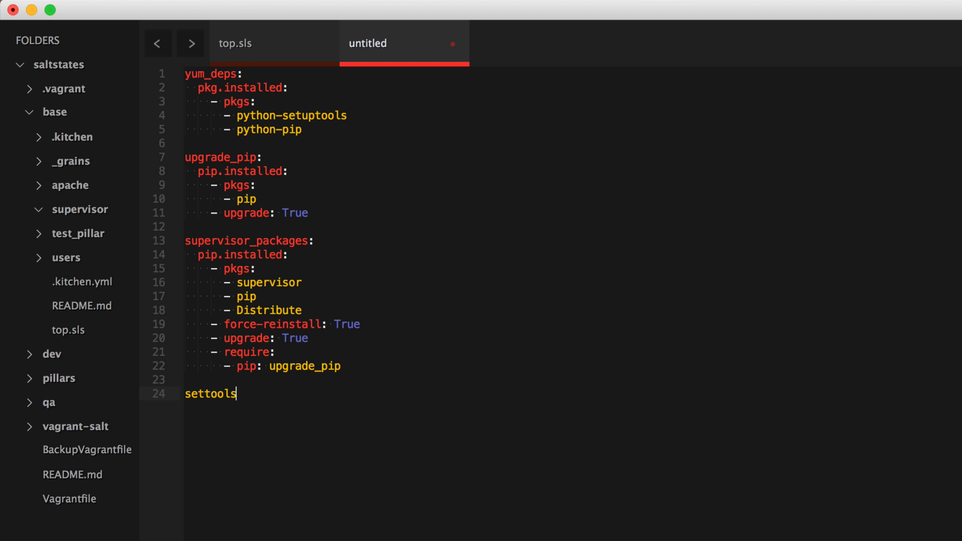
{"action": "type", "text": "upgrade_"}
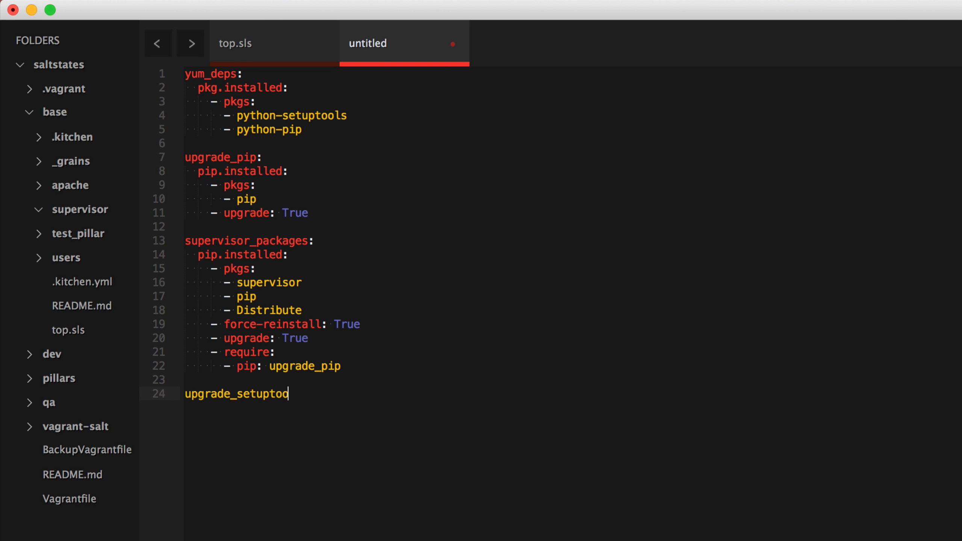
{"action": "type", "text": "ls:"}
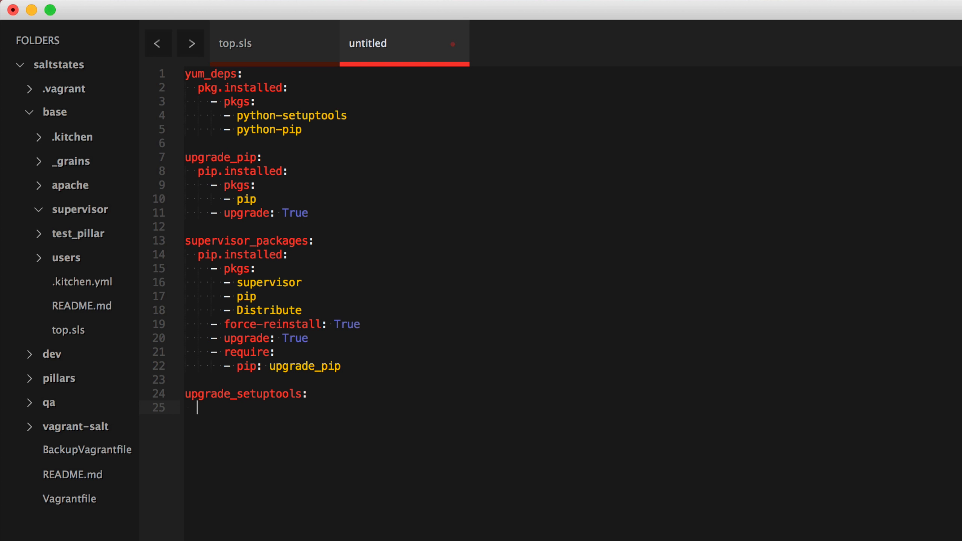
{"action": "mouse_move", "coordinate": [274, 121]}
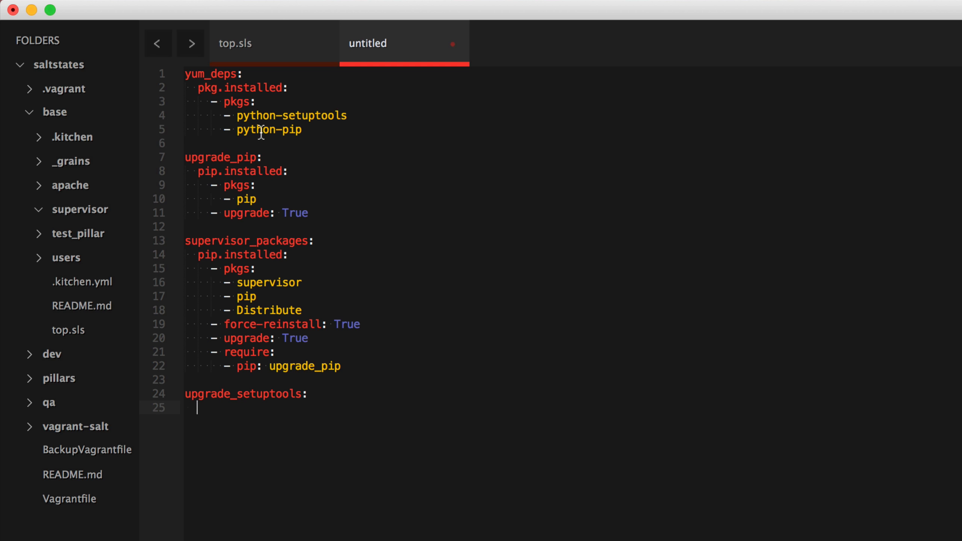
{"action": "mouse_move", "coordinate": [505, 365]}
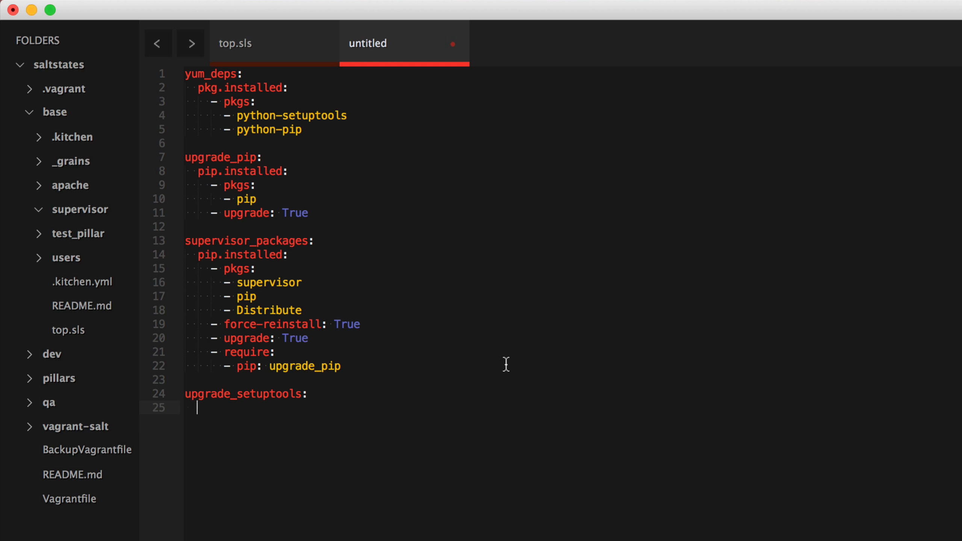
{"action": "mouse_move", "coordinate": [451, 365]}
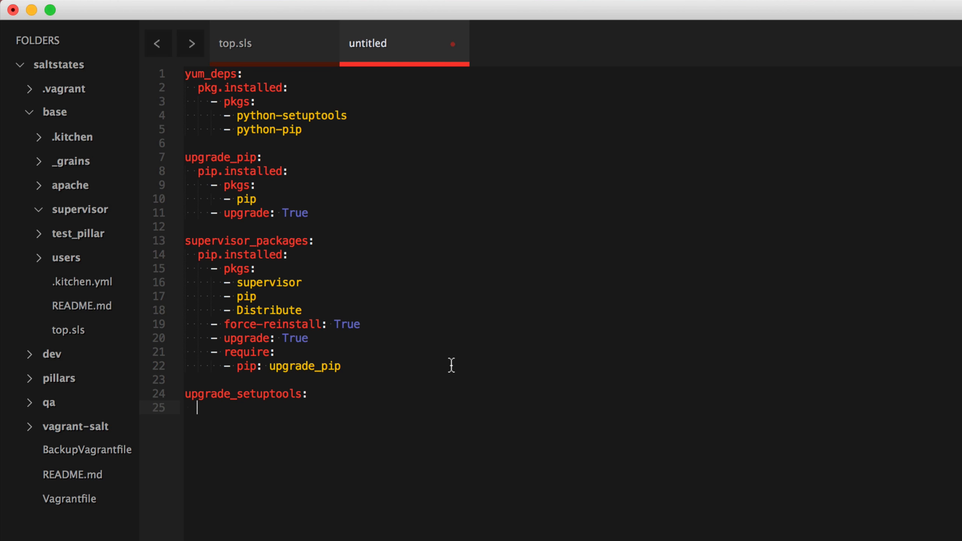
{"action": "type", "text": "pip.installed:"}
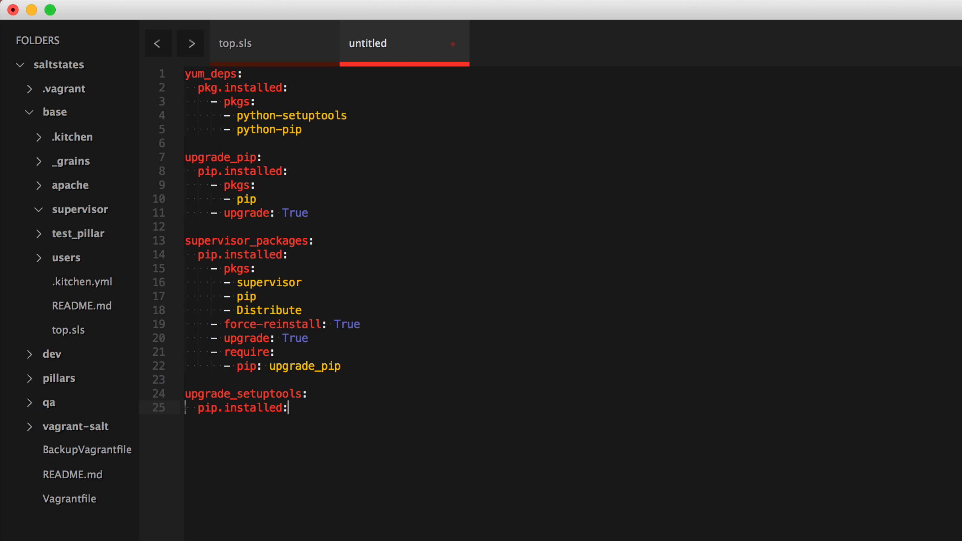
{"action": "key", "text": "enter"}
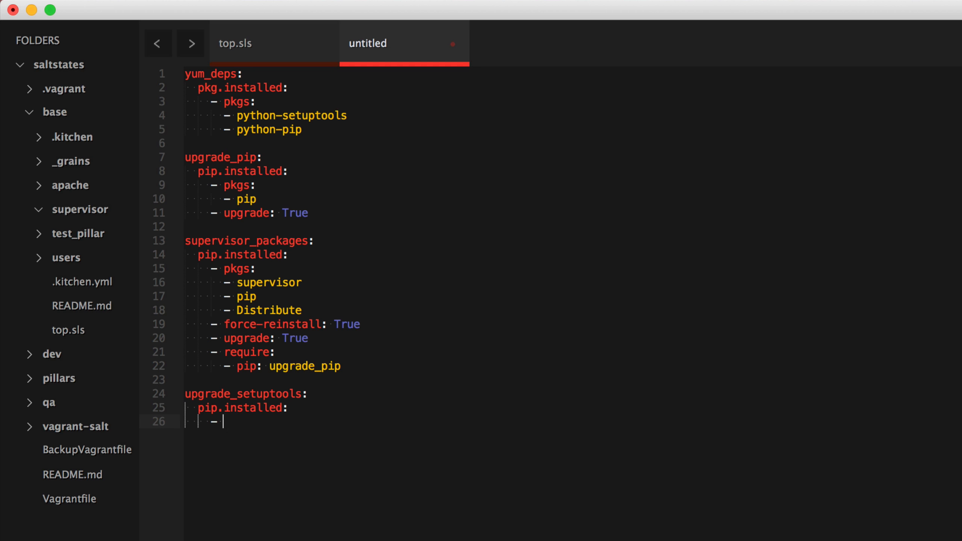
List setuptools under pkgs with upgrade: True and force-reinstall: True
{"action": "type", "text": "pkgs:"}
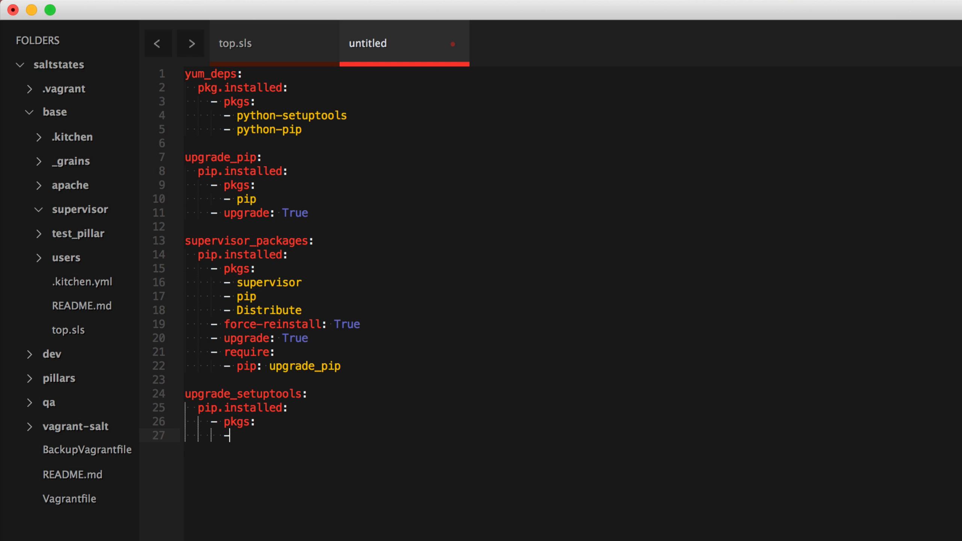
{"action": "type", "text": "setuptools"}
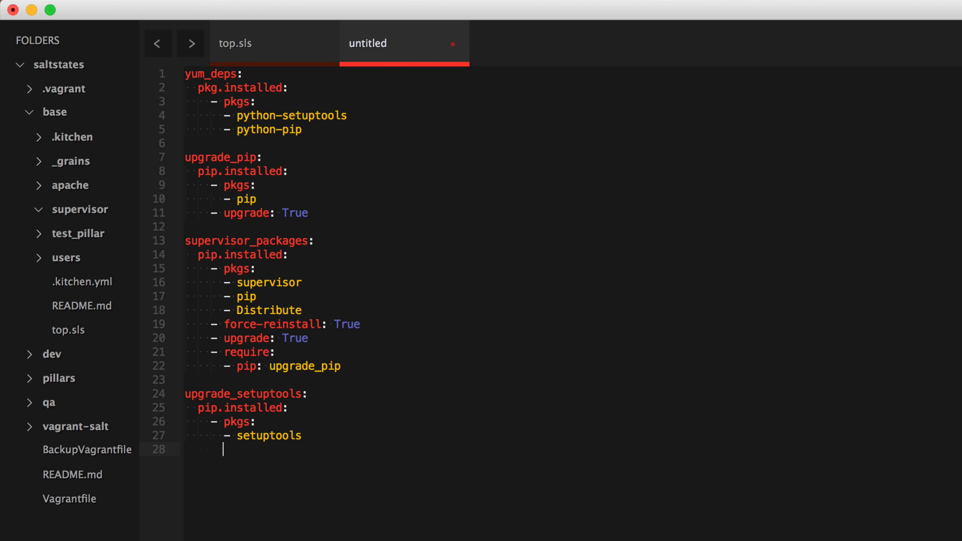
{"action": "type", "text": "up"}
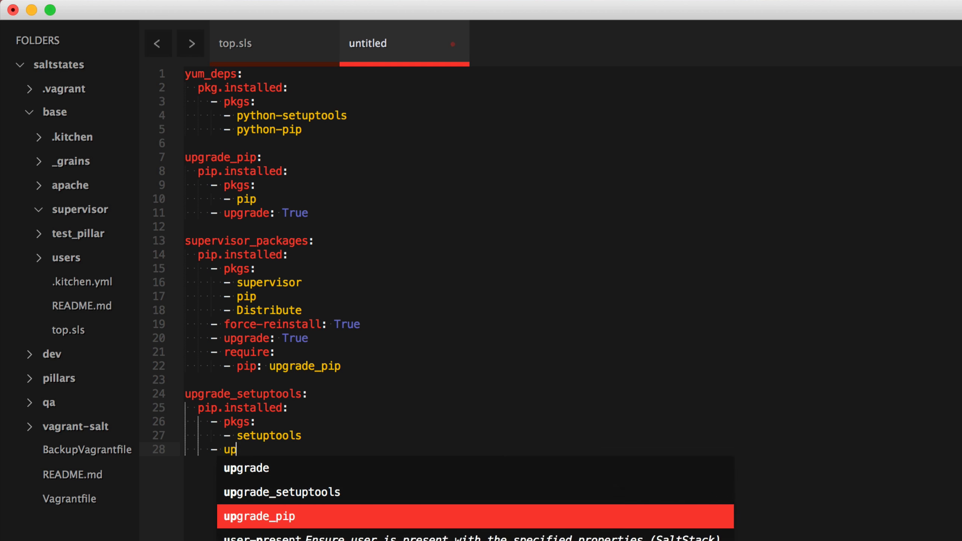
{"action": "key", "text": "Tab"}
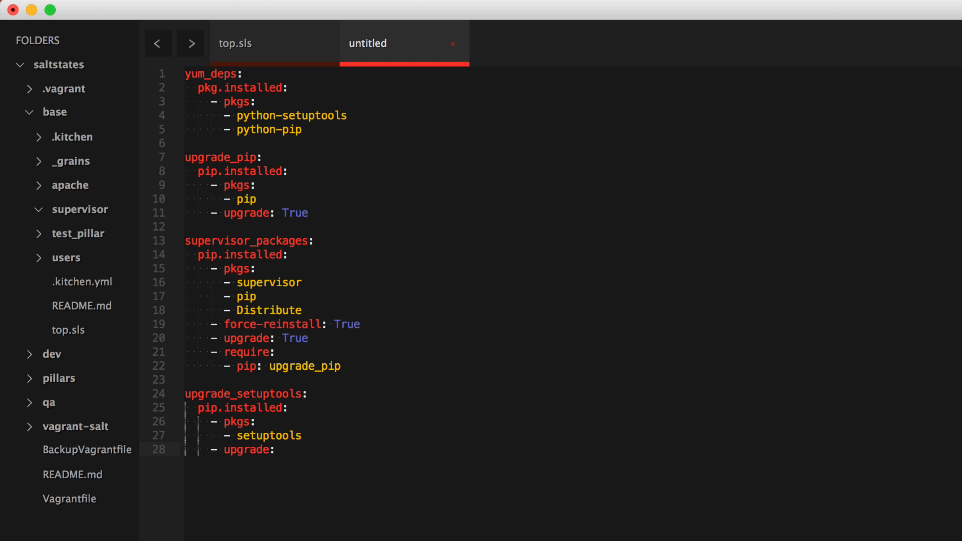
{"action": "type", "text": "True"}
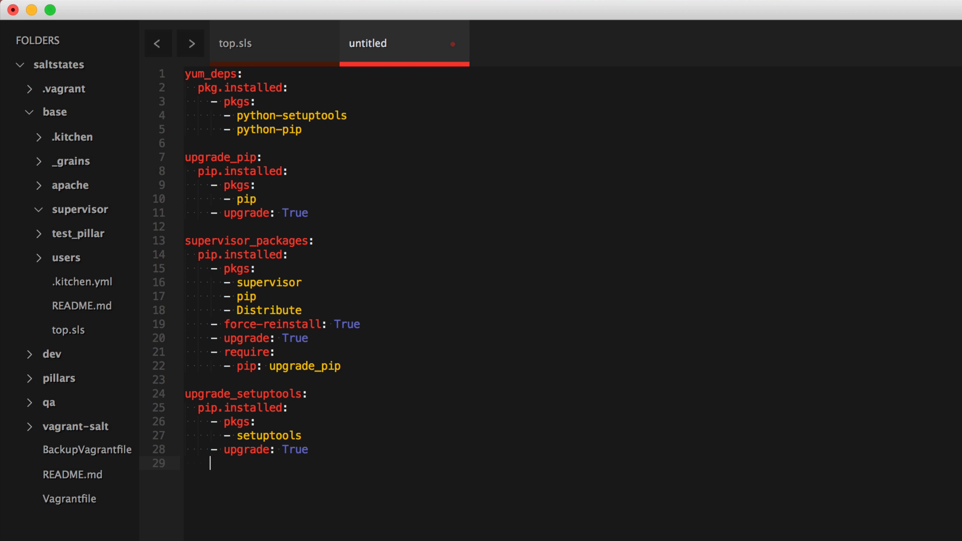
{"action": "type", "text": "-"}
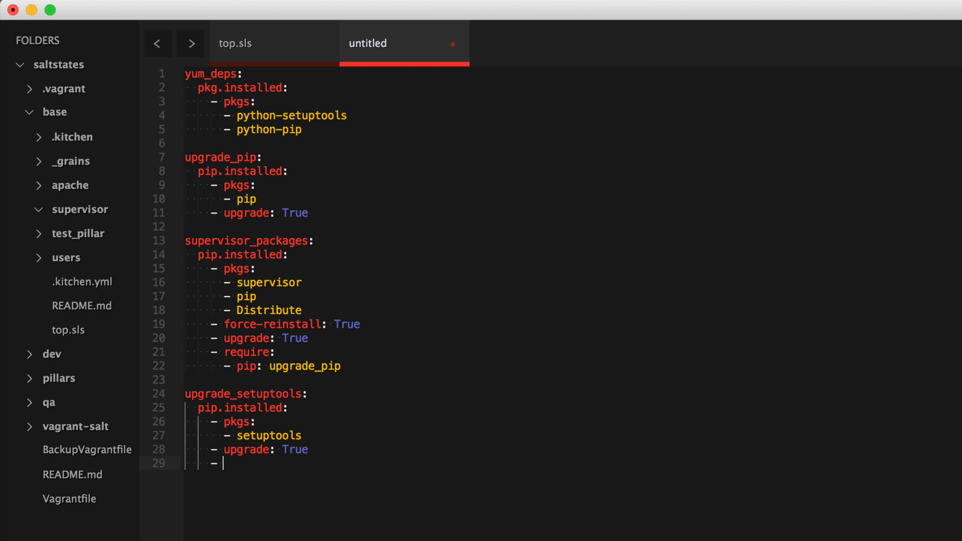
{"action": "type", "text": "force-reinstall:"}
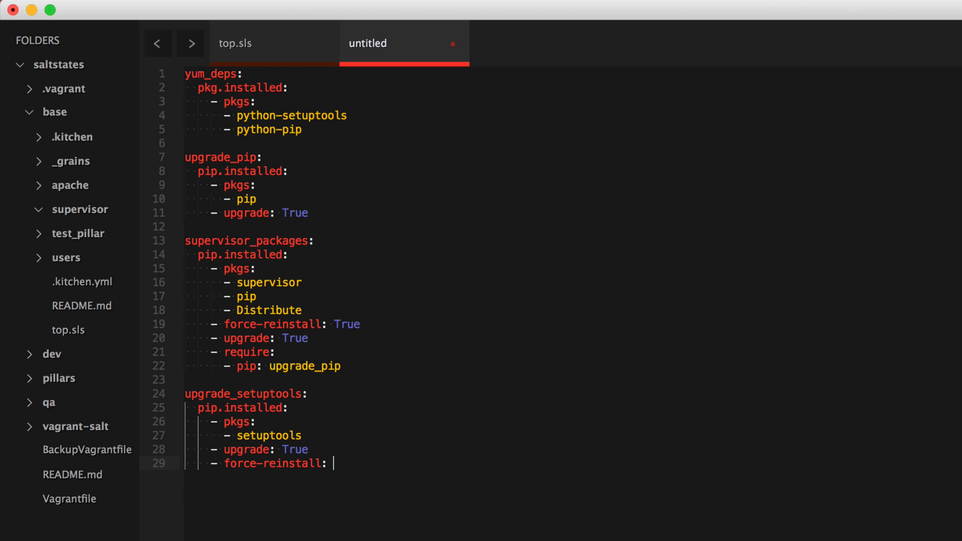
{"action": "type", "text": "True"}
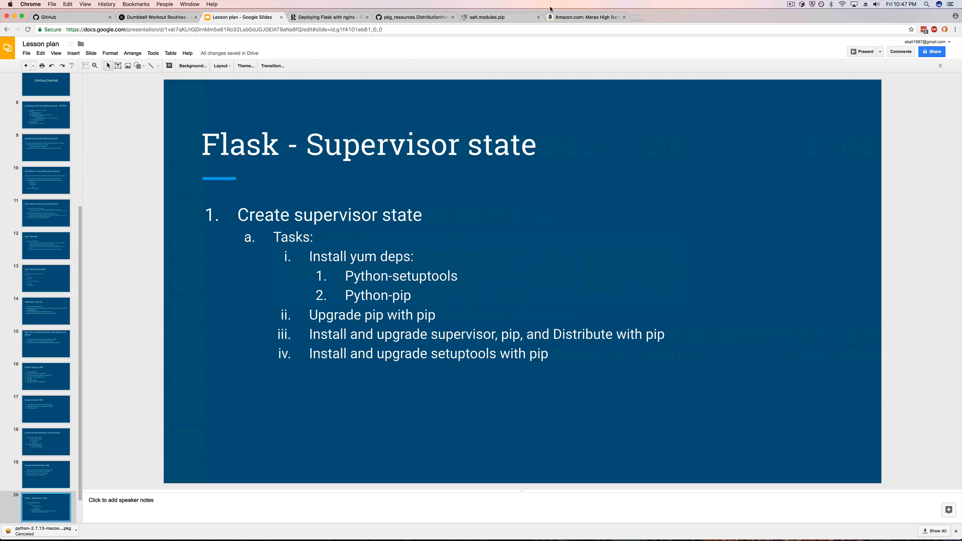
Switch to the salt.modules.pip docs and scroll to the pip.install parameters
{"action": "left_click", "coordinate": [494, 17]}
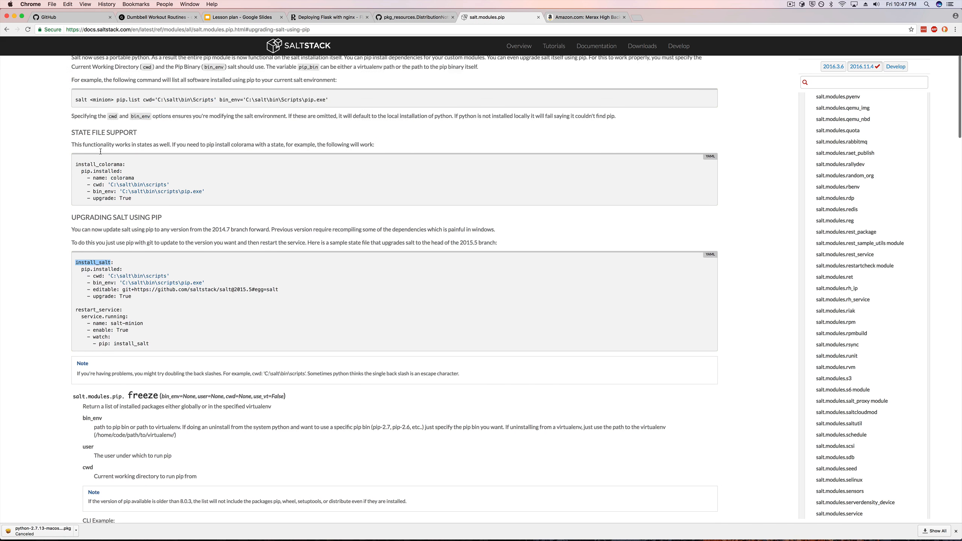
{"action": "scroll", "scroll_direction": "down", "scroll_amount": 3}
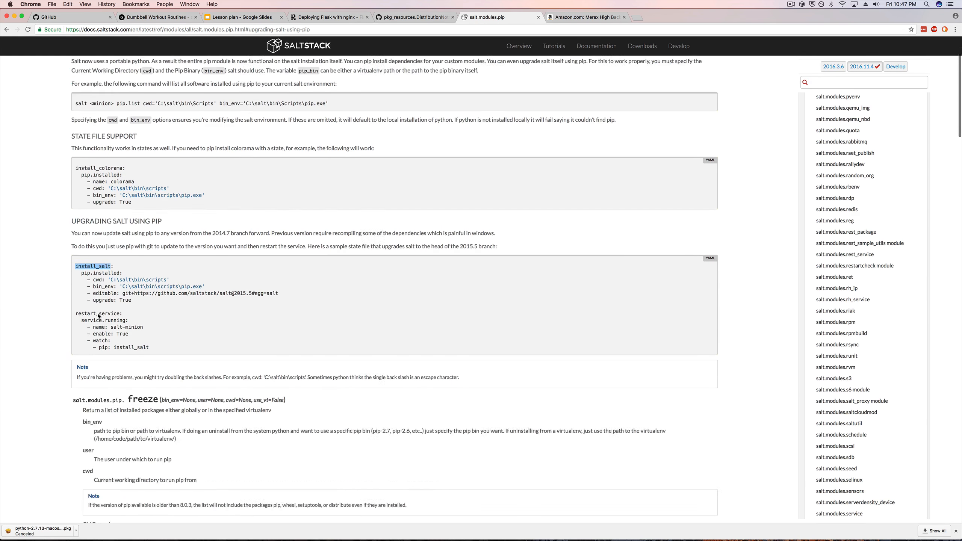
{"action": "scroll", "scroll_direction": "down", "scroll_amount": 3}
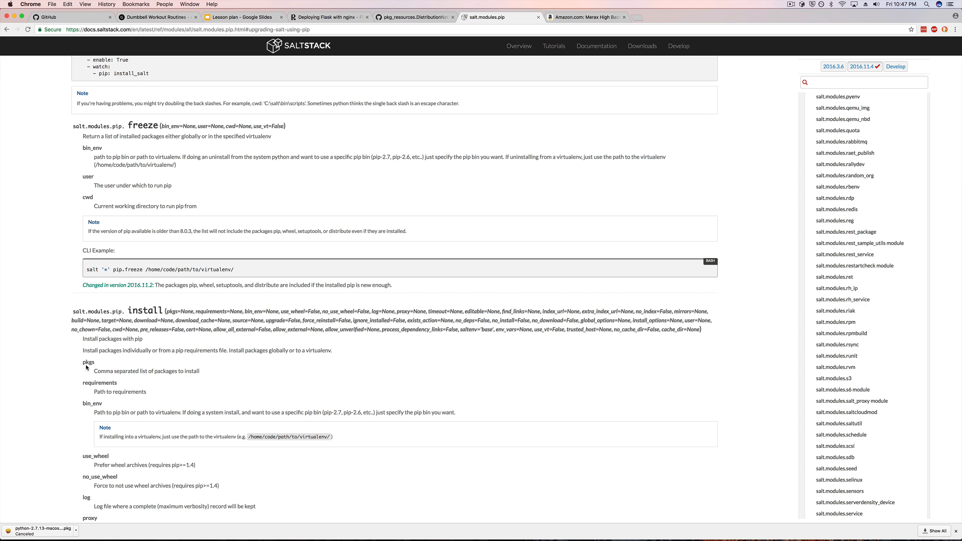
{"action": "double_click", "coordinate": [87, 362]}
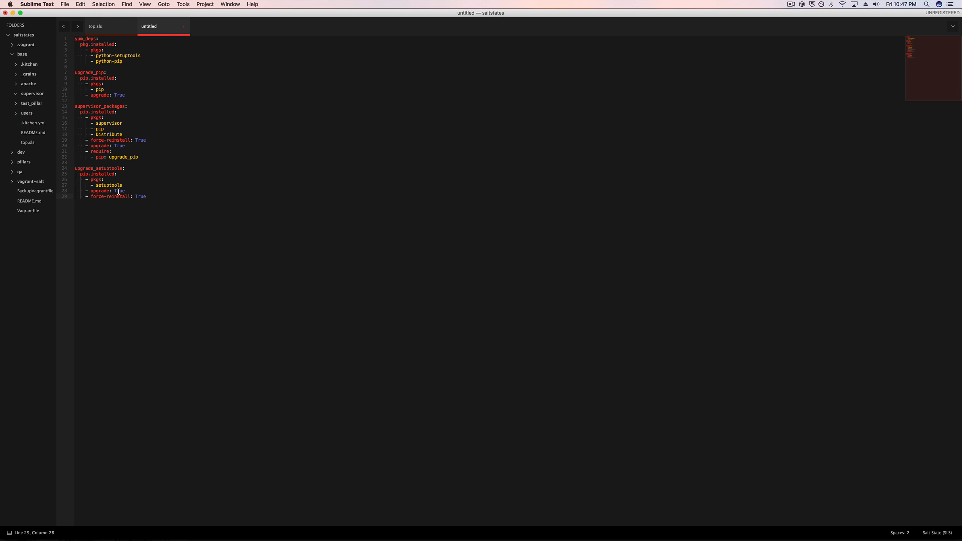
Save the untitled state file as init.sls in the supervisor folder
{"action": "key", "text": "cmd+s"}
{"action": "type", "text": "init.sls"}
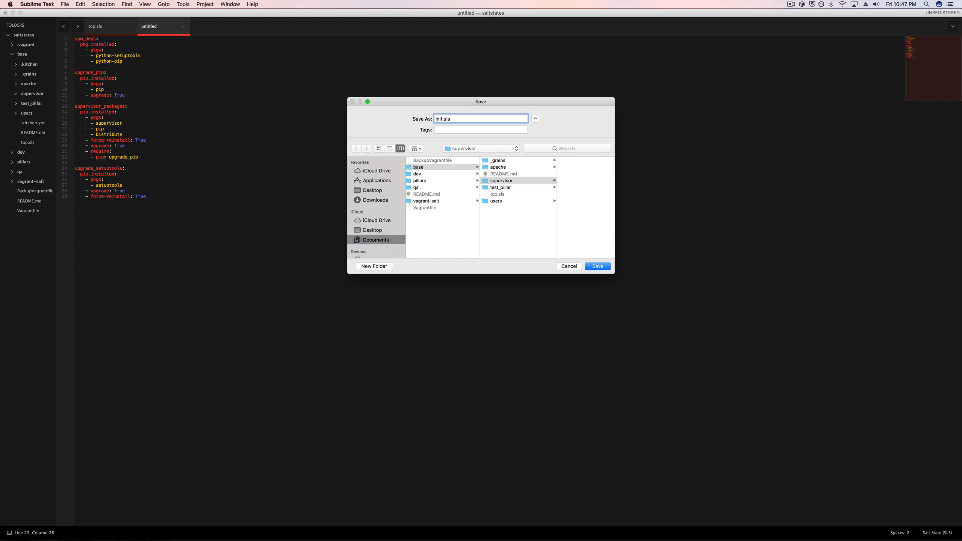
{"action": "left_click", "coordinate": [597, 265]}
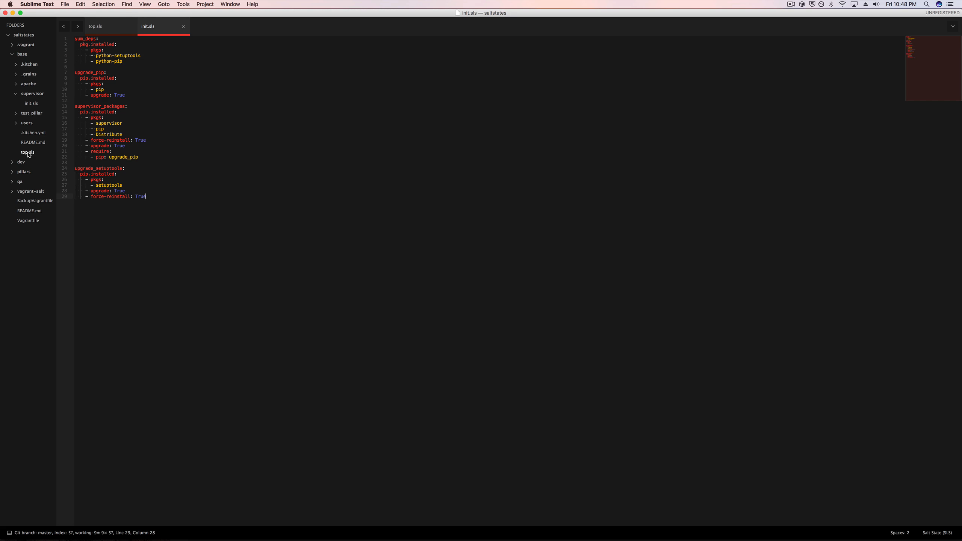
In top.sls, add supervisor below apache for the webs target and select the word
{"action": "left_click", "coordinate": [95, 26]}
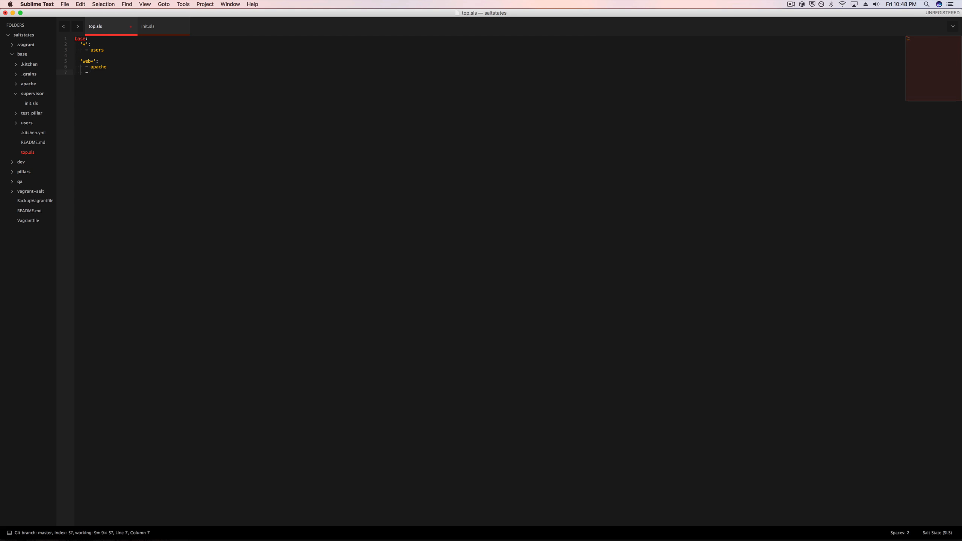
{"action": "type", "text": "supervisor"}
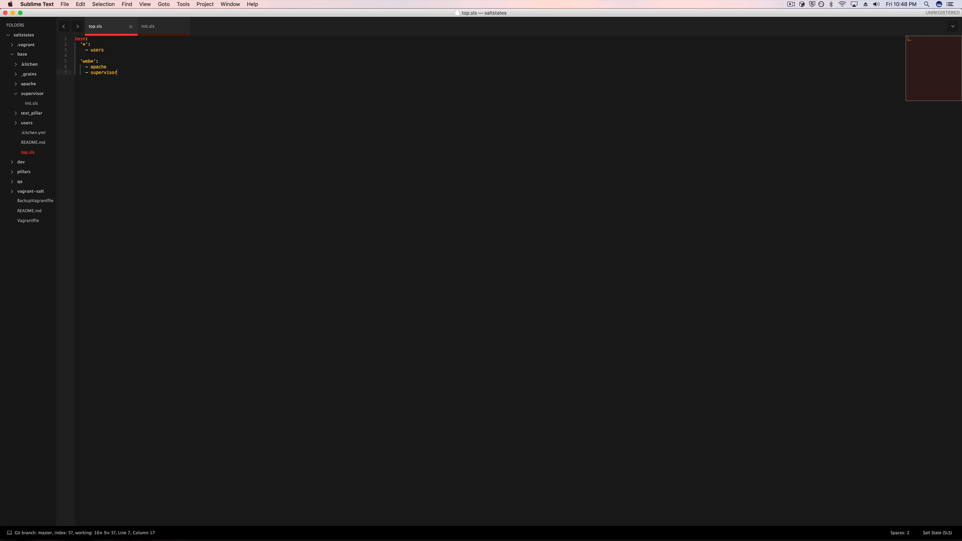
{"action": "mouse_move", "coordinate": [62, 101]}
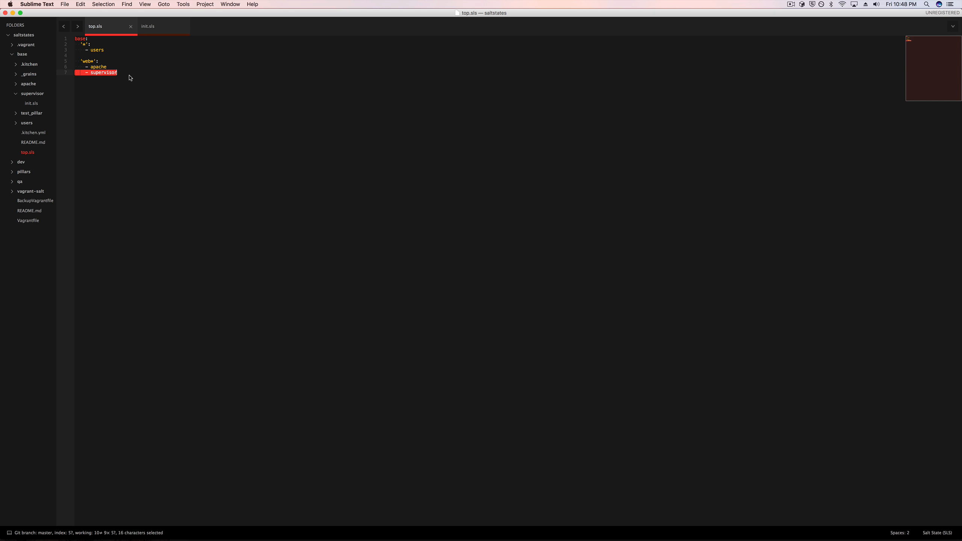
{"action": "double_click", "coordinate": [103, 73]}
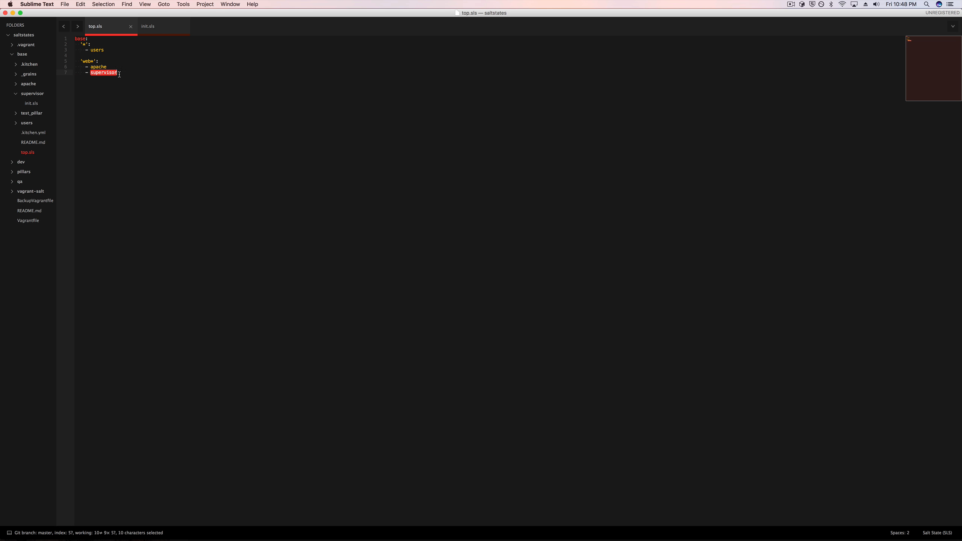
{"action": "mouse_move", "coordinate": [85, 79]}
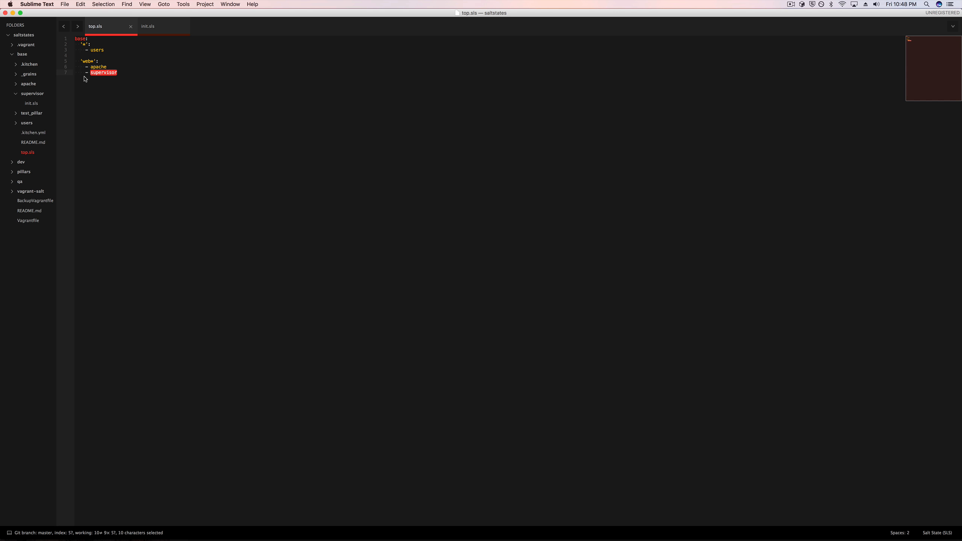
{"action": "mouse_move", "coordinate": [92, 77]}
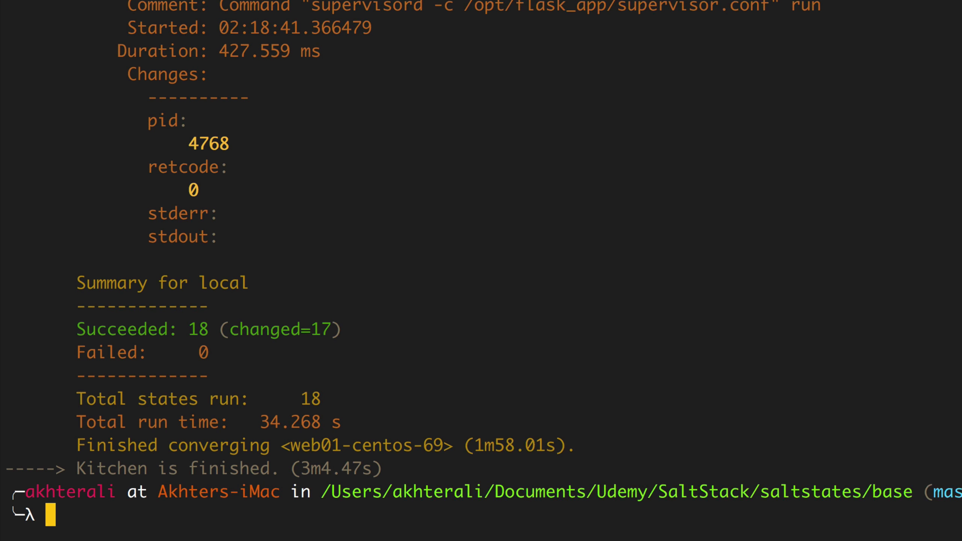
Run kitchen destroy all, converge web01-centos-69, and inspect the force-reinstall warnings
{"action": "type", "text": "kitchen destroy all"}
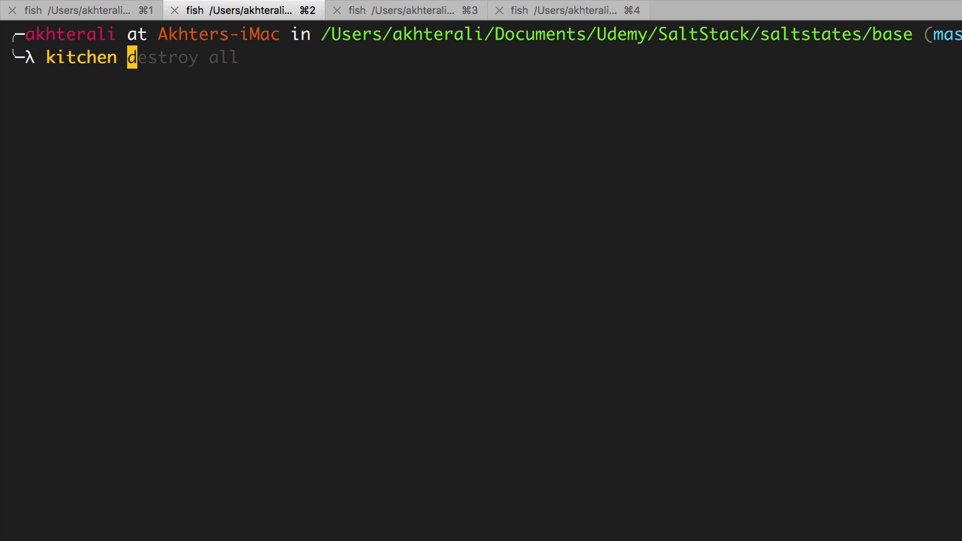
{"action": "type", "text": "converge web01-centos-69"}
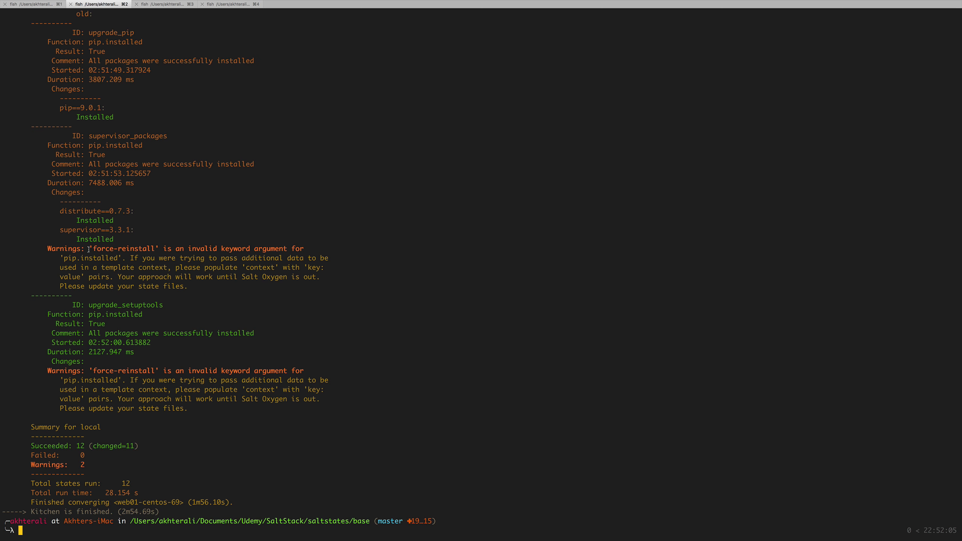
{"action": "double_click", "coordinate": [123, 248]}
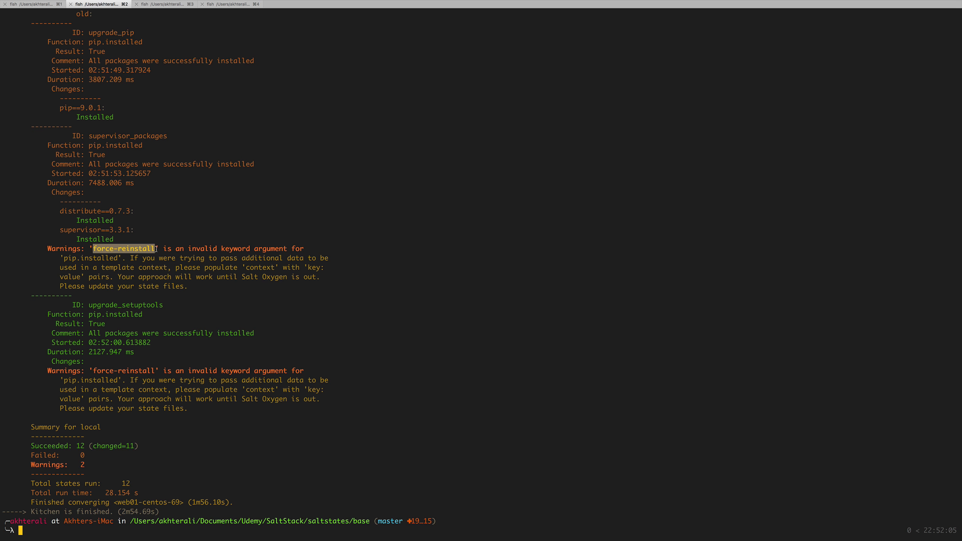
{"action": "left_click", "coordinate": [124, 249]}
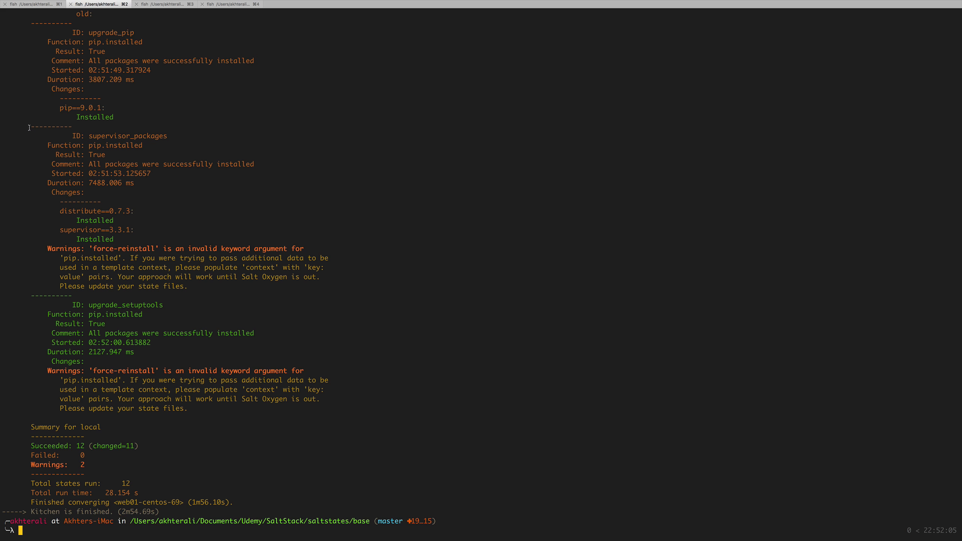
{"action": "left_click_drag", "start_coordinate": [28, 128], "coordinate": [258, 290]}
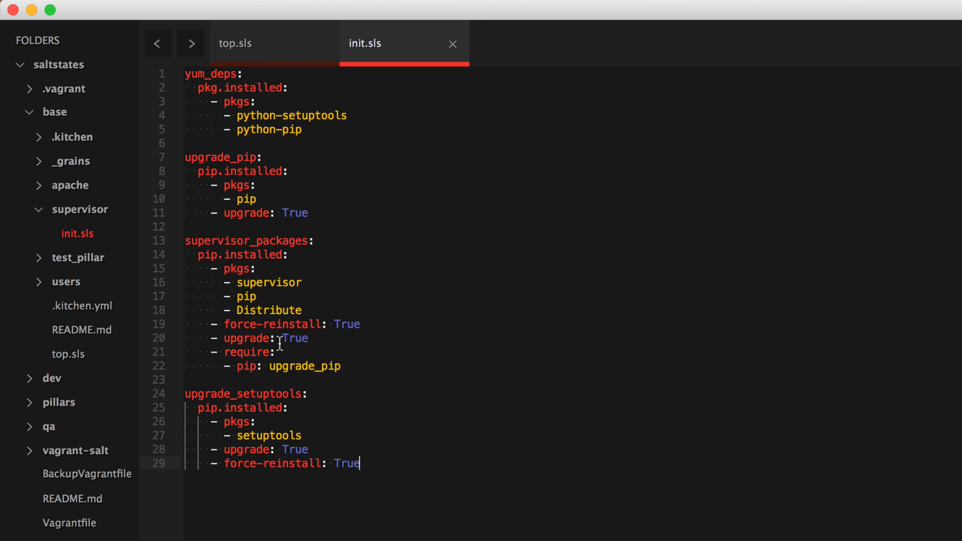
Rename force-reinstall to force_reinstall and make upgrade_pip require pkg: yum_deps
{"action": "double_click", "coordinate": [292, 324]}
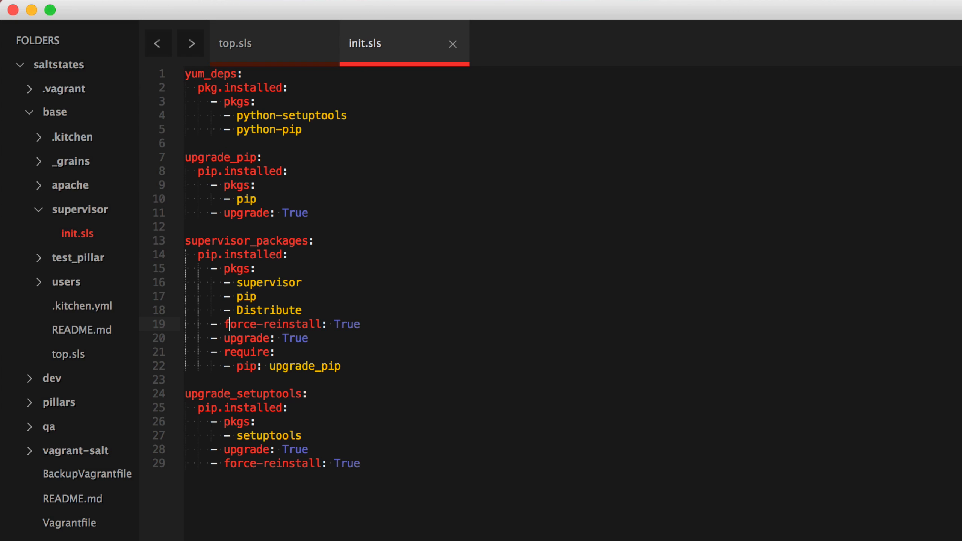
{"action": "double_click", "coordinate": [263, 324]}
{"action": "type", "text": "_"}
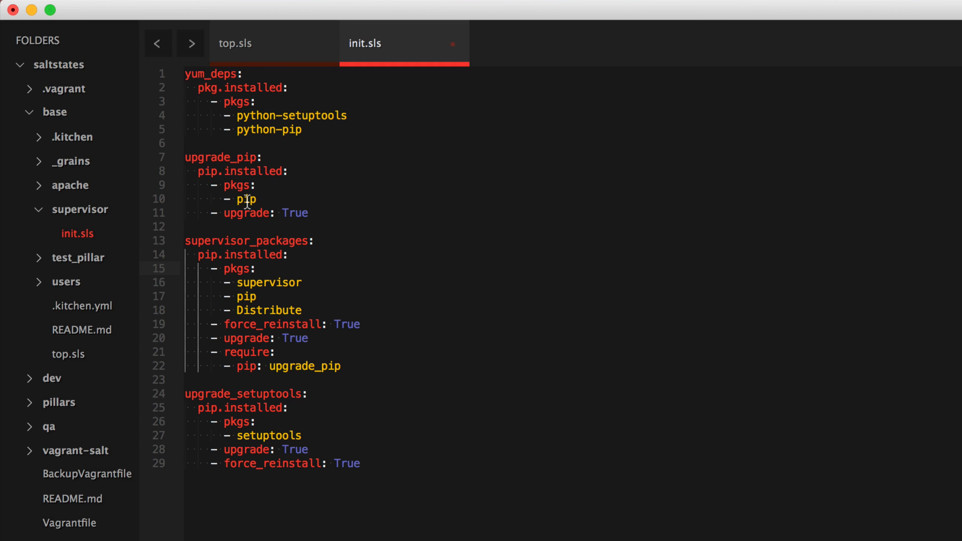
{"action": "mouse_move", "coordinate": [237, 354]}
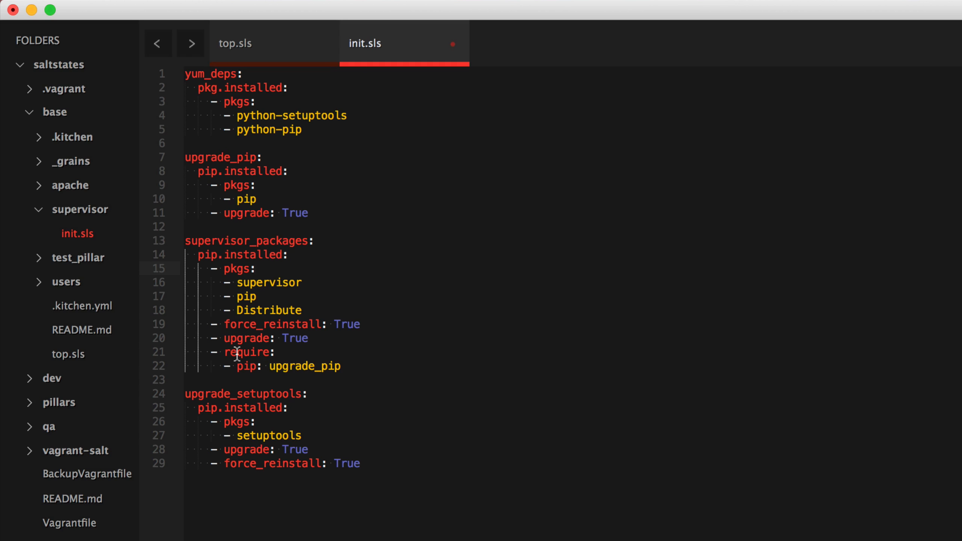
{"action": "mouse_move", "coordinate": [247, 202]}
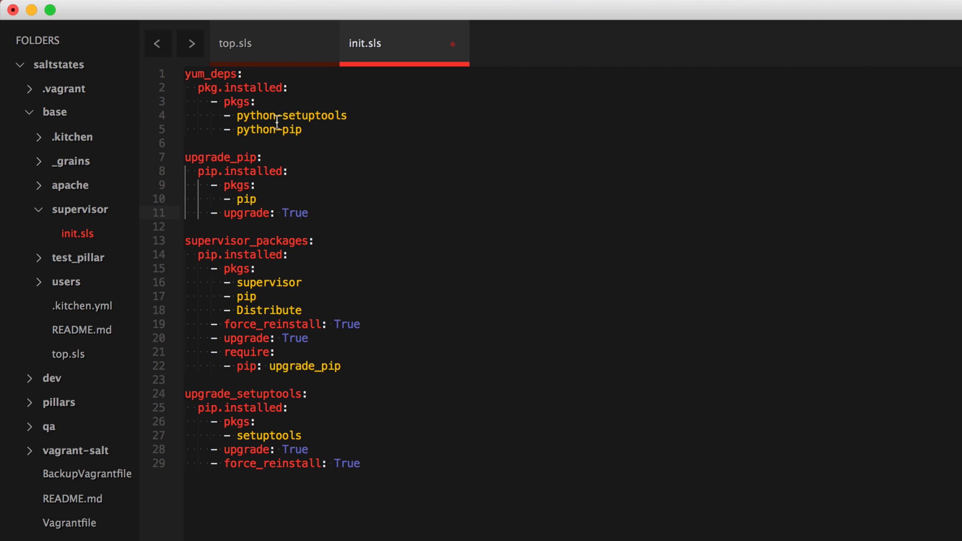
{"action": "mouse_move", "coordinate": [279, 136]}
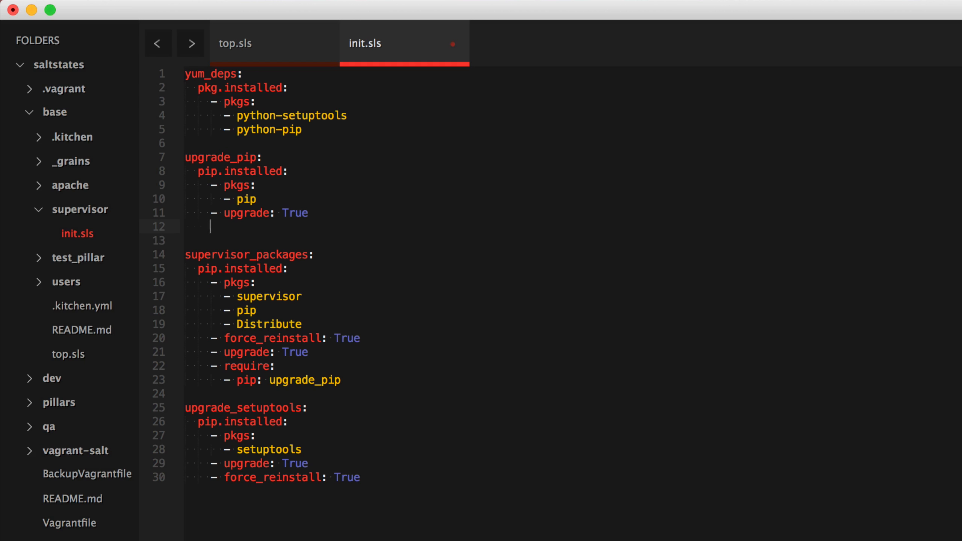
{"action": "type", "text": "- require:"}
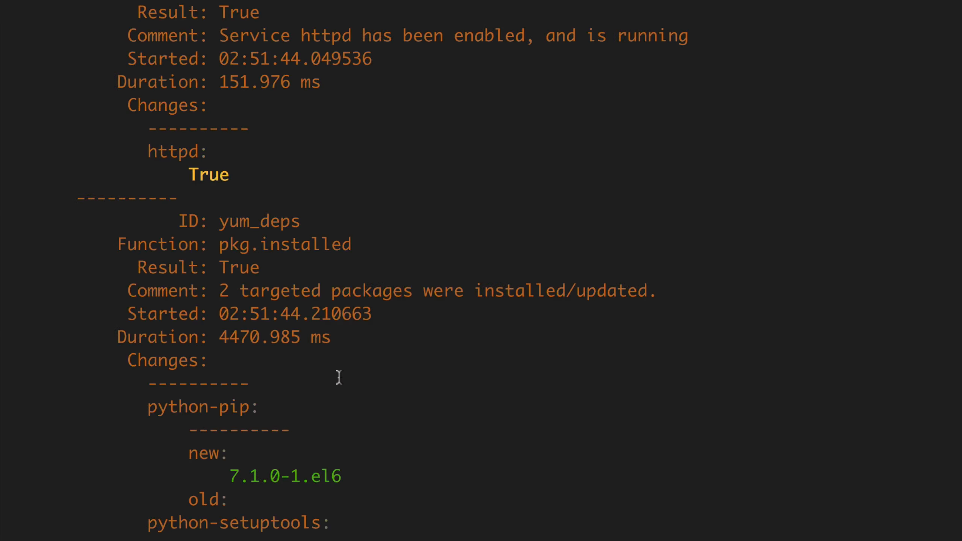
{"action": "scroll", "scroll_direction": "down", "scroll_amount": 3}
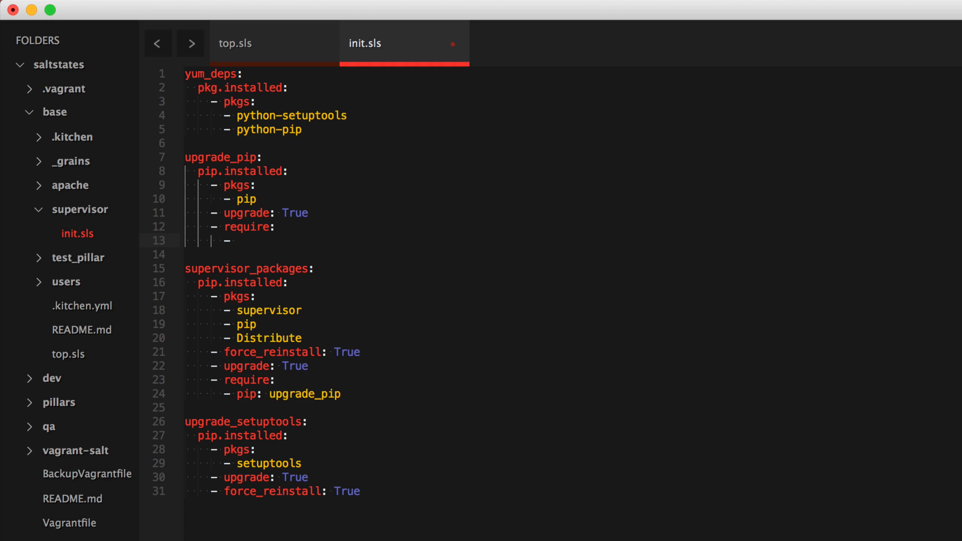
{"action": "type", "text": "pkg:"}
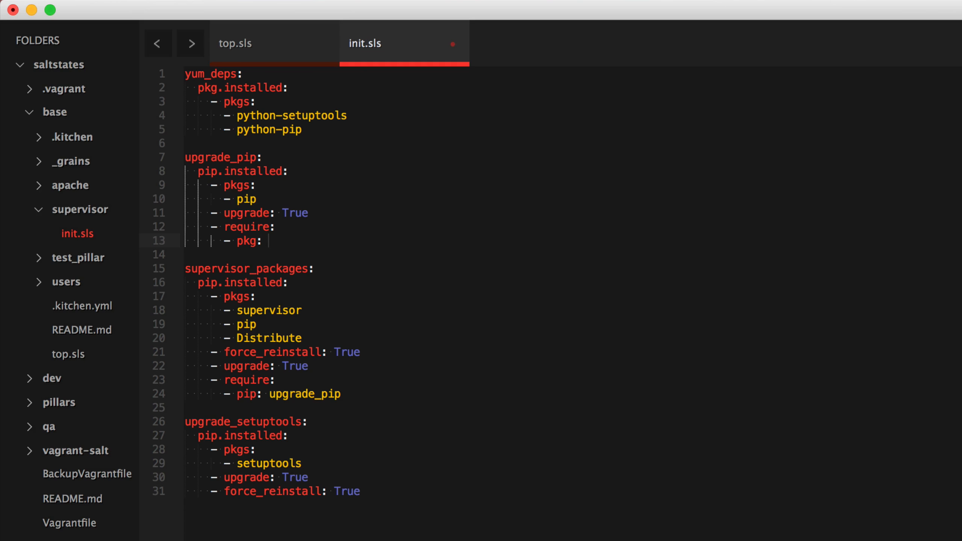
{"action": "type", "text": "yum_deps"}
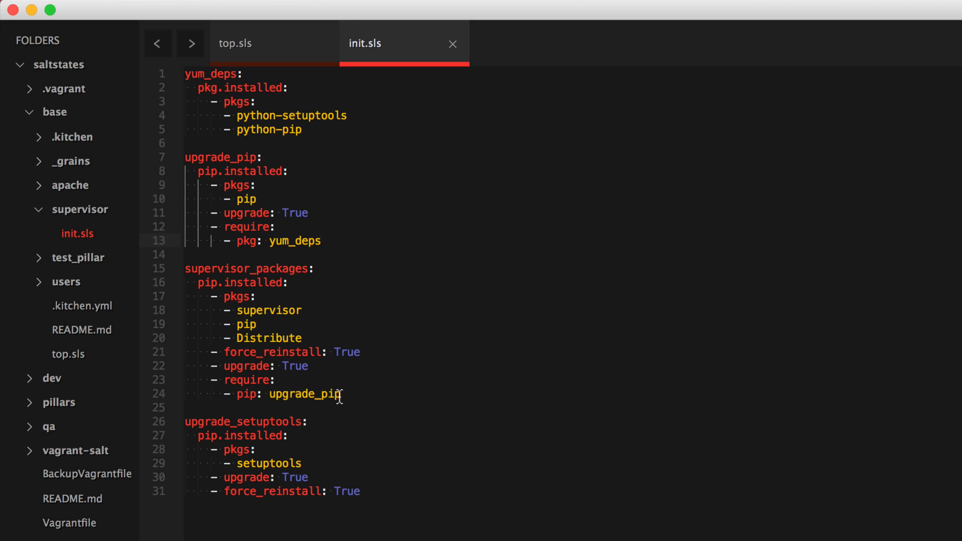
{"action": "double_click", "coordinate": [247, 199]}
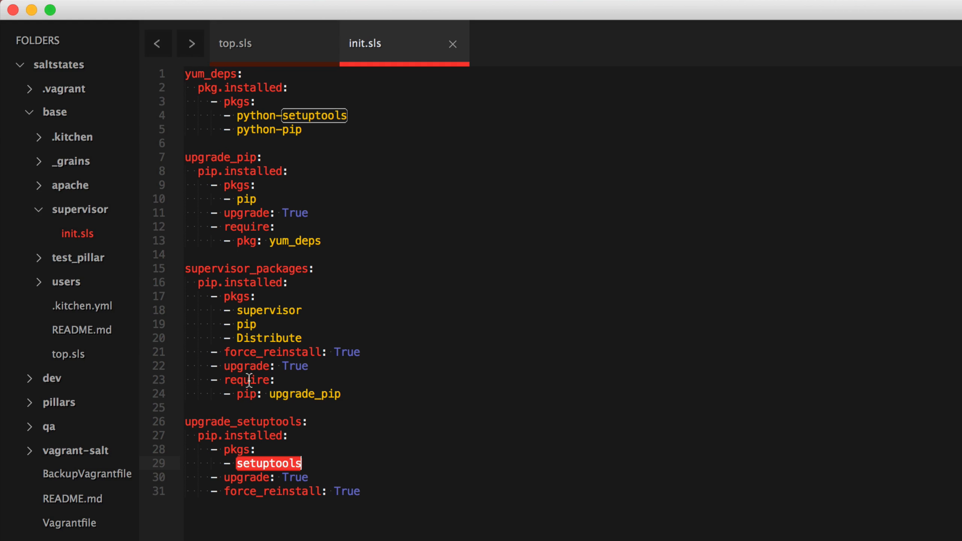
{"action": "mouse_move", "coordinate": [261, 469]}
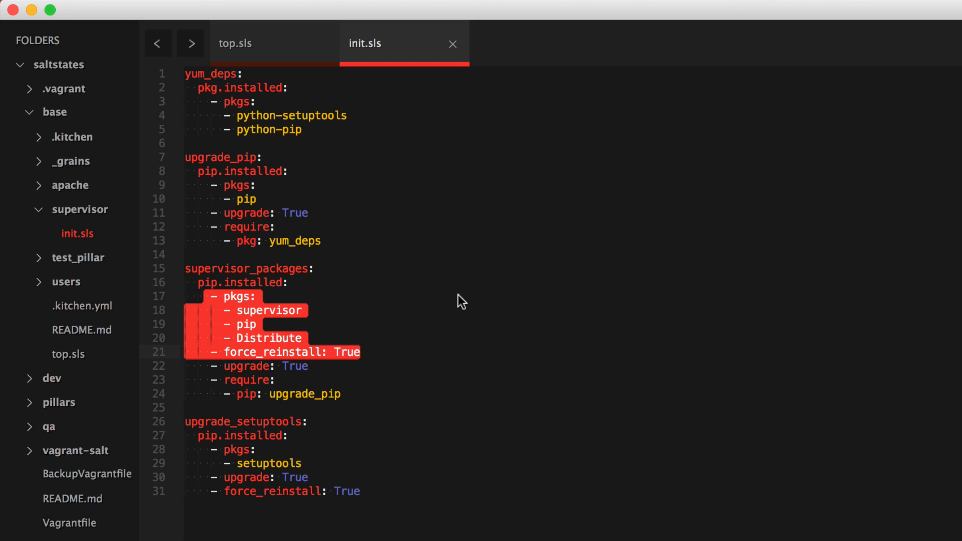
{"action": "left_click", "coordinate": [579, 491]}
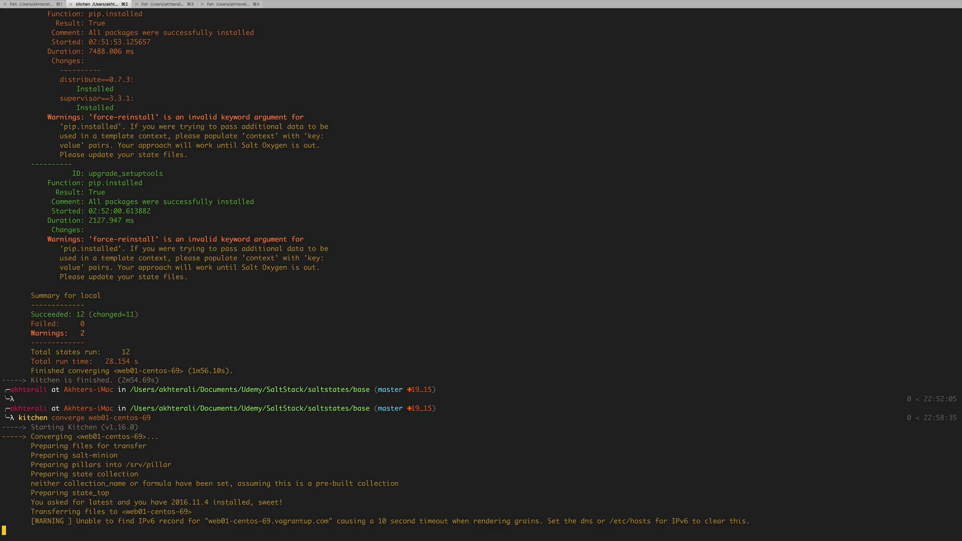
{"action": "key", "text": "cmd+tab"}
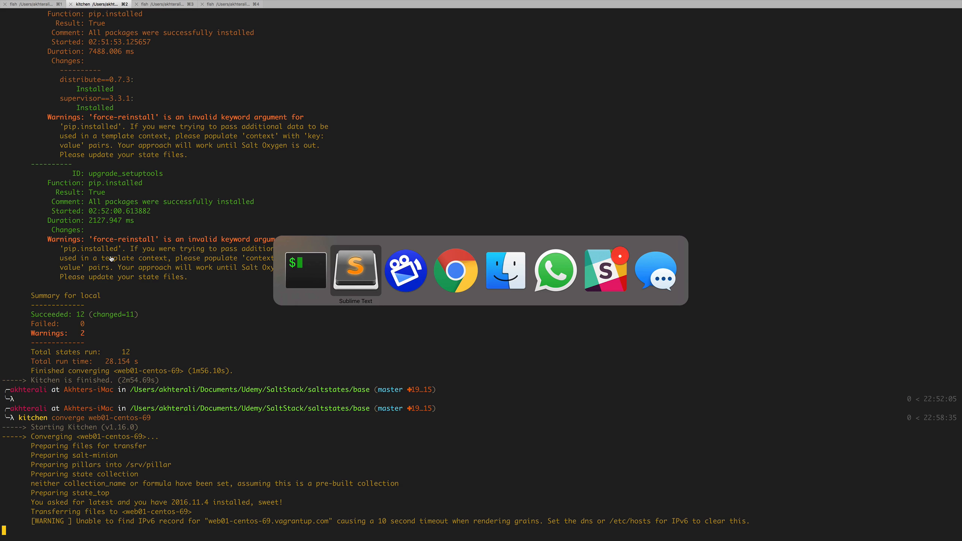
{"action": "left_click", "coordinate": [355, 270]}
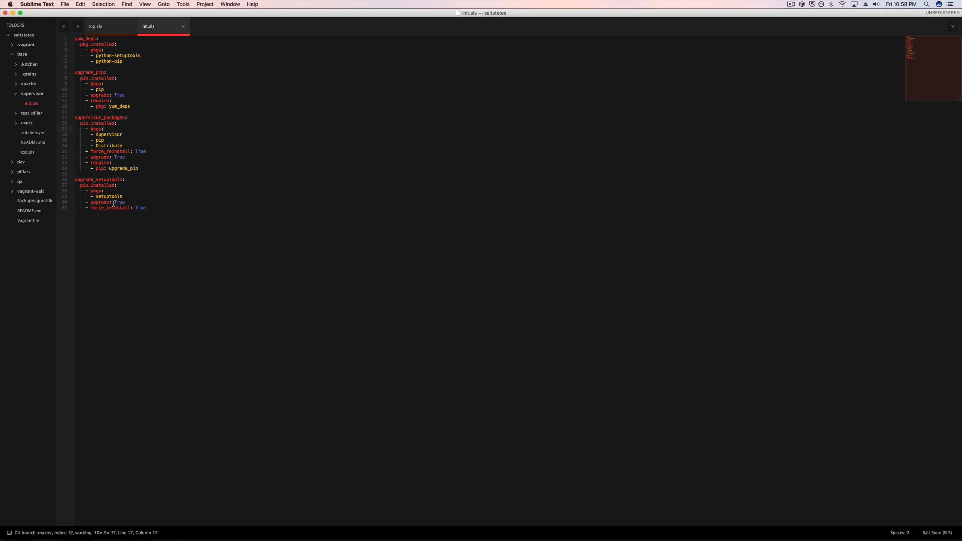
{"action": "double_click", "coordinate": [122, 168]}
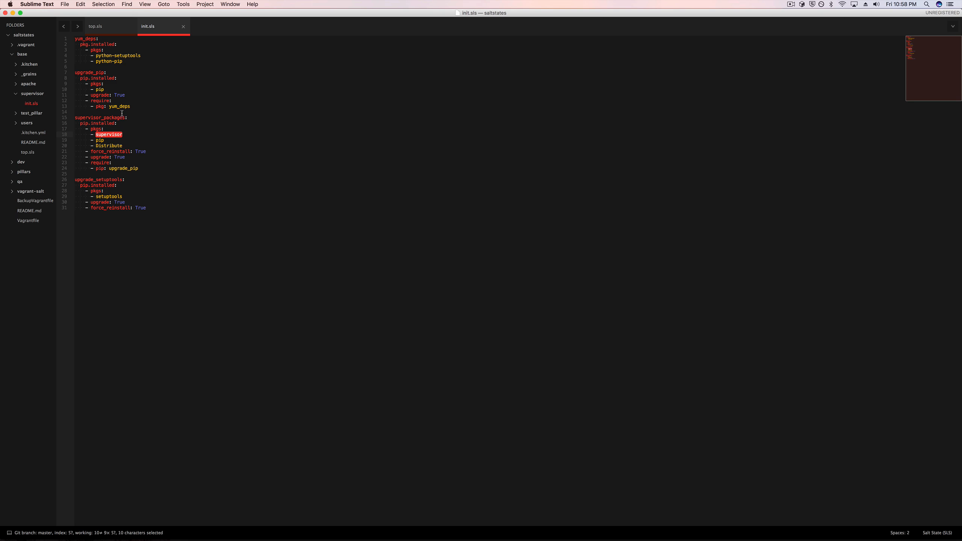
{"action": "double_click", "coordinate": [120, 106]}
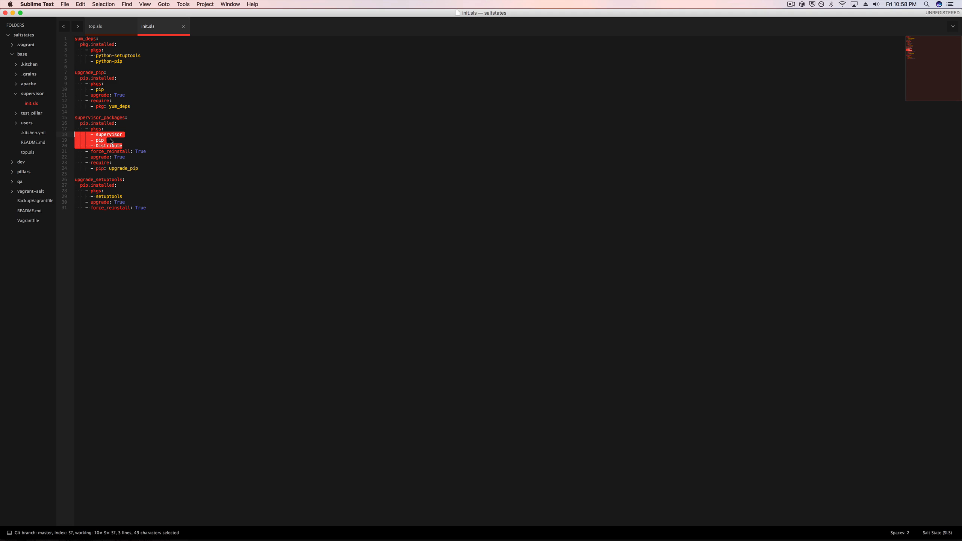
{"action": "left_click", "coordinate": [98, 140]}
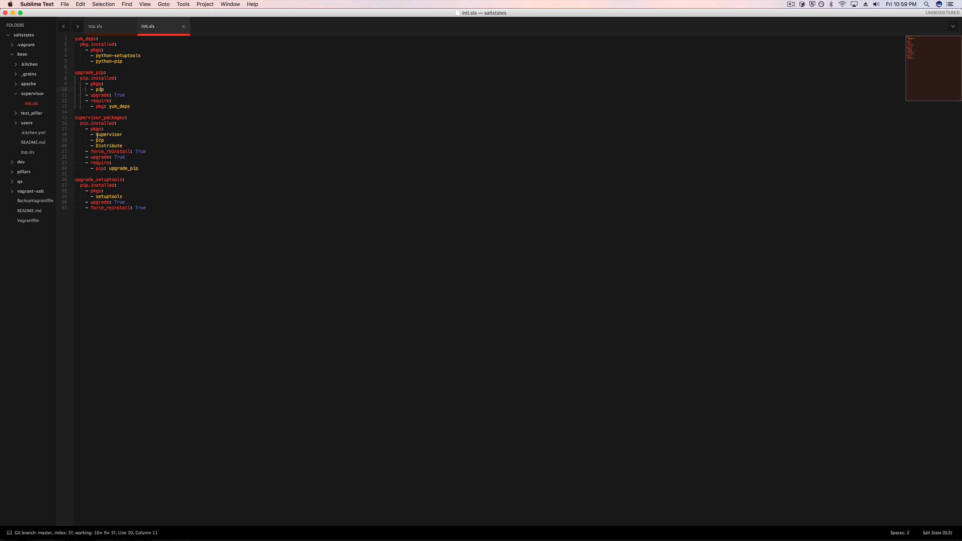
{"action": "double_click", "coordinate": [99, 140]}
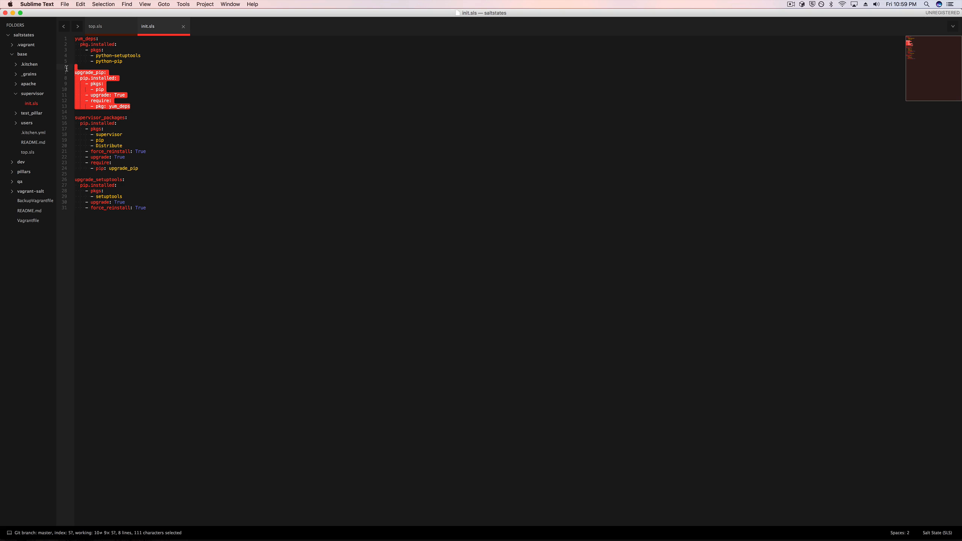
{"action": "double_click", "coordinate": [99, 140]}
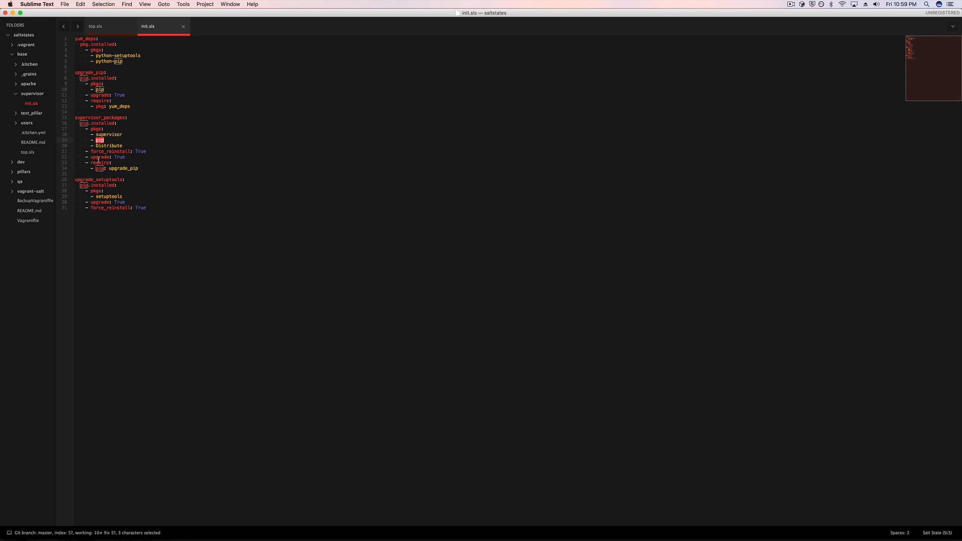
{"action": "left_click", "coordinate": [100, 140]}
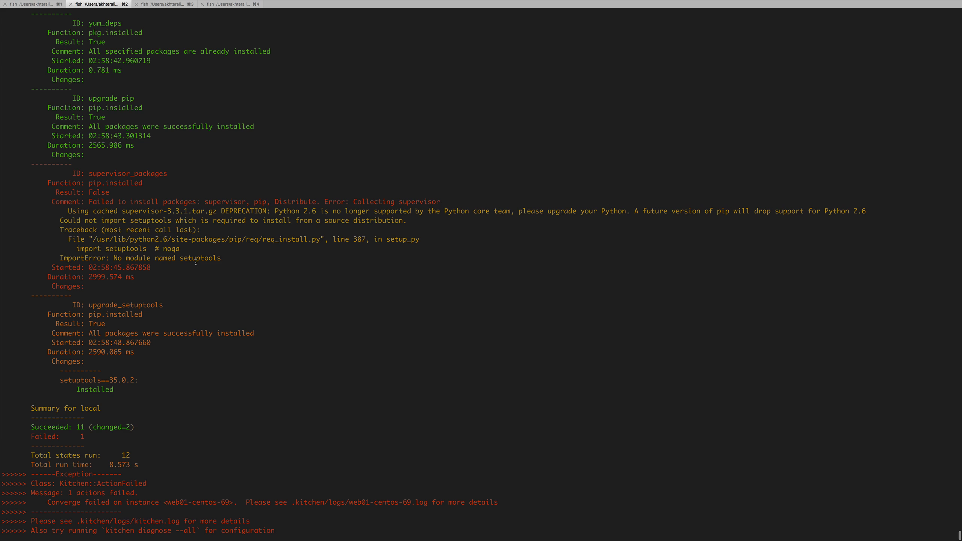
Inspect the supervisor_packages error: setuptools module missing, and the installed setuptools version
{"action": "double_click", "coordinate": [199, 257]}
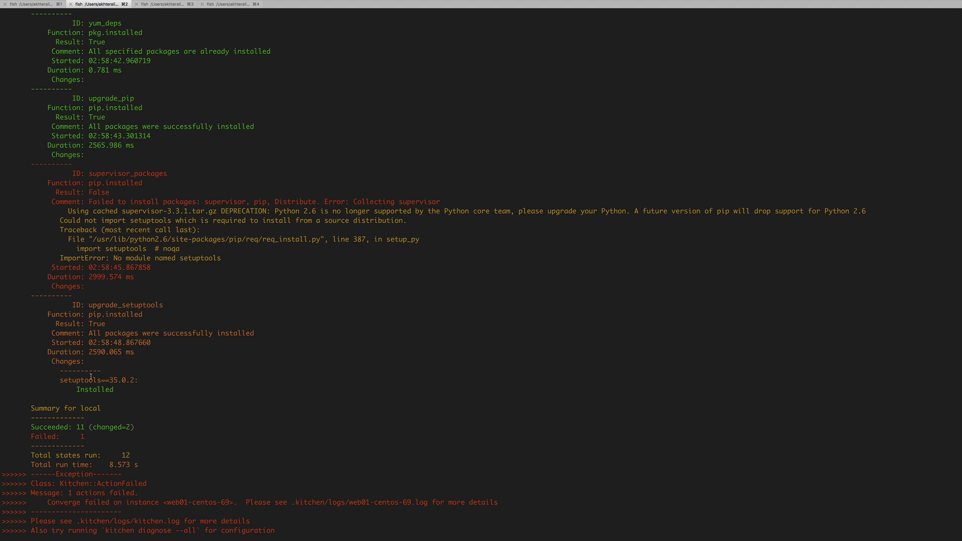
{"action": "double_click", "coordinate": [200, 258]}
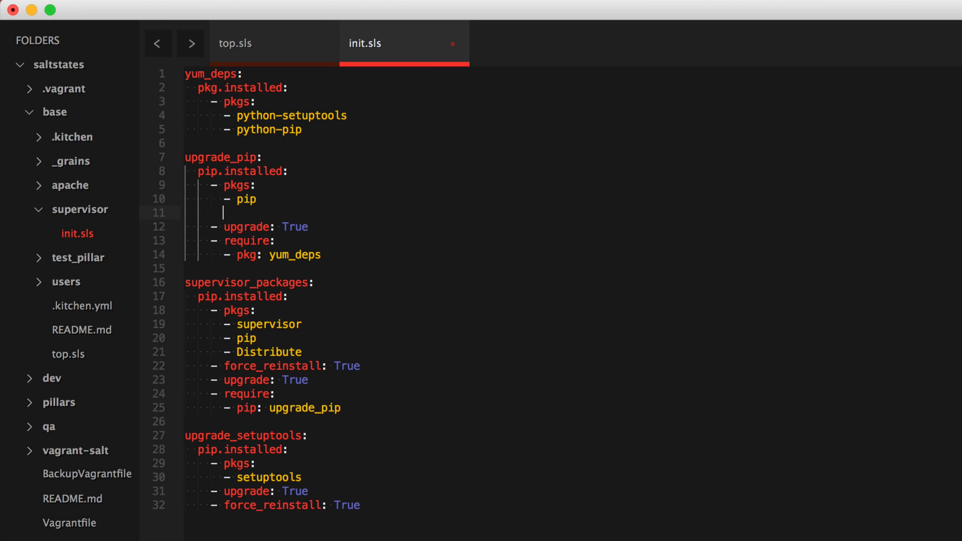
Add '- setuptools' under pkgs and copy a 'force_reinstall: True' line into the pip state
{"action": "type", "text": "setup"}
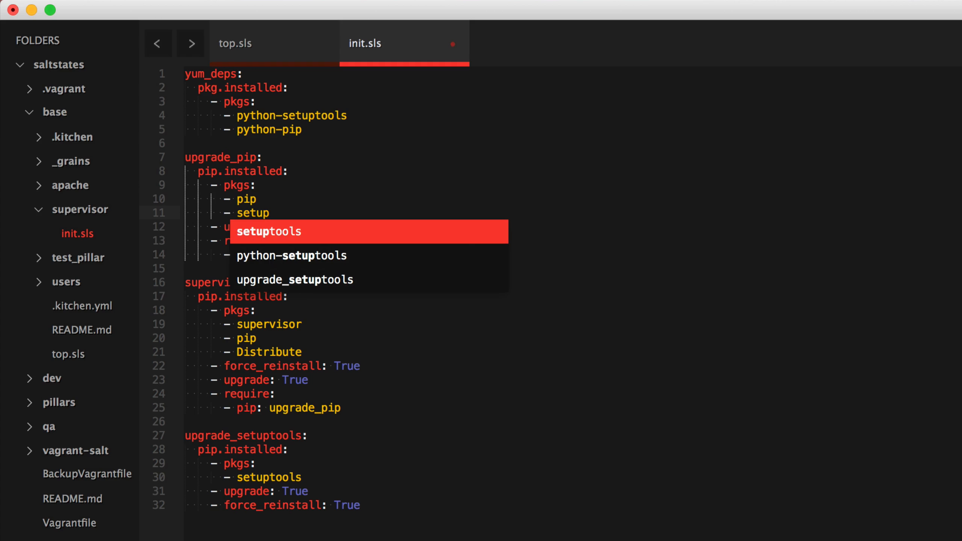
{"action": "key", "text": "Enter"}
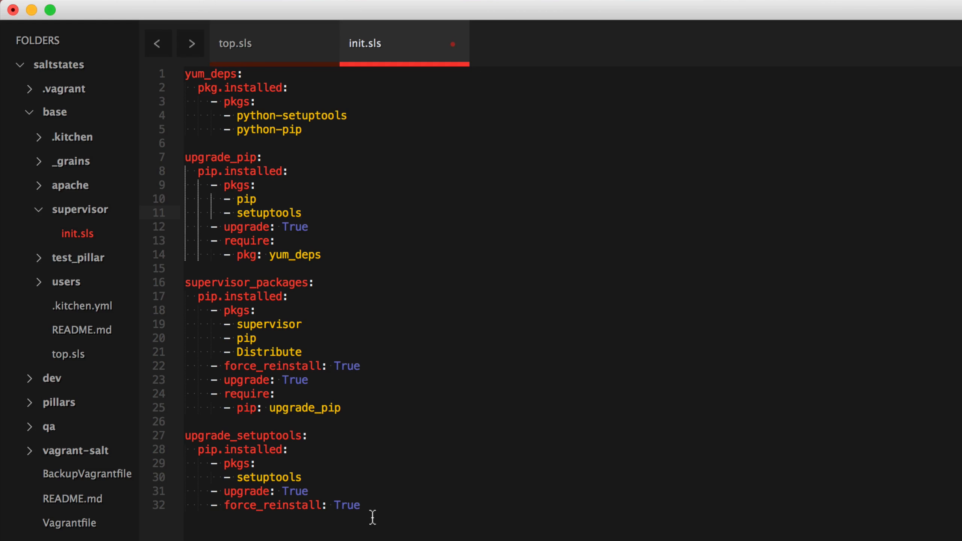
{"action": "mouse_move", "coordinate": [317, 233]}
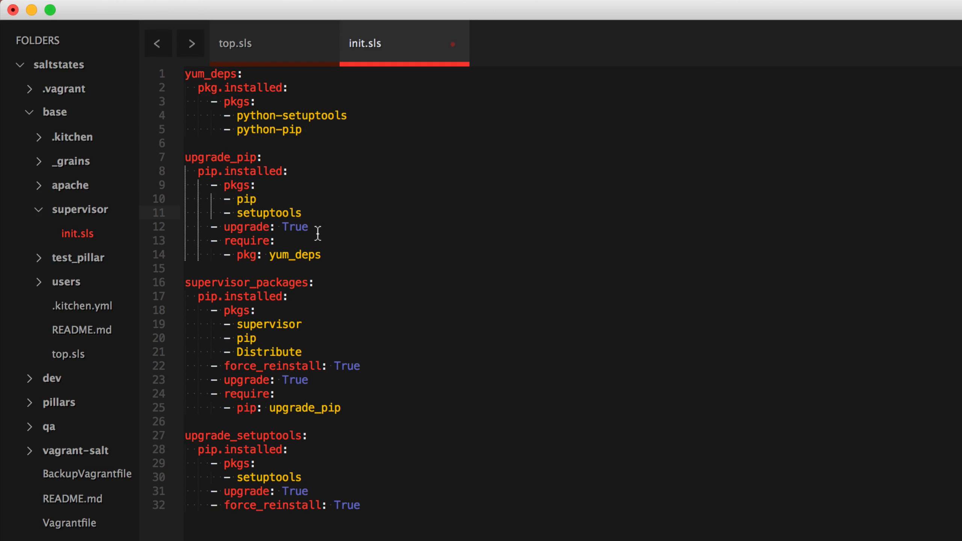
{"action": "triple_click", "coordinate": [291, 505]}
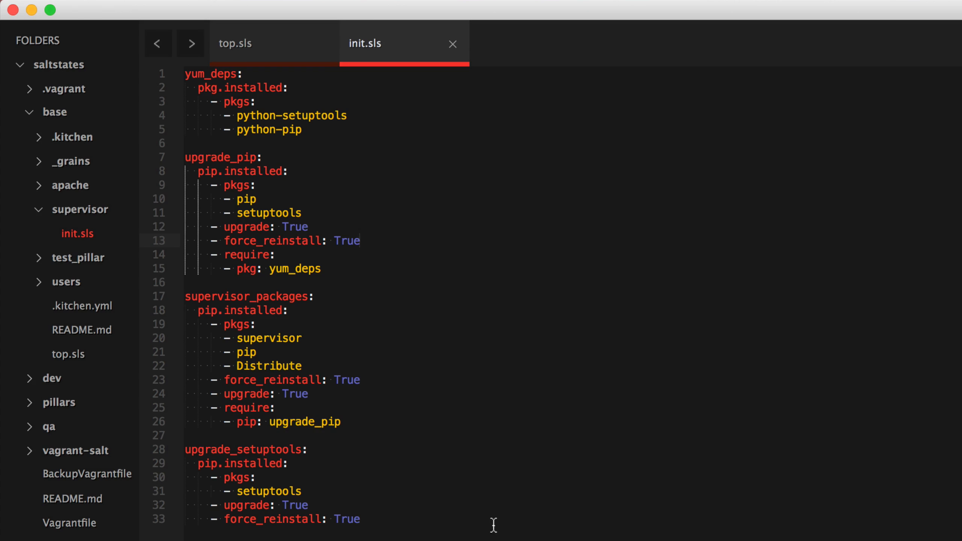
{"action": "mouse_move", "coordinate": [428, 469]}
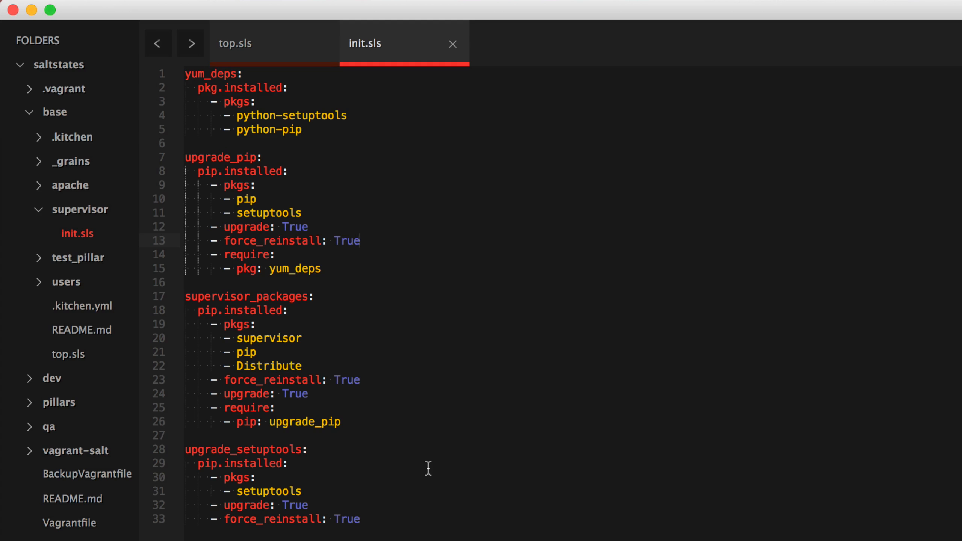
{"action": "left_click", "coordinate": [360, 240]}
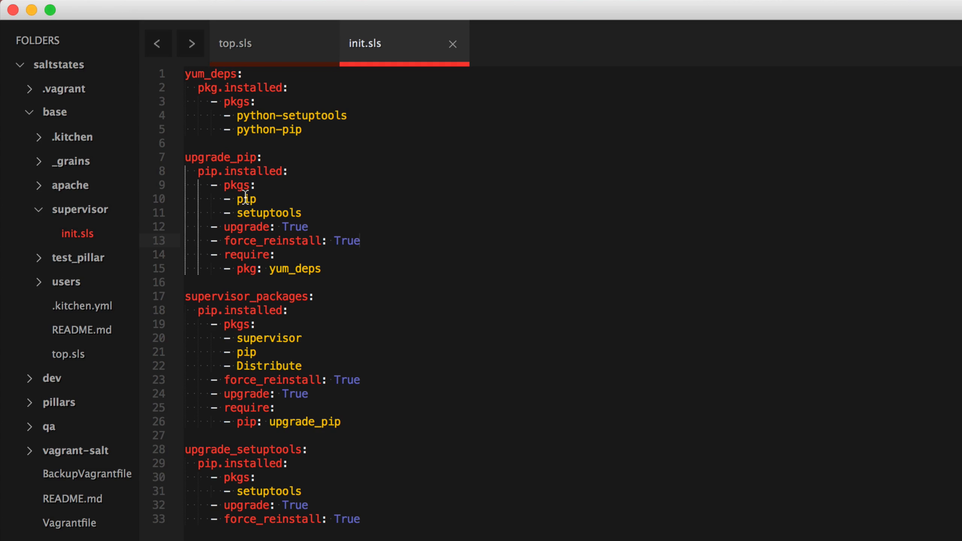
{"action": "mouse_move", "coordinate": [299, 116]}
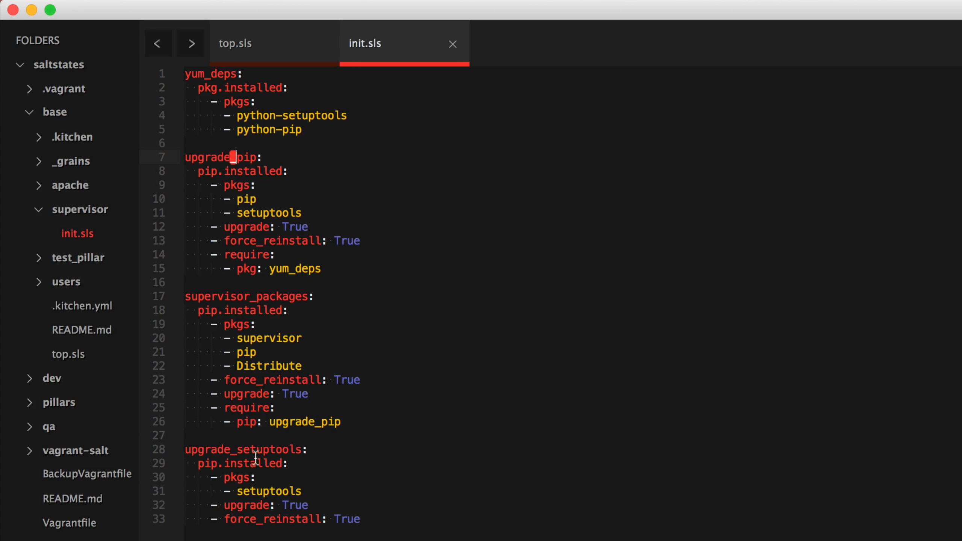
Rename the upgrade_pip state to upgrade_pip_setuptools
{"action": "double_click", "coordinate": [268, 491]}
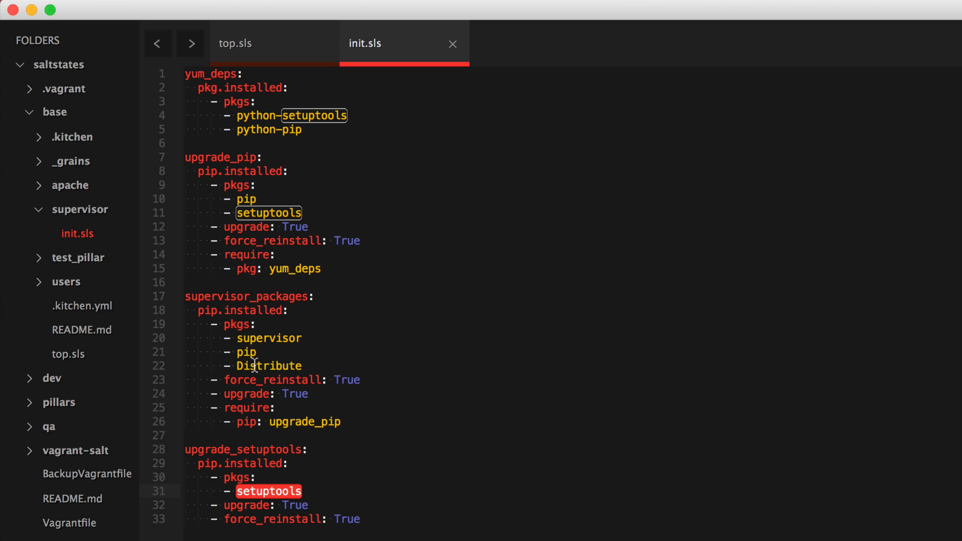
{"action": "mouse_move", "coordinate": [228, 277]}
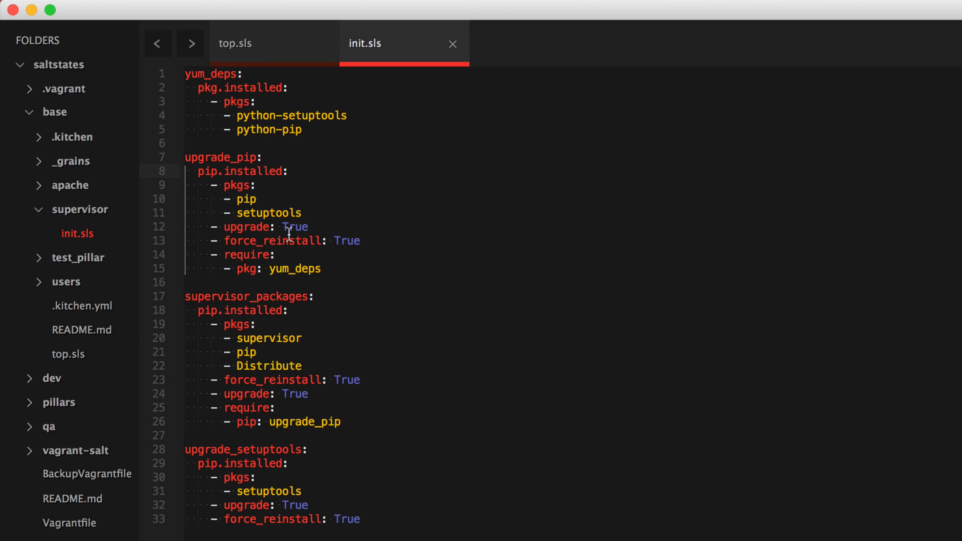
{"action": "double_click", "coordinate": [268, 213]}
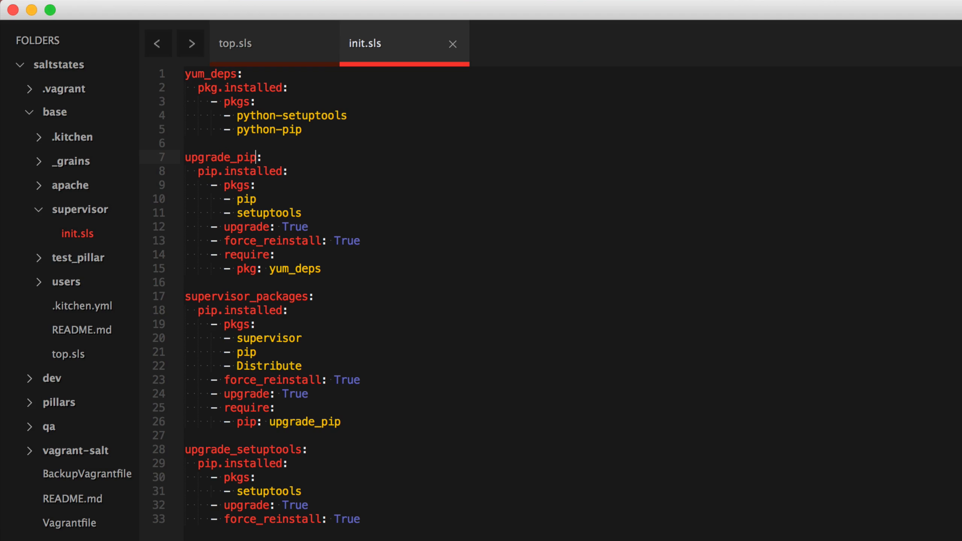
{"action": "type", "text": "_setuptoo"}
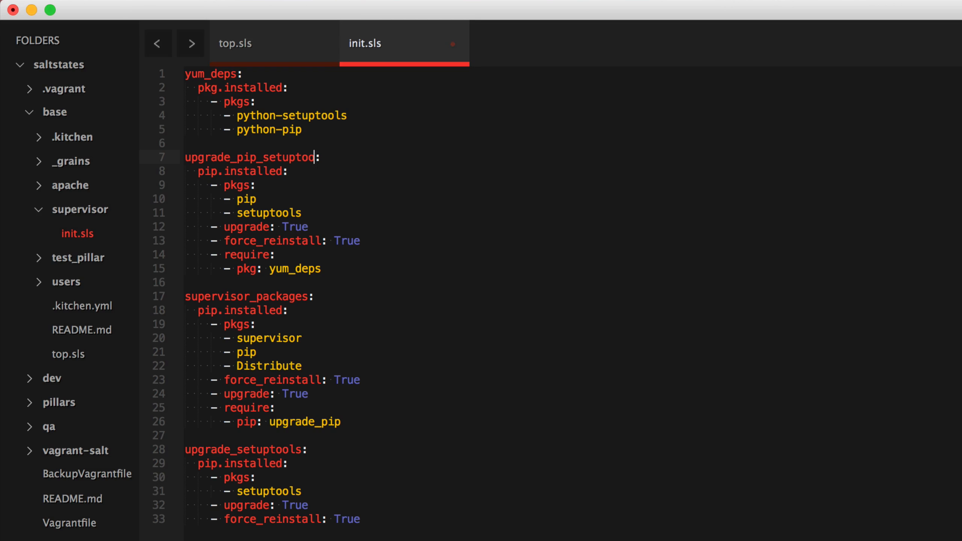
{"action": "type", "text": "ls"}
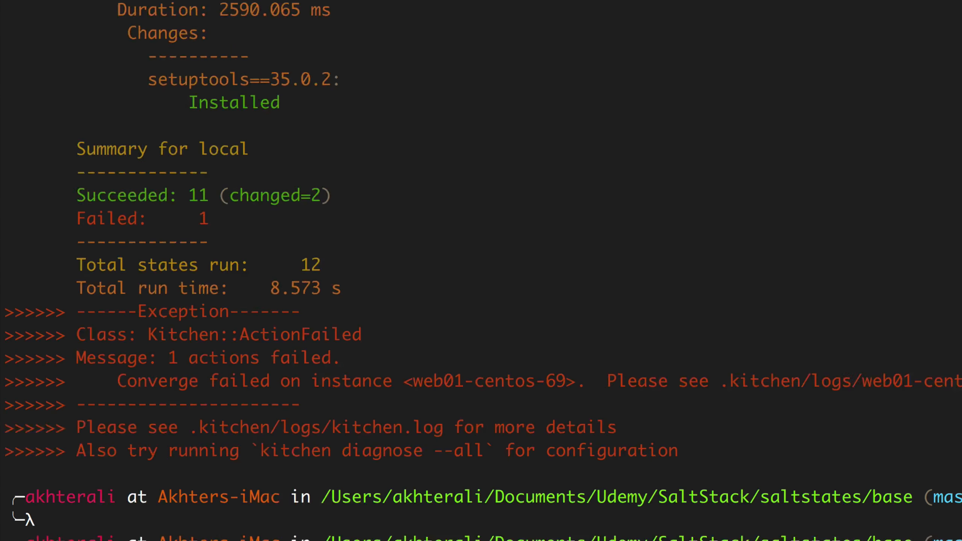
Run 'kitchen converge web01-centos-69' and follow the output
{"action": "type", "text": "kitchen converge web01-centos-69"}
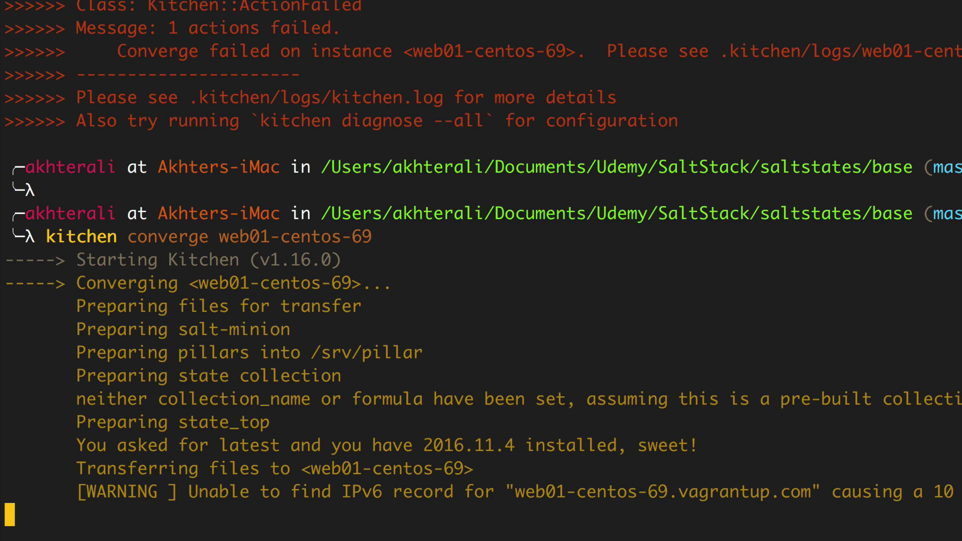
{"action": "scroll", "scroll_direction": "down", "scroll_amount": 3}
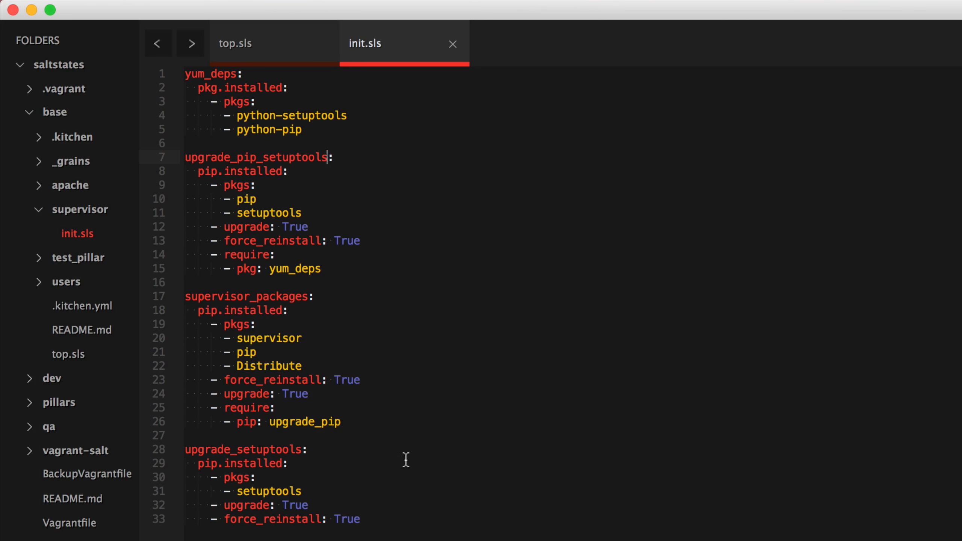
Change the supervisor_packages require from 'pip: upgrade_pip' to 'pip: upgrade_pip_setuptools' via autocomplete
{"action": "double_click", "coordinate": [256, 157]}
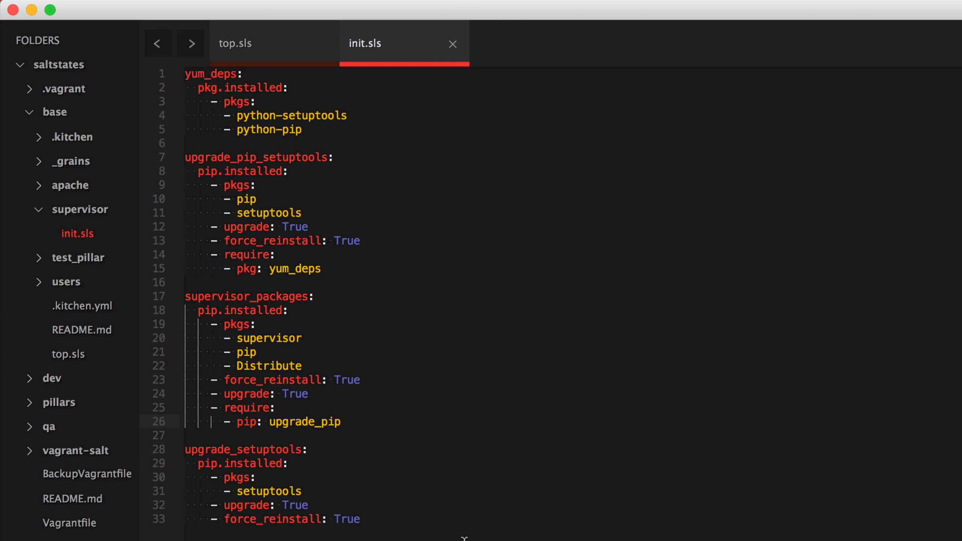
{"action": "left_click", "coordinate": [328, 421]}
{"action": "type", "text": "_"}
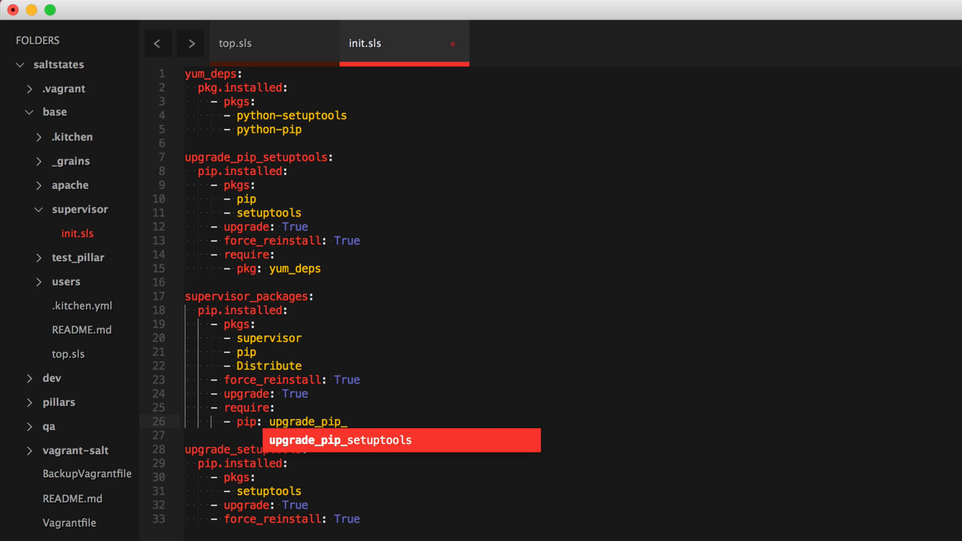
{"action": "key", "text": "Tab"}
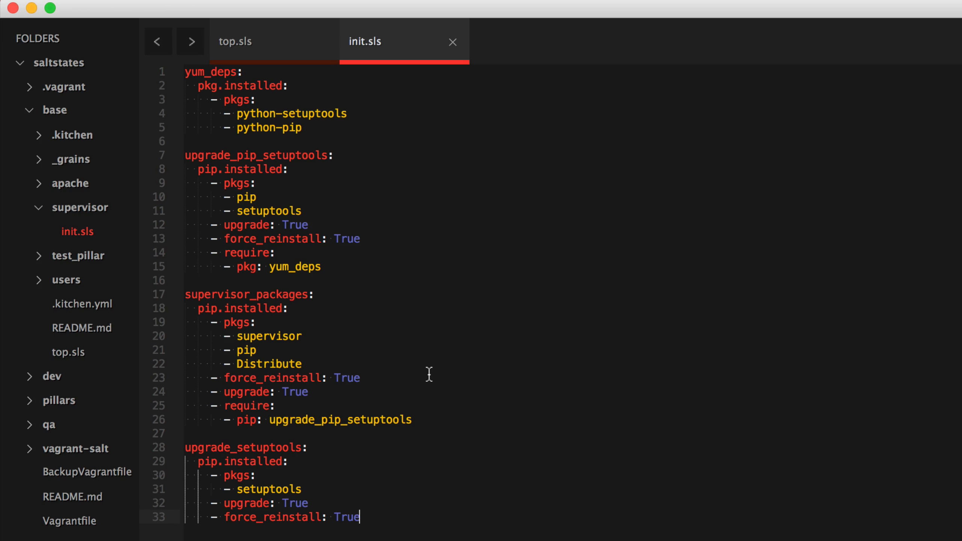
{"action": "mouse_move", "coordinate": [226, 217]}
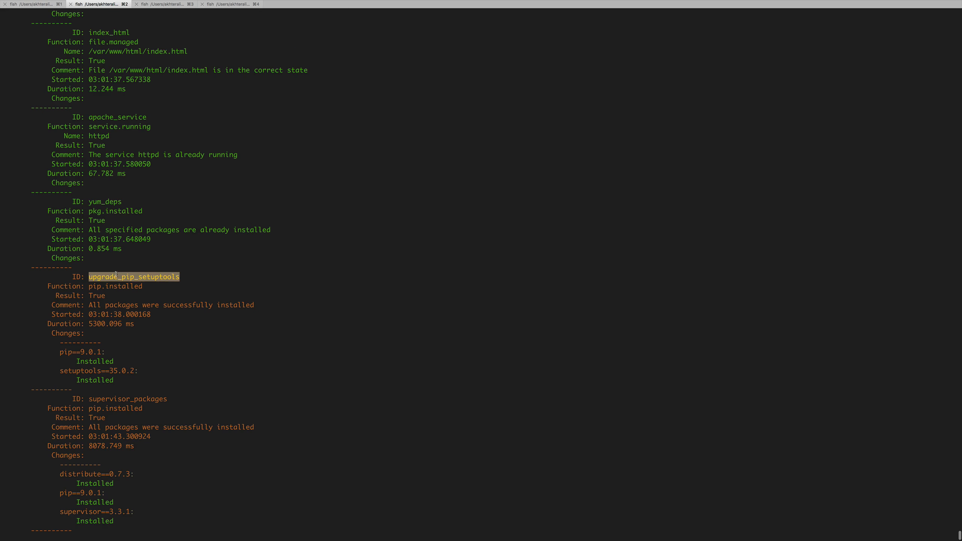
Review the upgrade_pip_setuptools result and the summary of 12 succeeded, 0 failed
{"action": "double_click", "coordinate": [81, 371]}
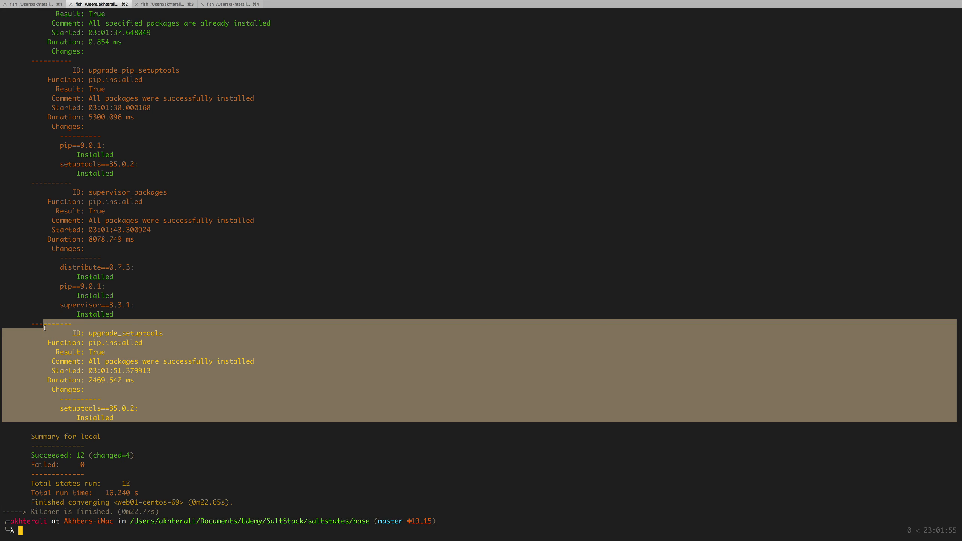
{"action": "left_click", "coordinate": [140, 330]}
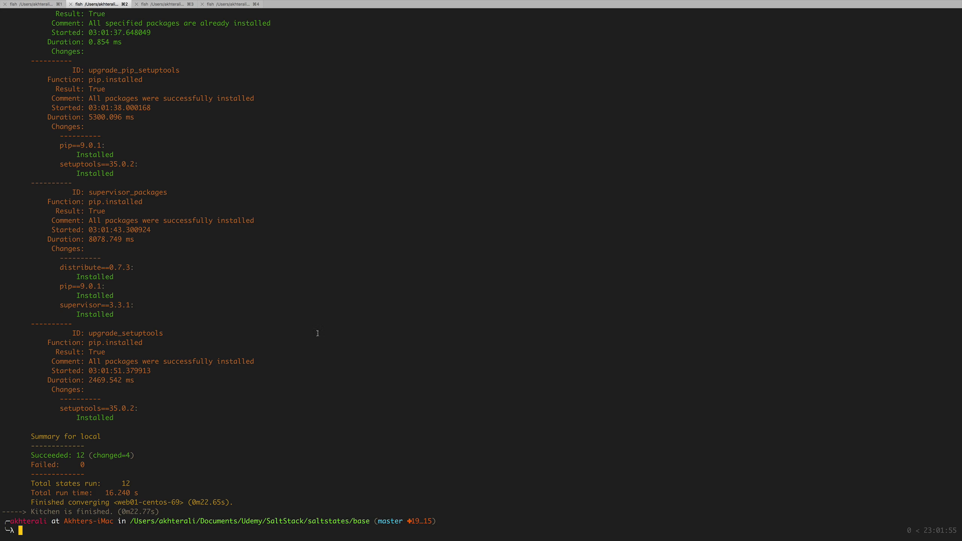
{"action": "mouse_move", "coordinate": [315, 349]}
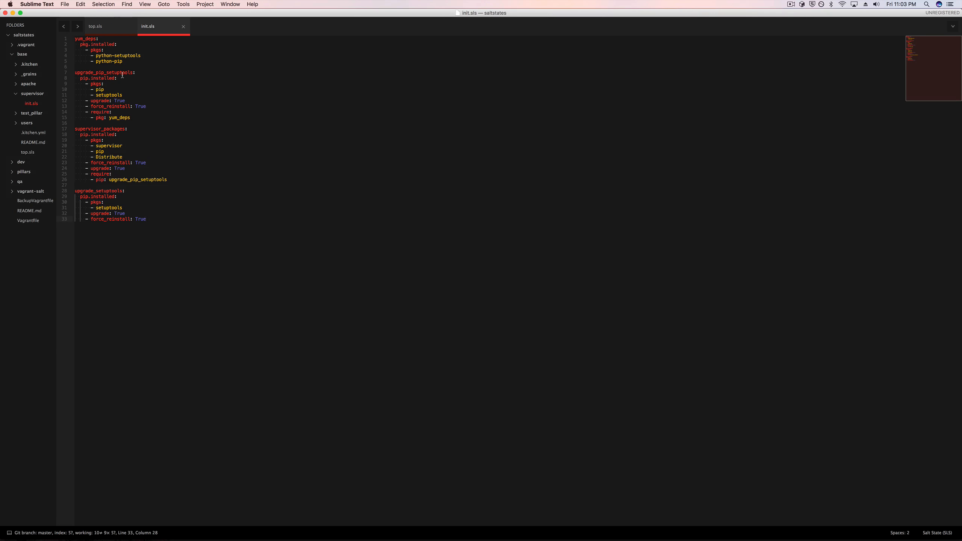
Delete the '- supervisor' entry under the webs target in top.sls and save
{"action": "left_click", "coordinate": [95, 26]}
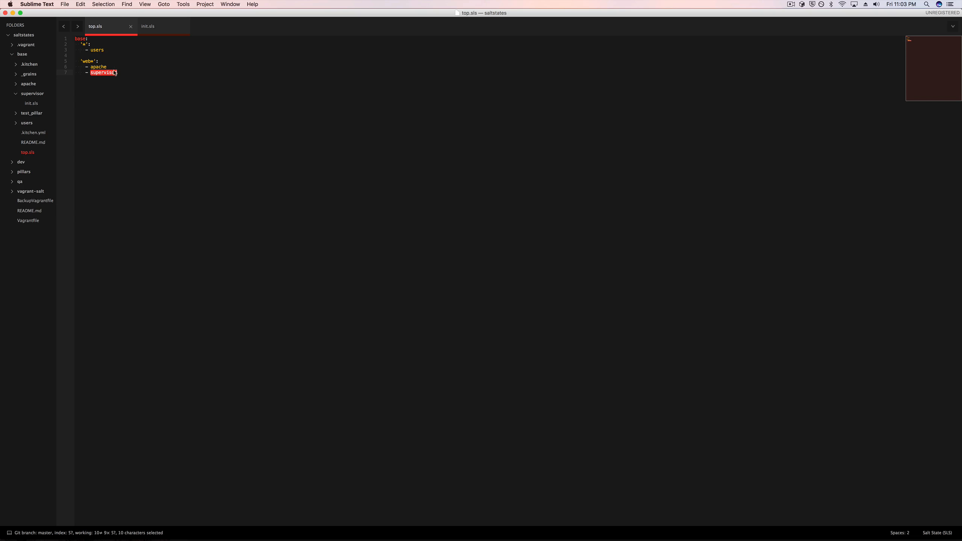
{"action": "left_click_drag", "start_coordinate": [91, 73], "coordinate": [116, 73]}
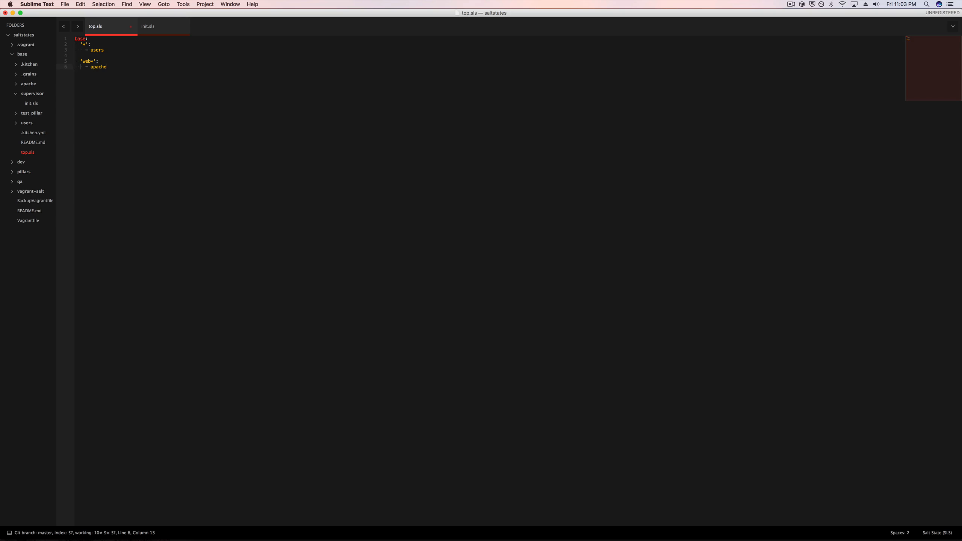
{"action": "key", "text": "cmd+s"}
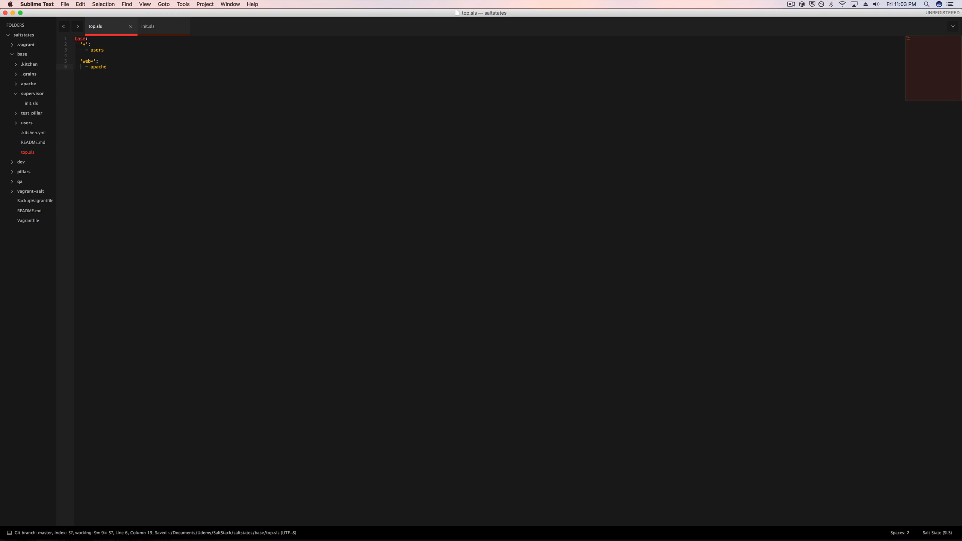